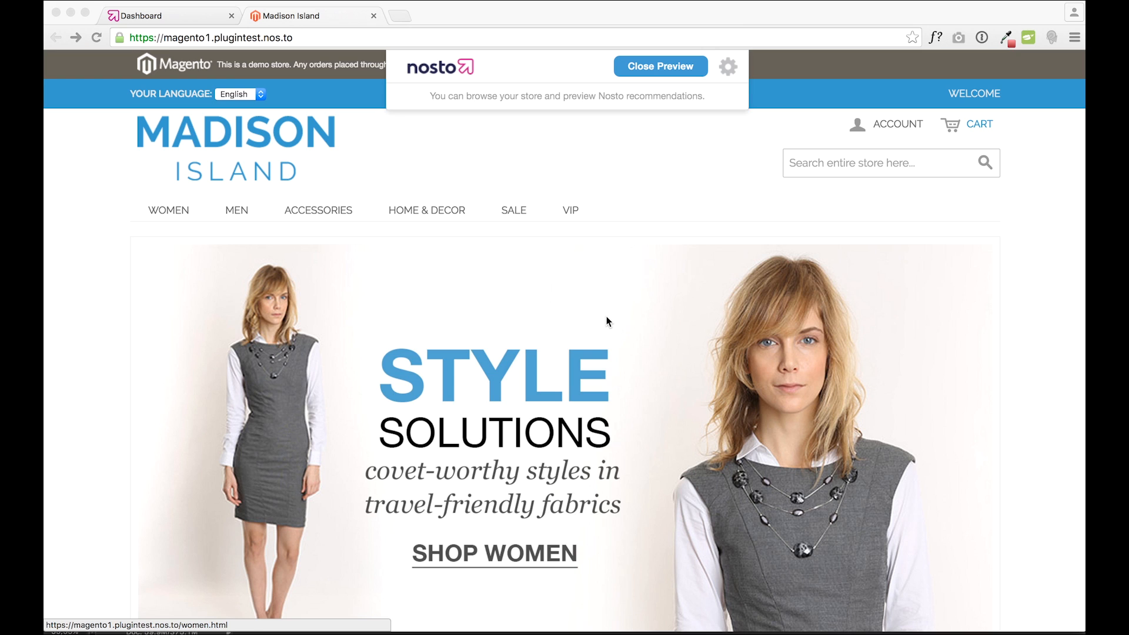
pyautogui.moveTo(588, 294)
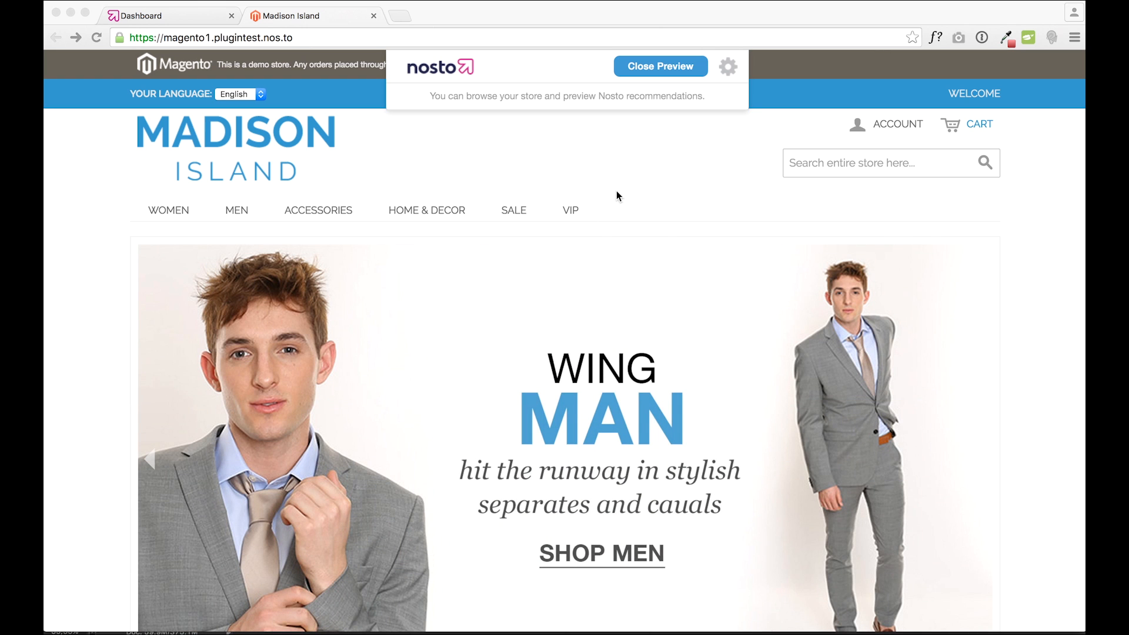
pyautogui.moveTo(110, 155)
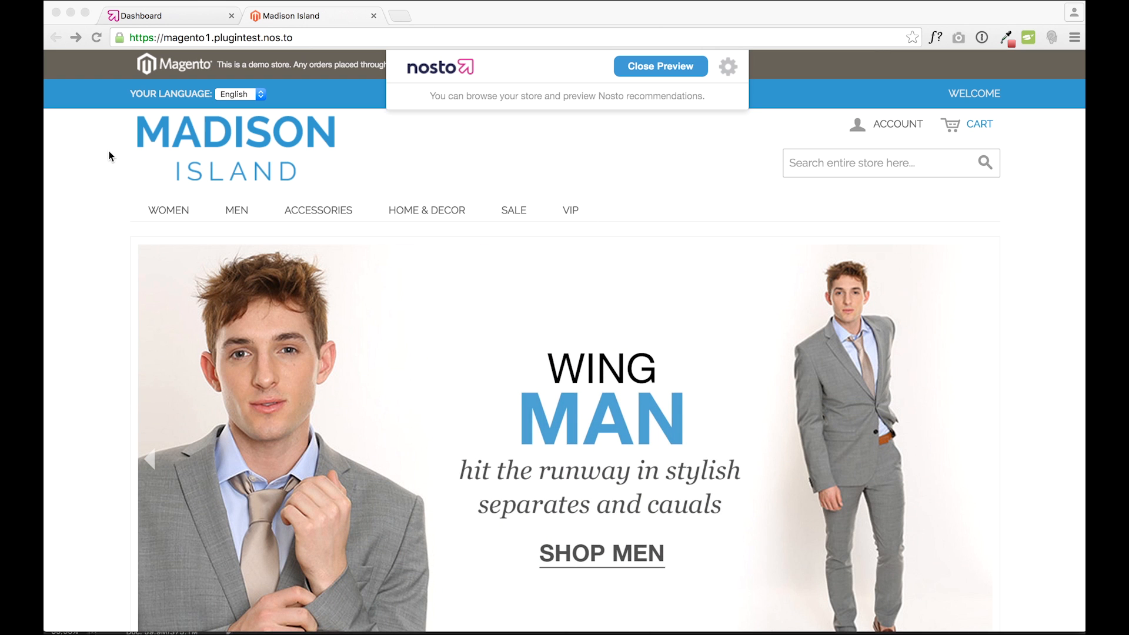
# - Scroll the Madison Island home page down to the Recommendations for you and Most Popular Right Now rows
pyautogui.scroll(-3)
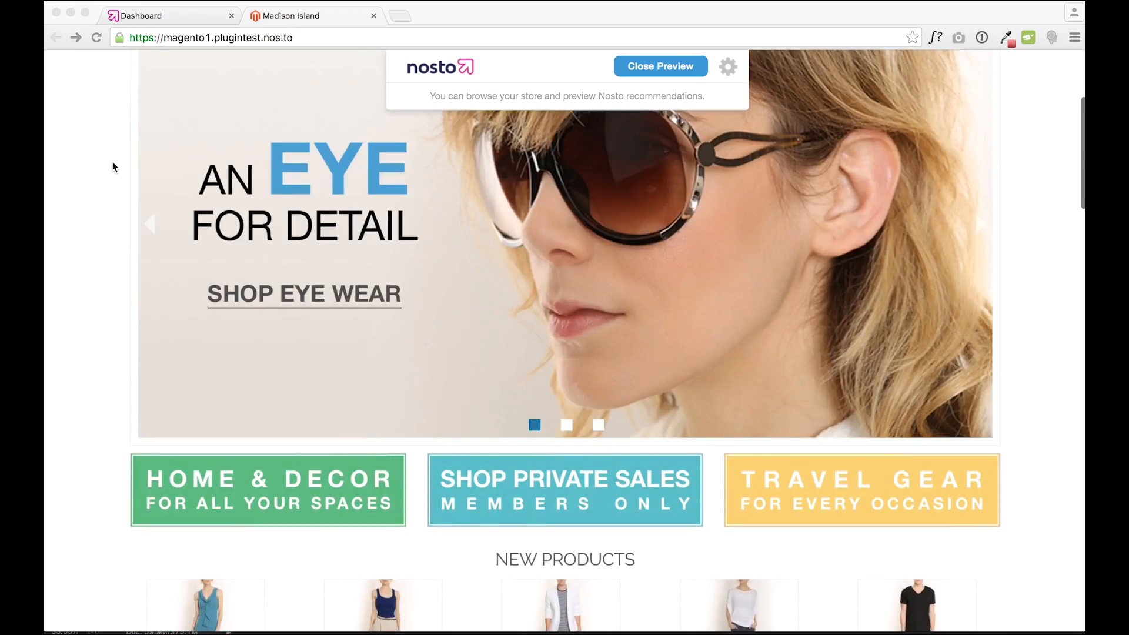
pyautogui.scroll(-3)
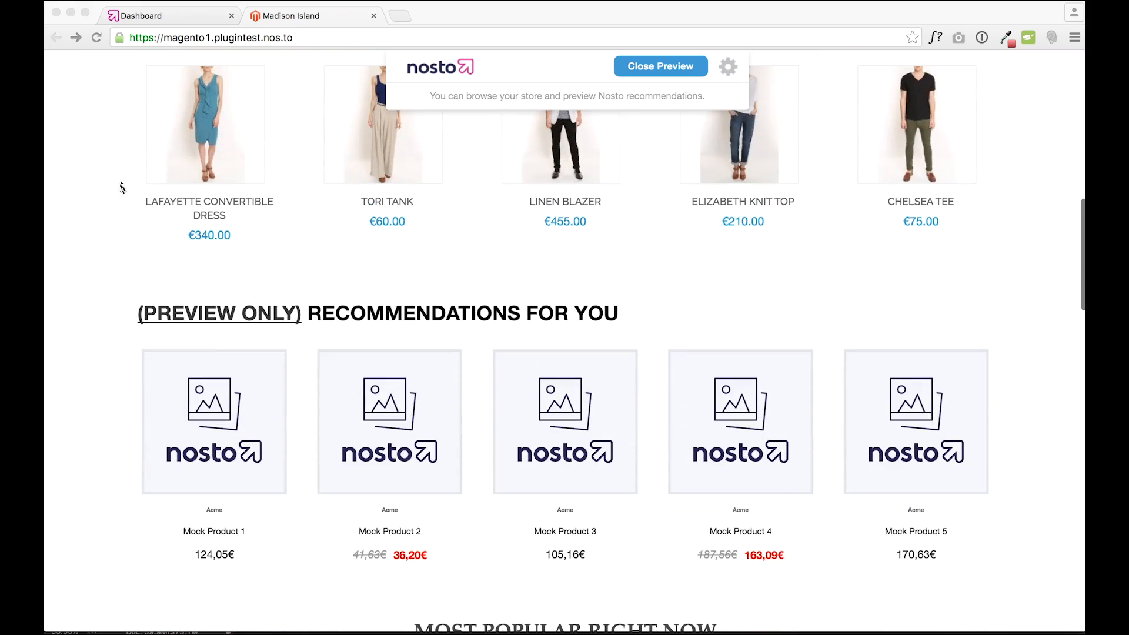
pyautogui.moveTo(603, 323)
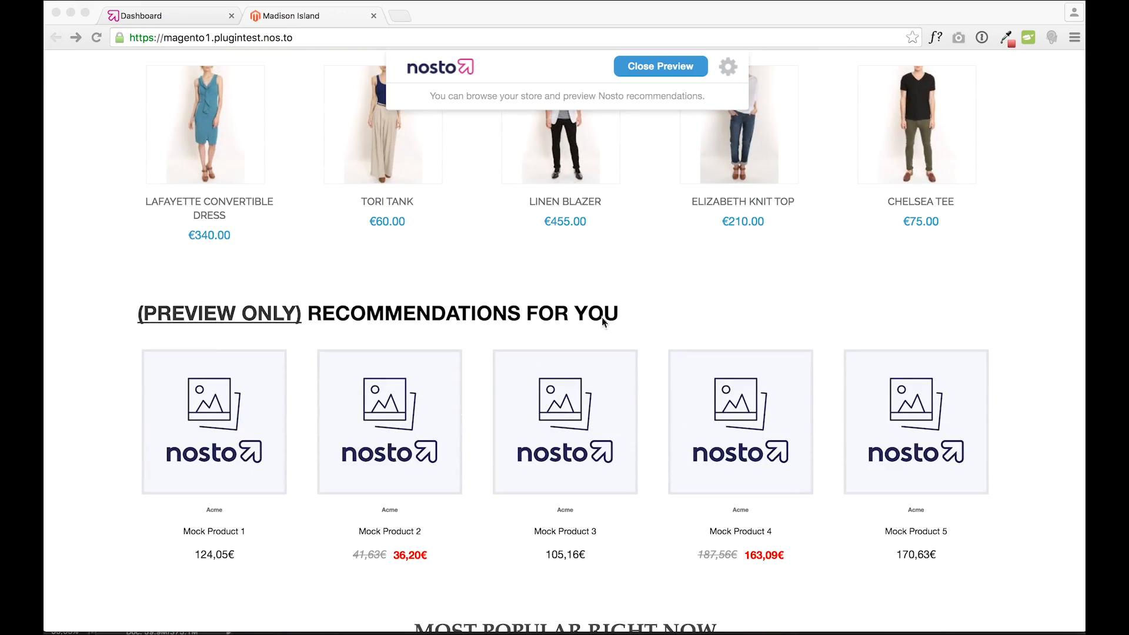
pyautogui.scroll(-3)
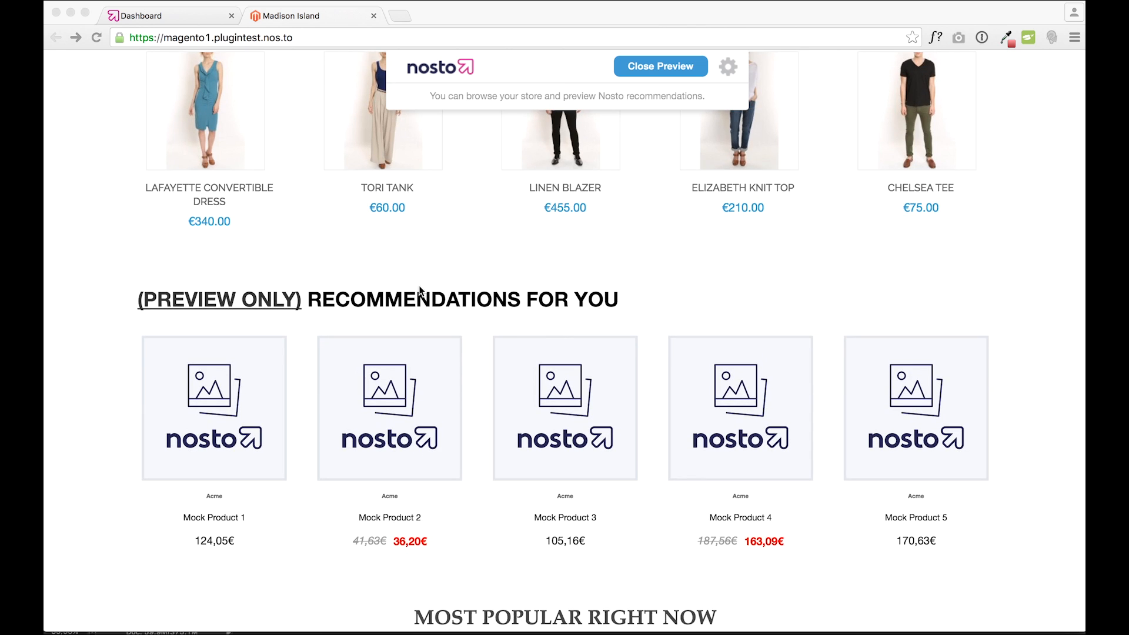
pyautogui.scroll(-3)
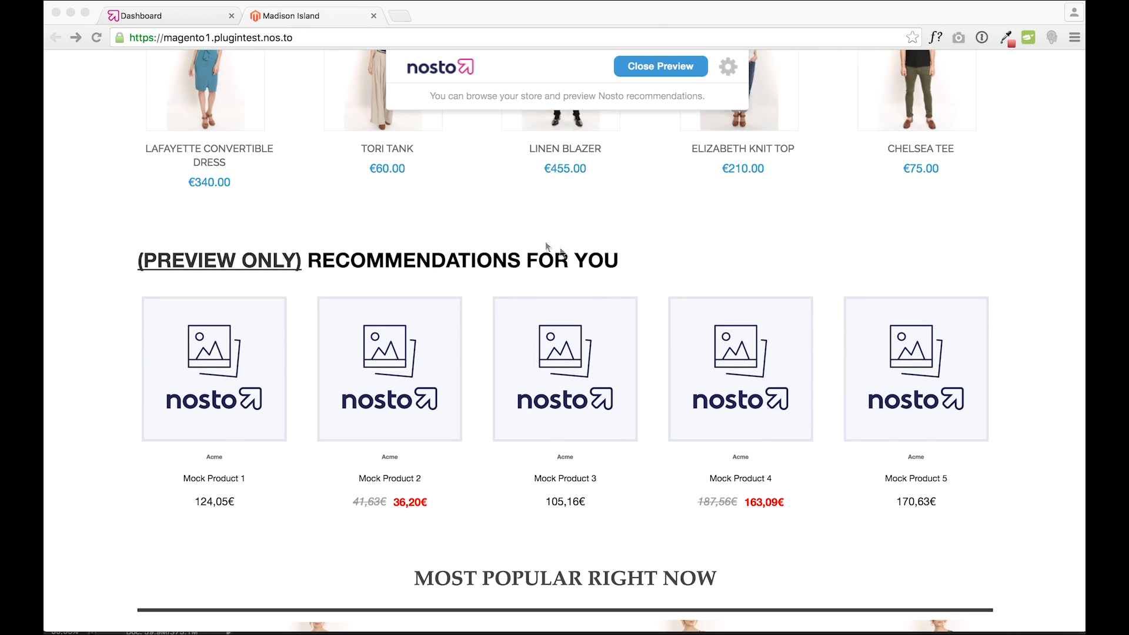
pyautogui.scroll(-3)
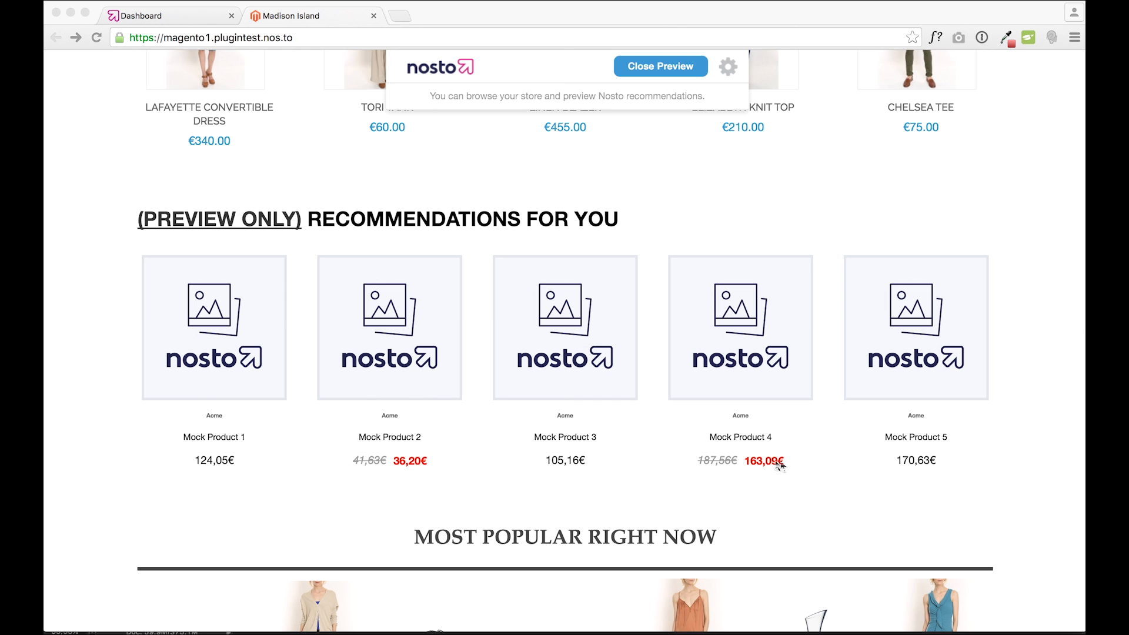
pyautogui.moveTo(801, 457)
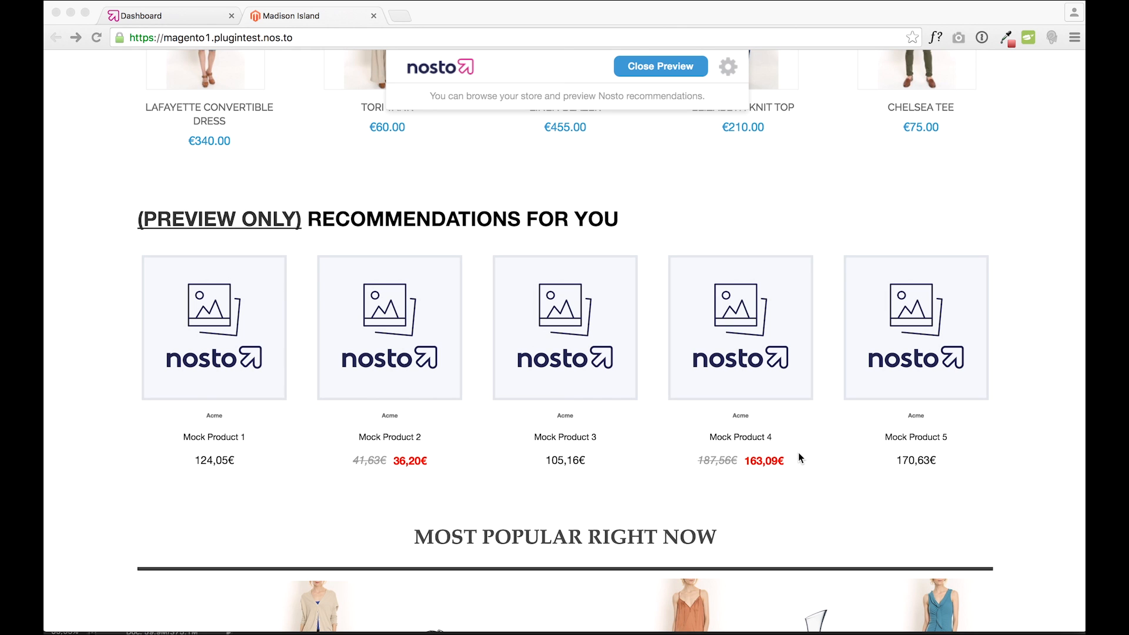
pyautogui.scroll(-3)
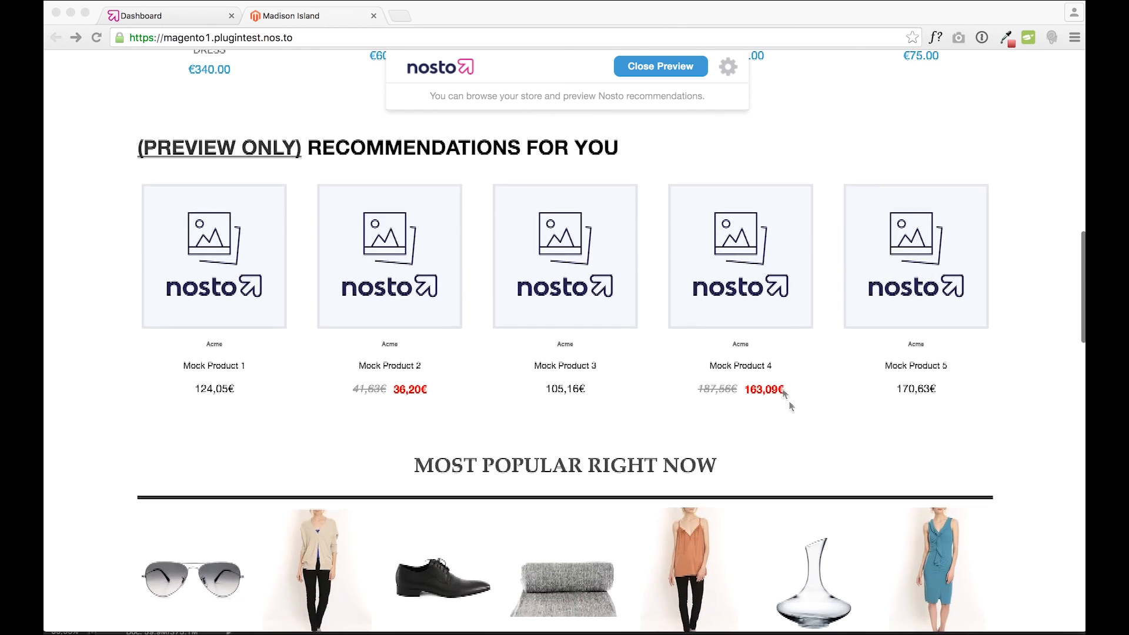
pyautogui.scroll(-3)
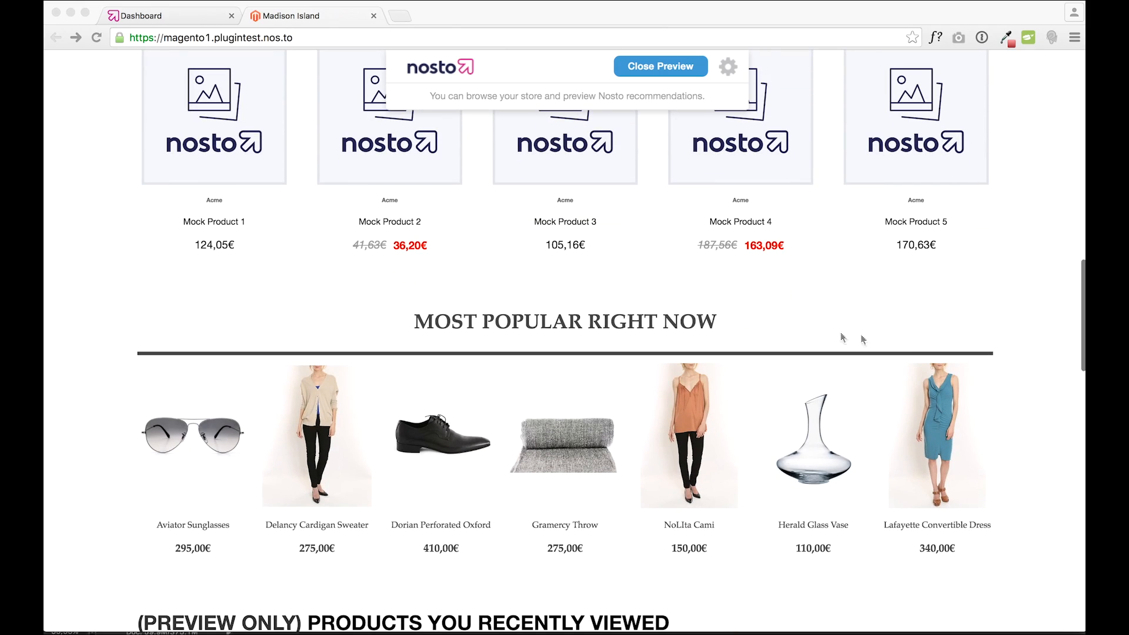
pyautogui.moveTo(408, 323)
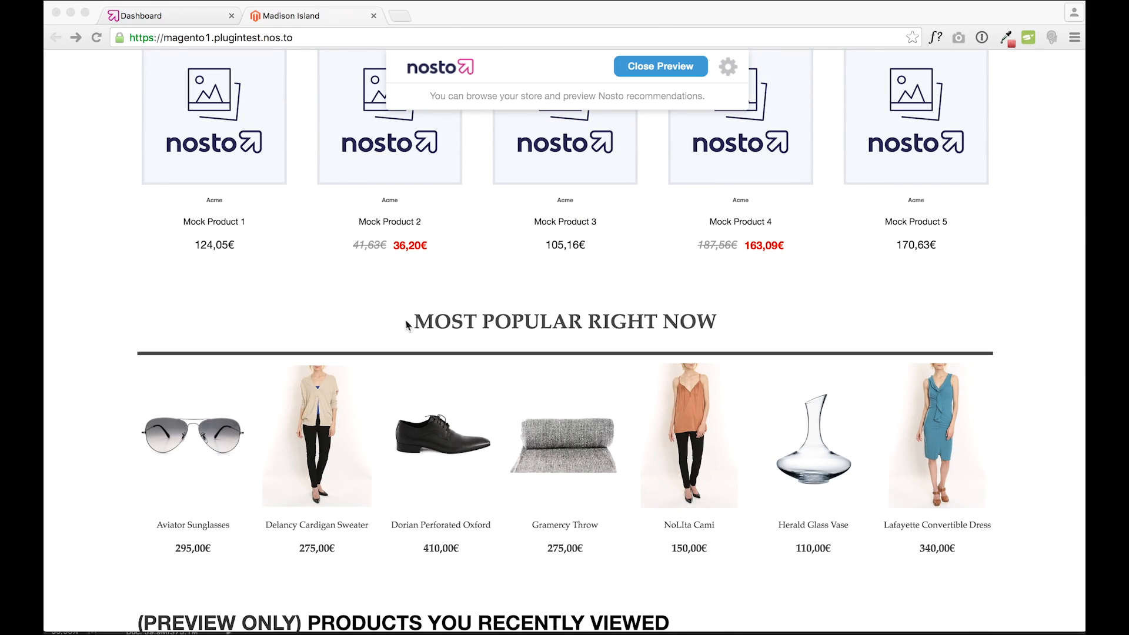
pyautogui.moveTo(687, 337)
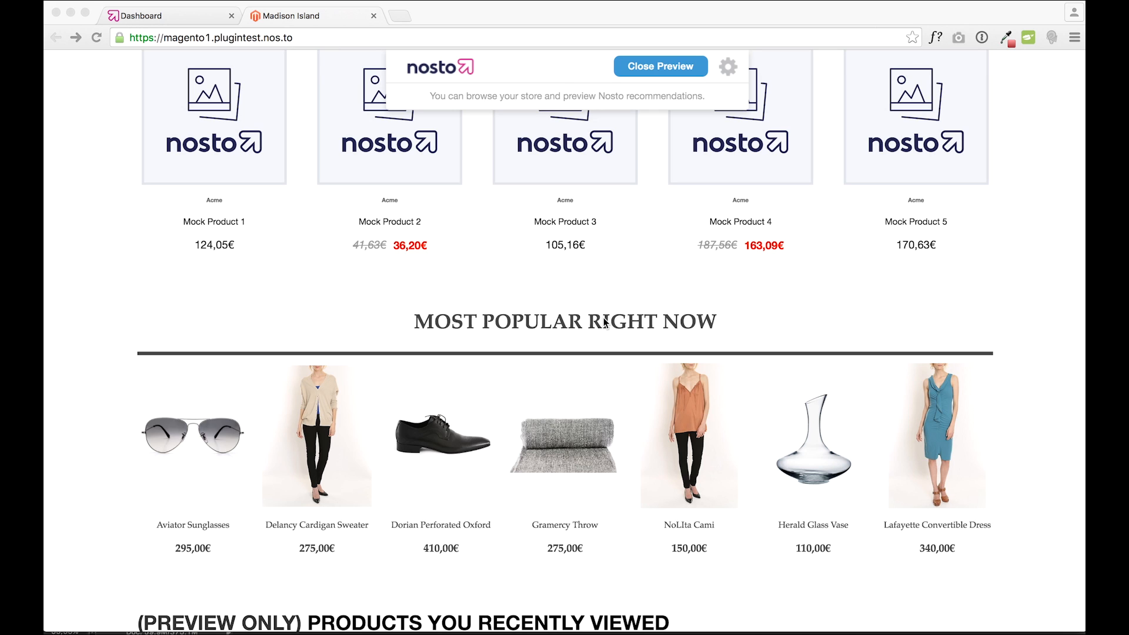
pyautogui.doubleClick(620, 321)
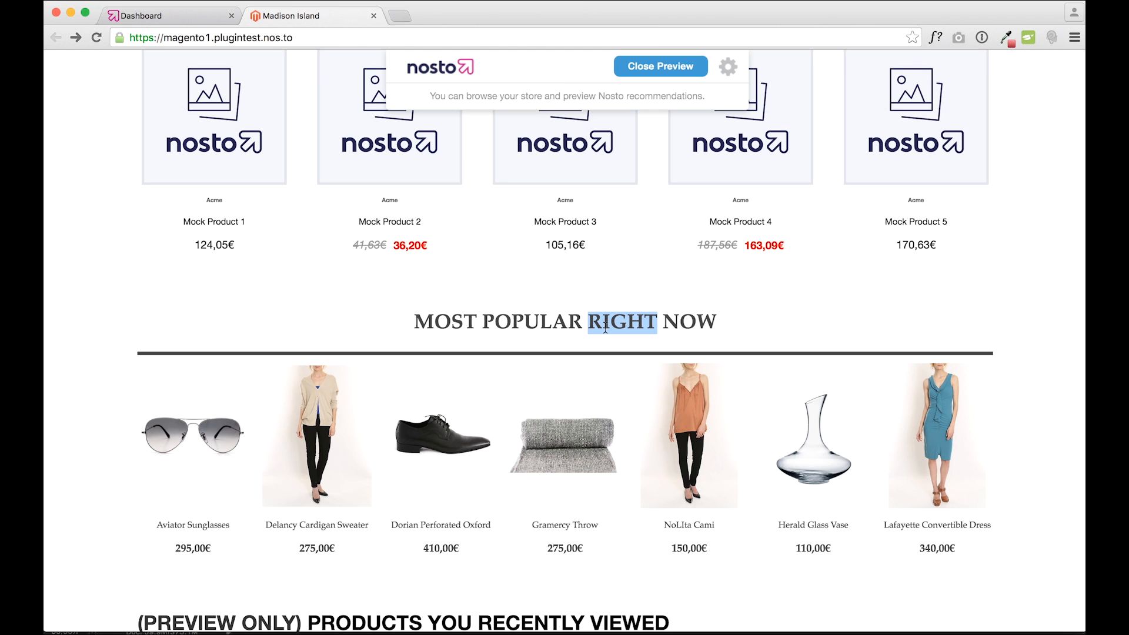
pyautogui.moveTo(207, 296)
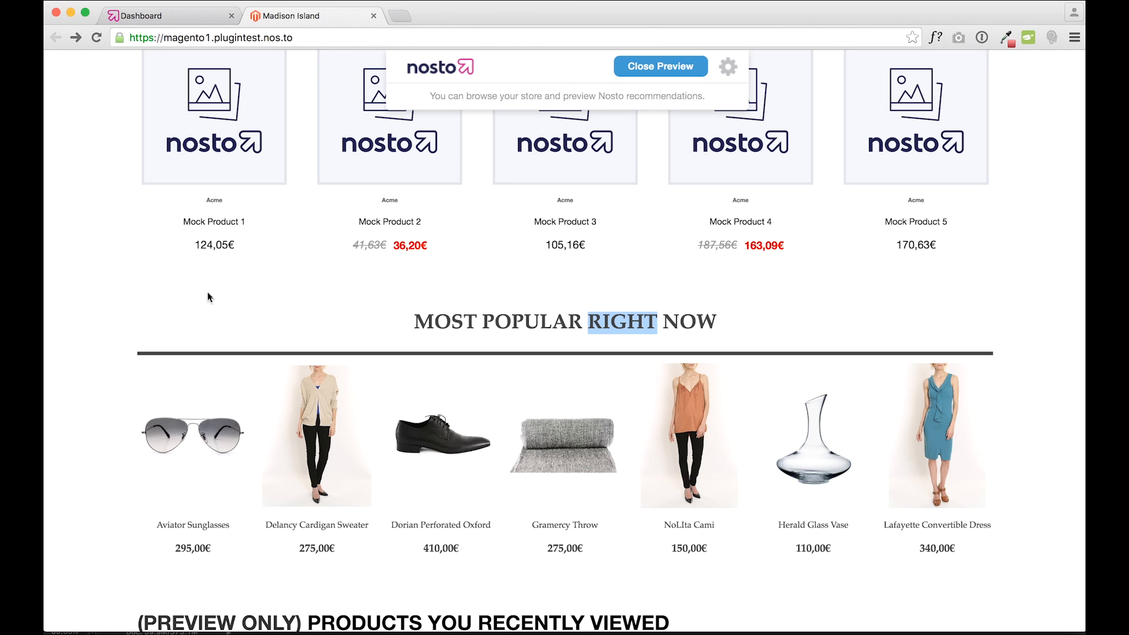
pyautogui.moveTo(975, 524)
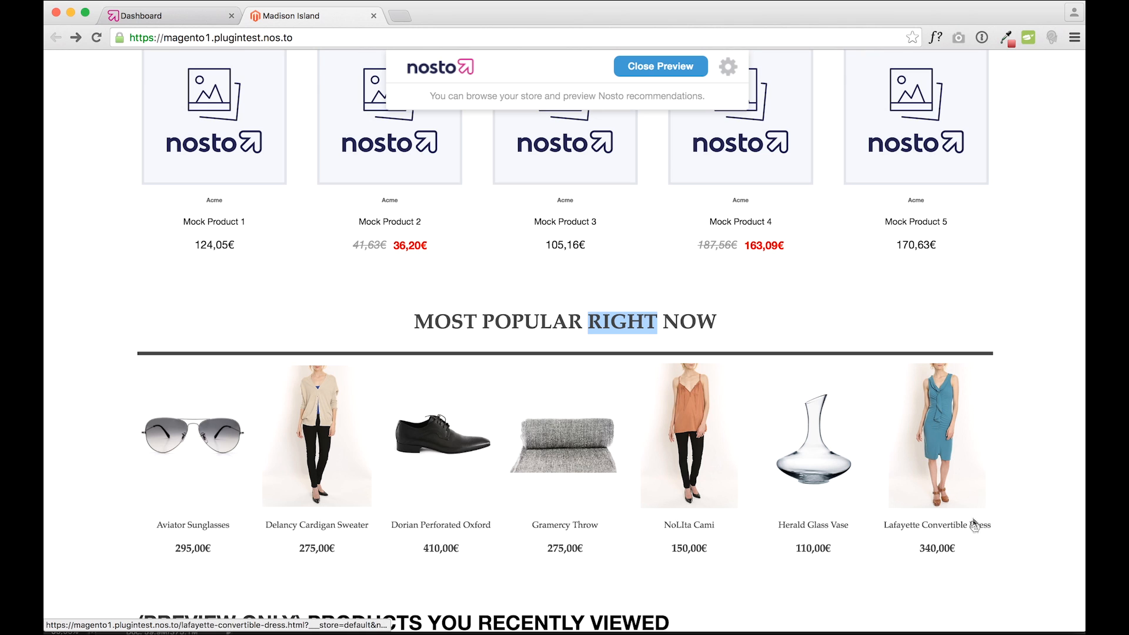
pyautogui.moveTo(868, 560)
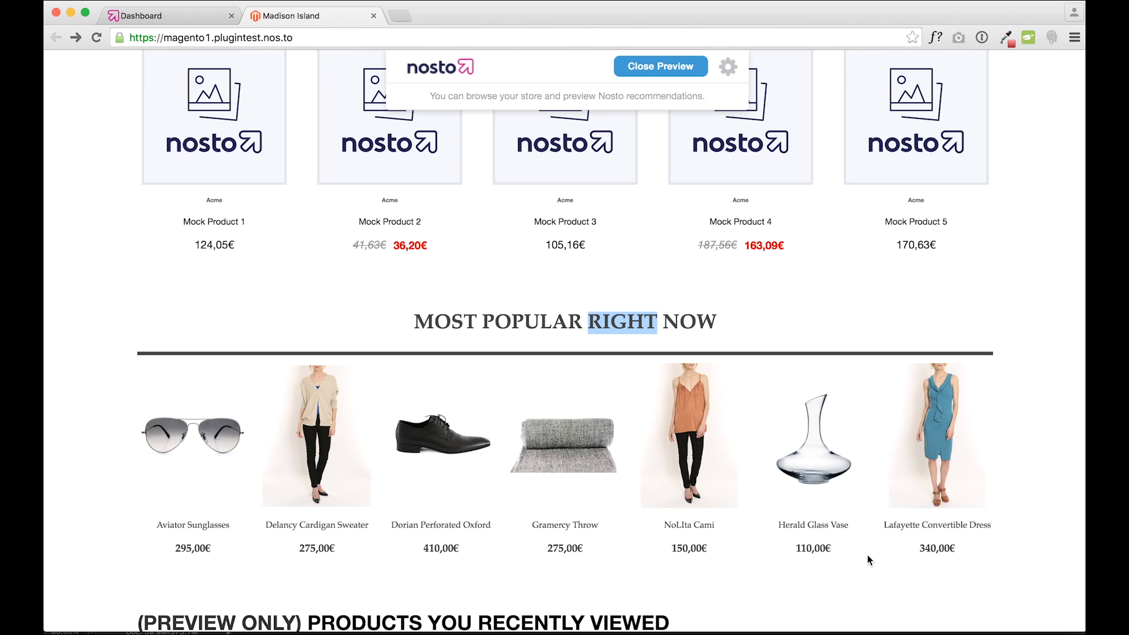
pyautogui.moveTo(1017, 351)
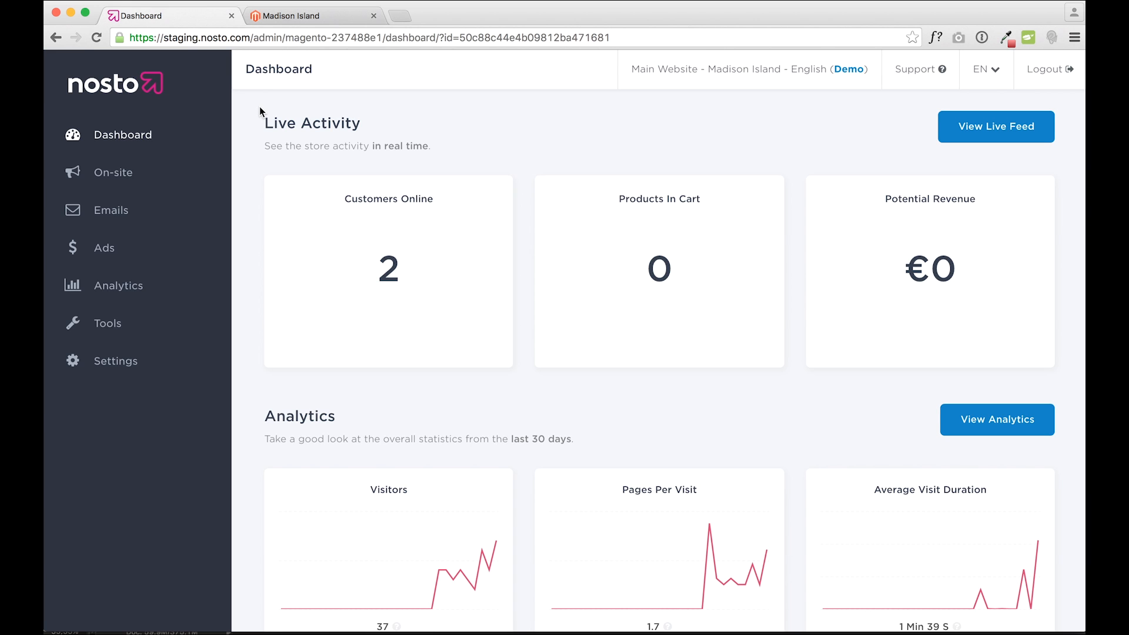
pyautogui.moveTo(739, 118)
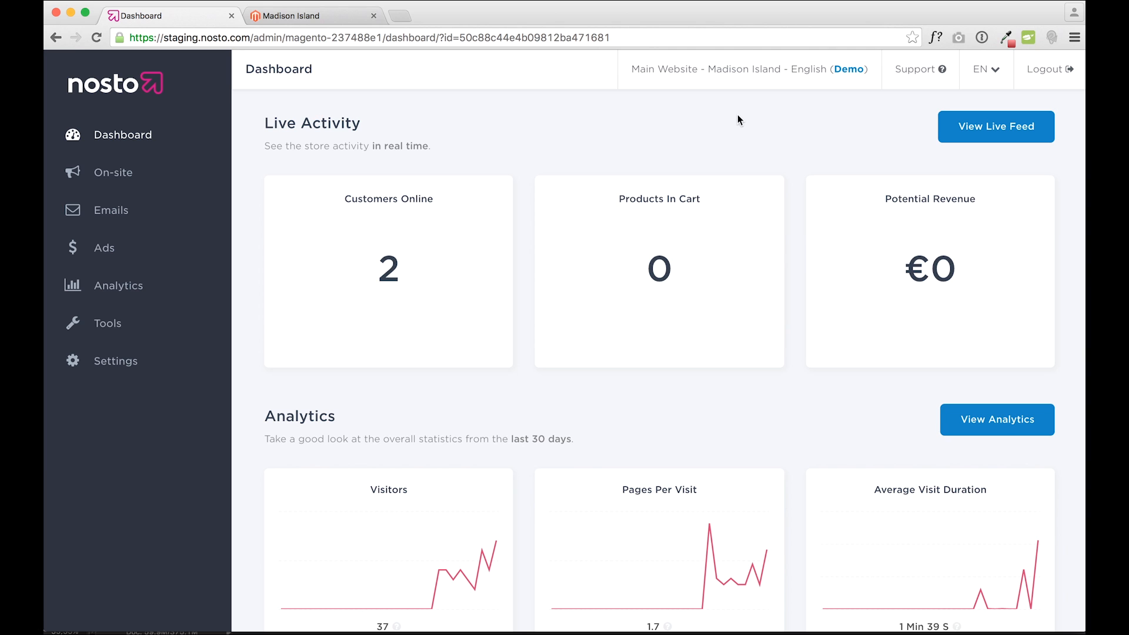
pyautogui.moveTo(197, 162)
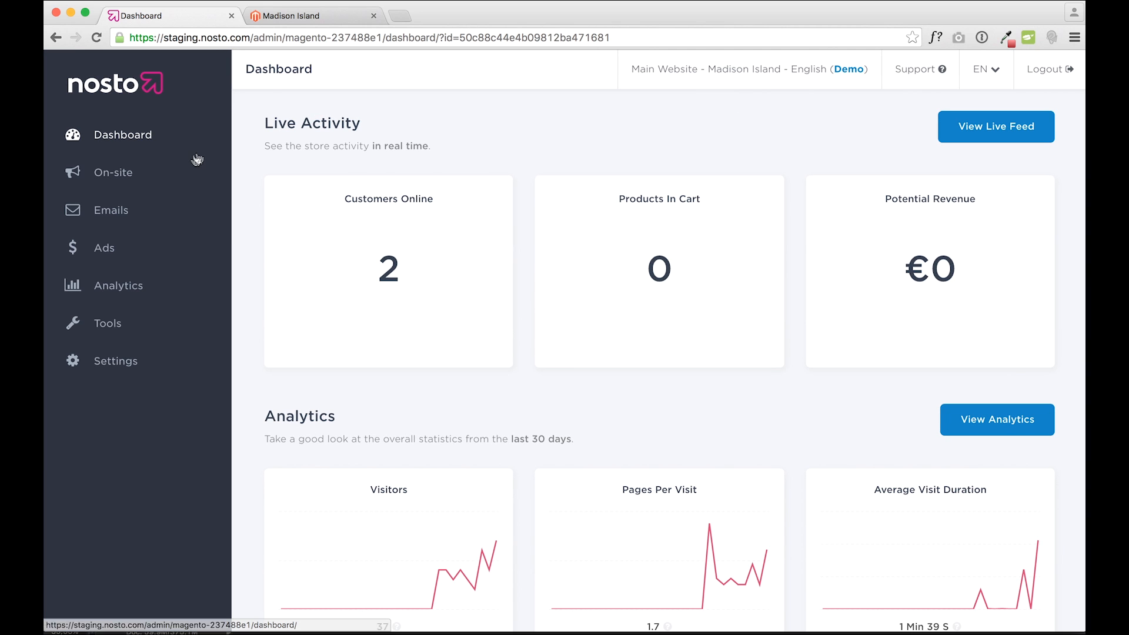
# - Expand the On-site section in the Nosto sidebar, listing Recommendations and Pop-ups
pyautogui.click(113, 171)
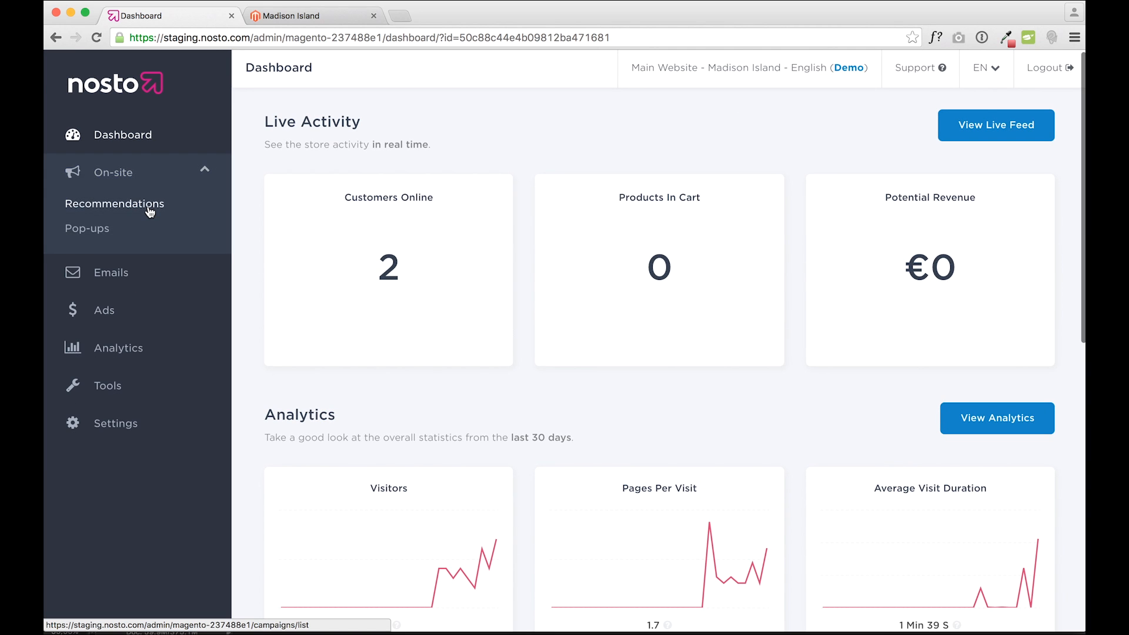
pyautogui.click(114, 205)
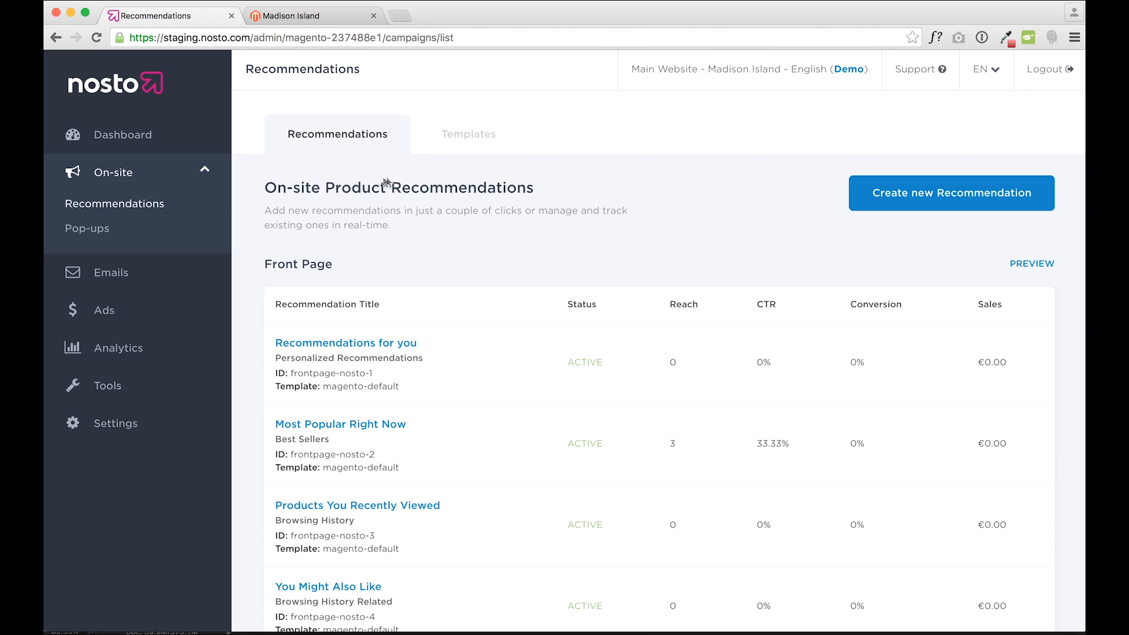
pyautogui.moveTo(548, 193)
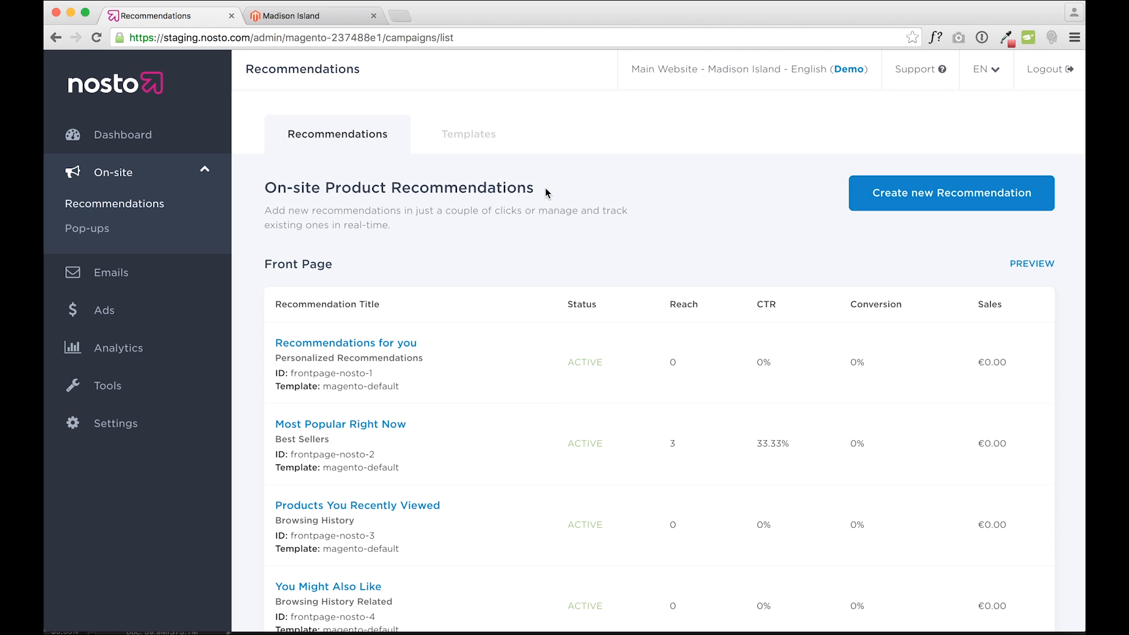
pyautogui.moveTo(547, 207)
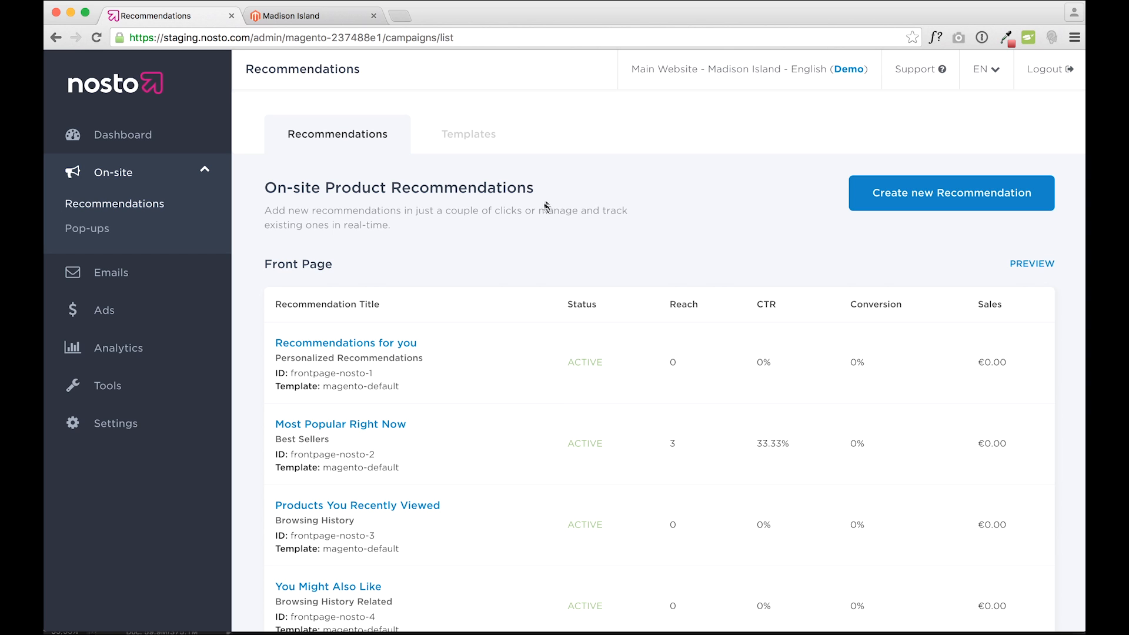
pyautogui.scroll(-3)
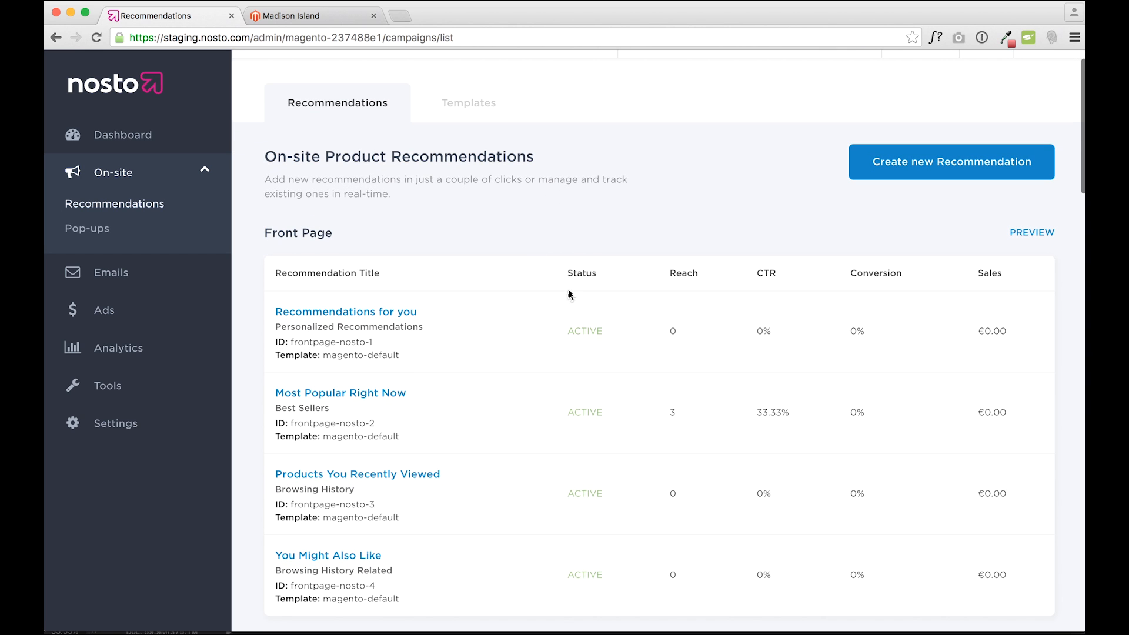
pyautogui.moveTo(616, 326)
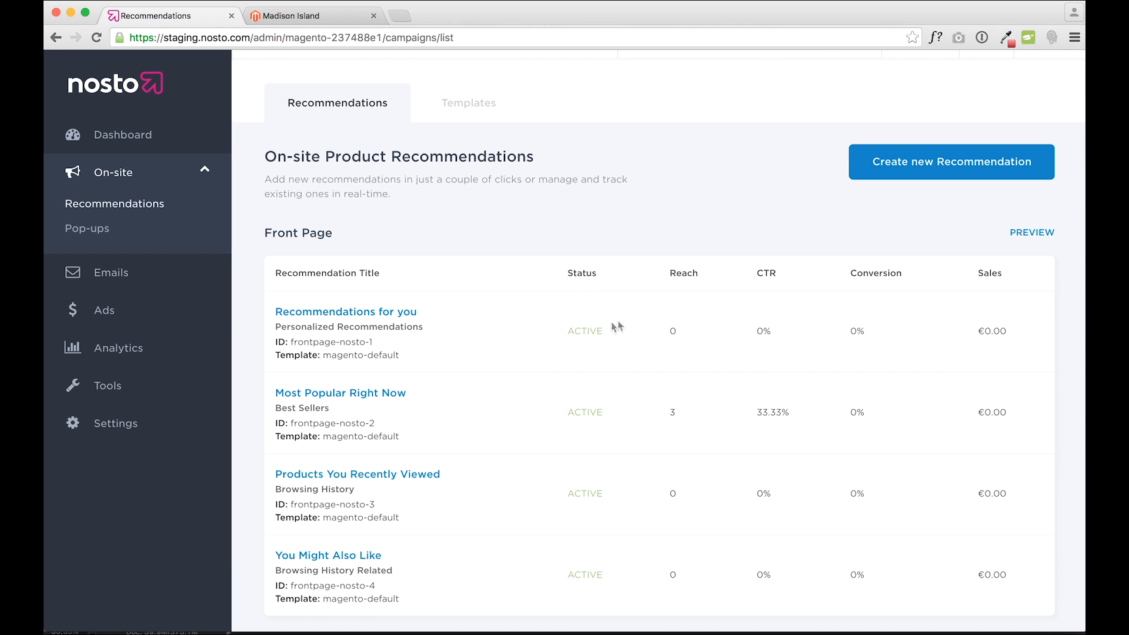
pyautogui.moveTo(798, 336)
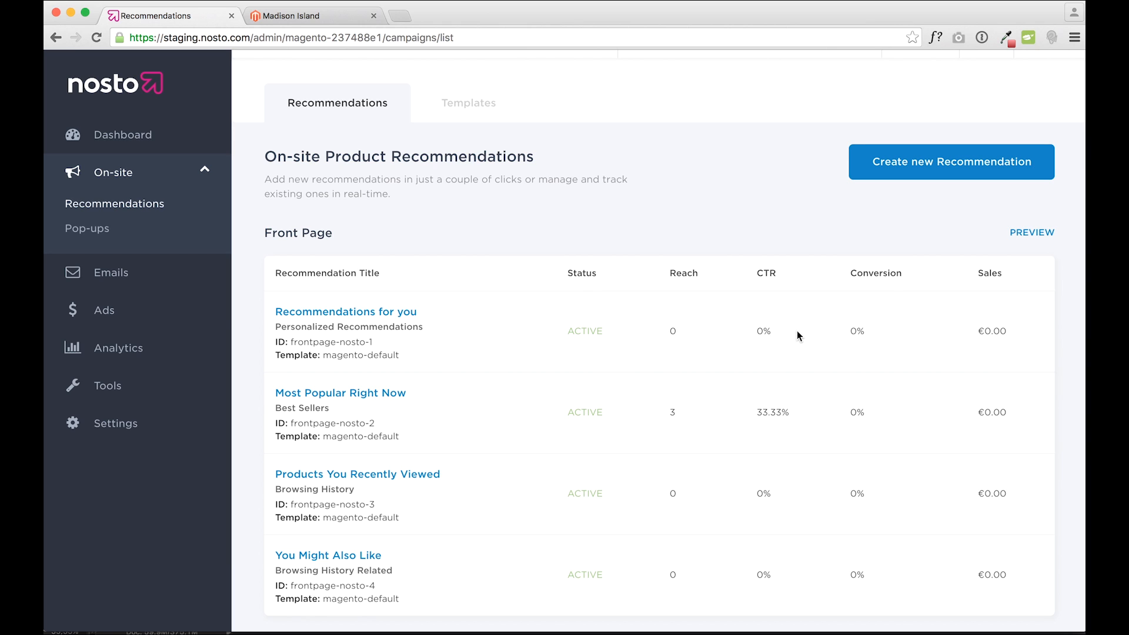
pyautogui.moveTo(891, 338)
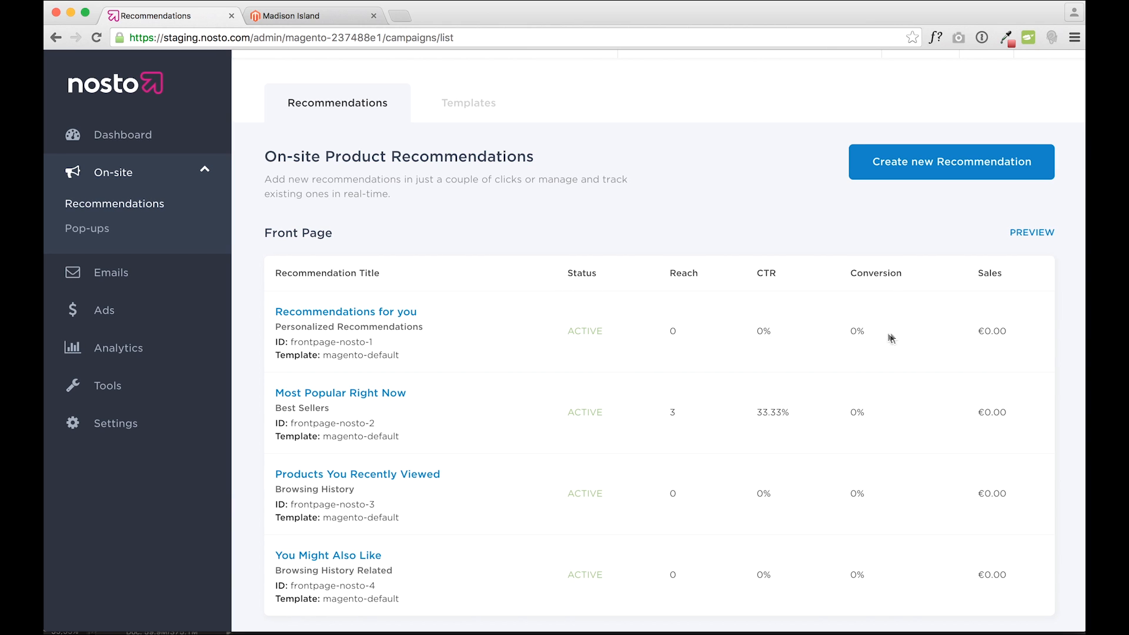
pyautogui.moveTo(619, 220)
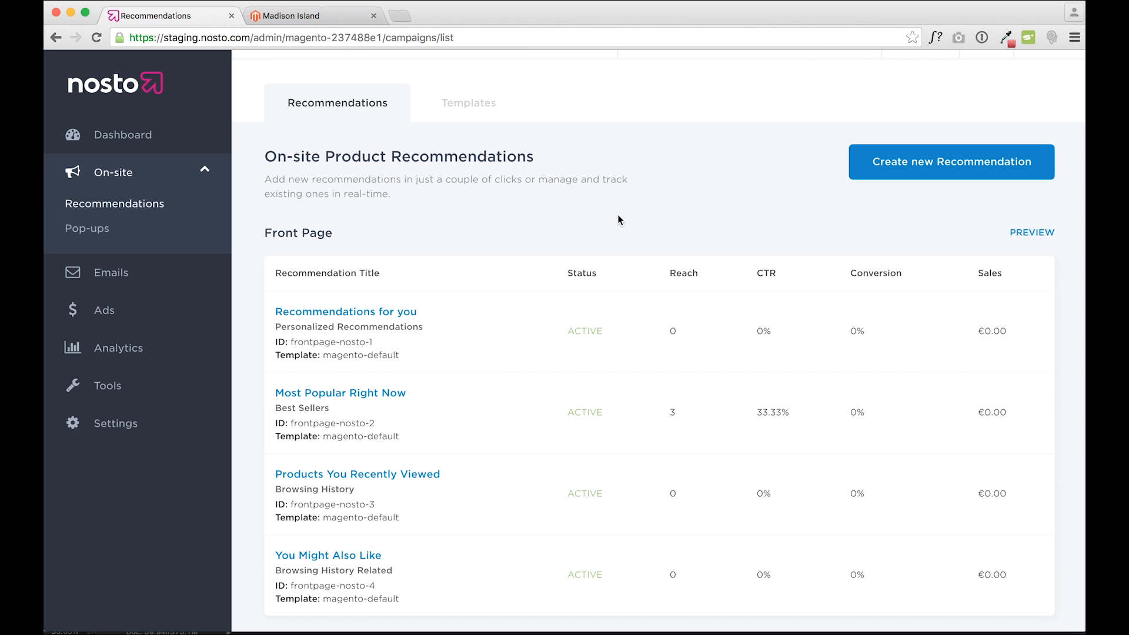
pyautogui.moveTo(628, 143)
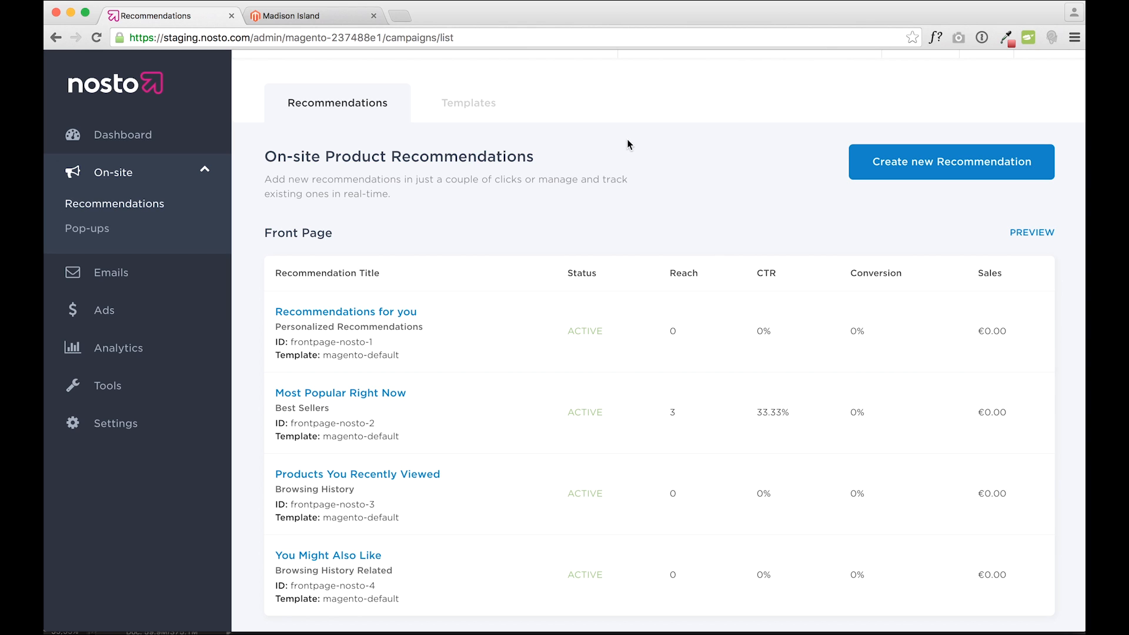
# - Show the Recommendation templates list with magento-default and magento-default-backup
pyautogui.click(468, 103)
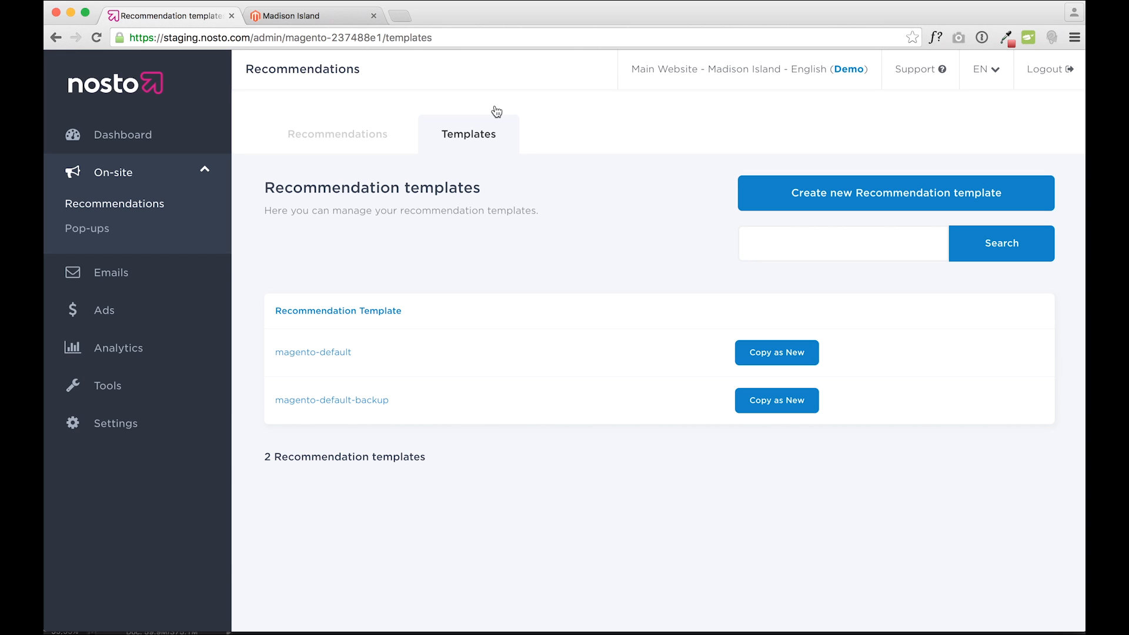
pyautogui.moveTo(340, 358)
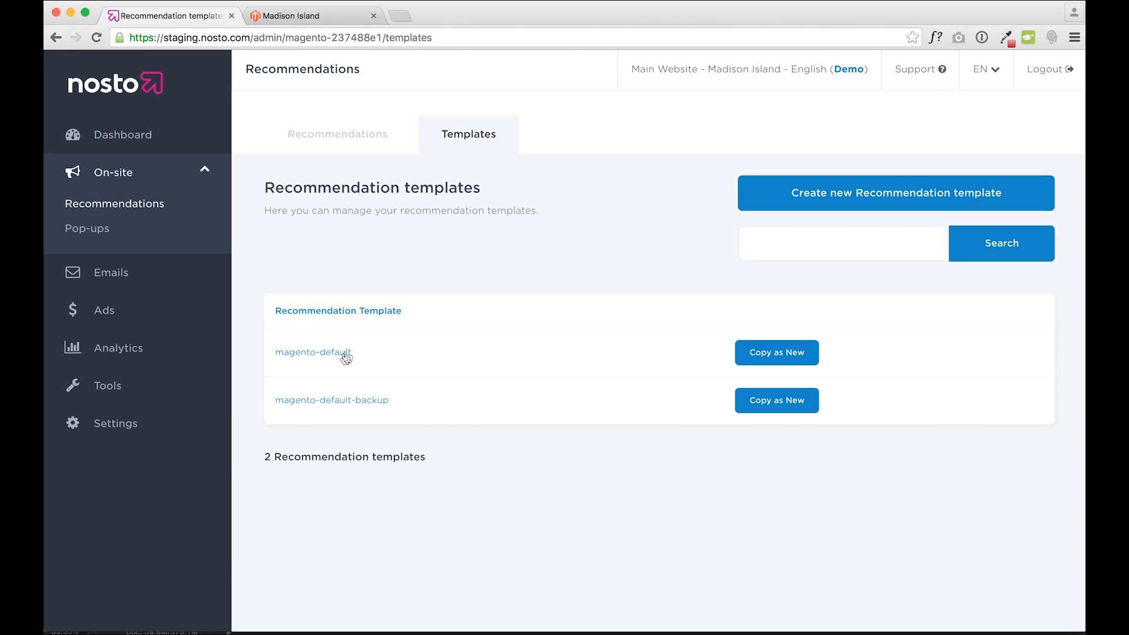
pyautogui.moveTo(379, 356)
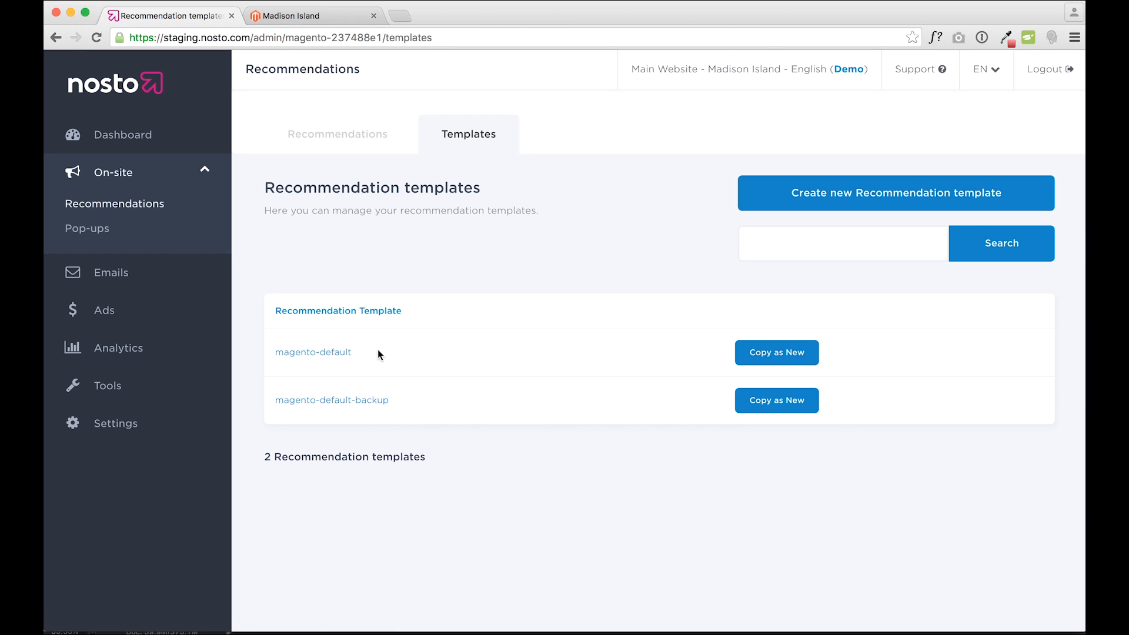
pyautogui.moveTo(417, 363)
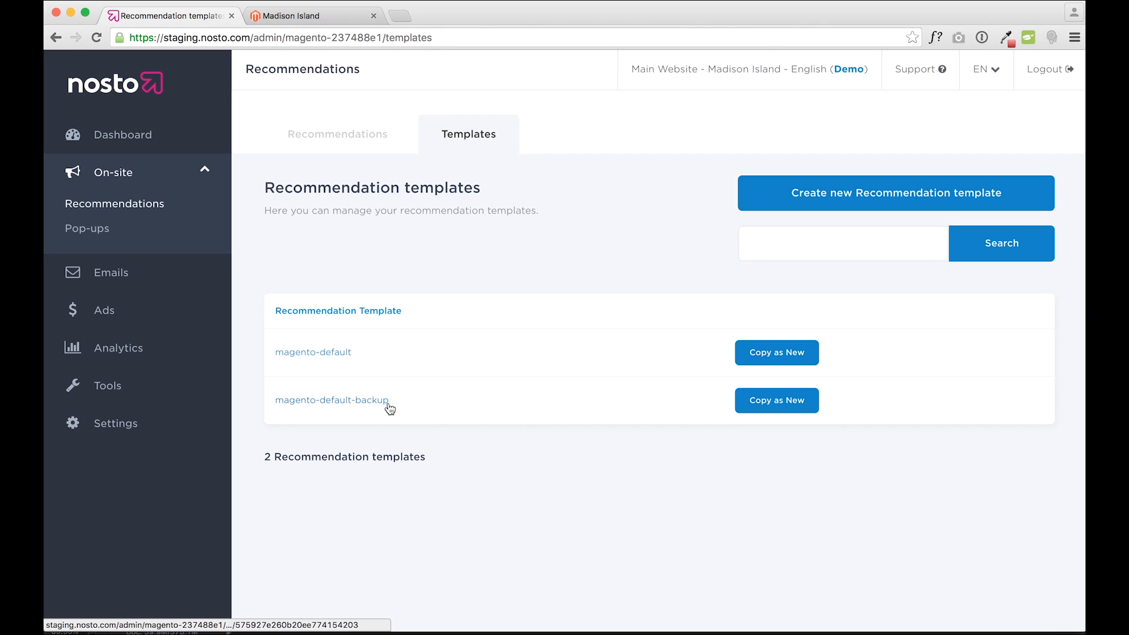
pyautogui.moveTo(448, 411)
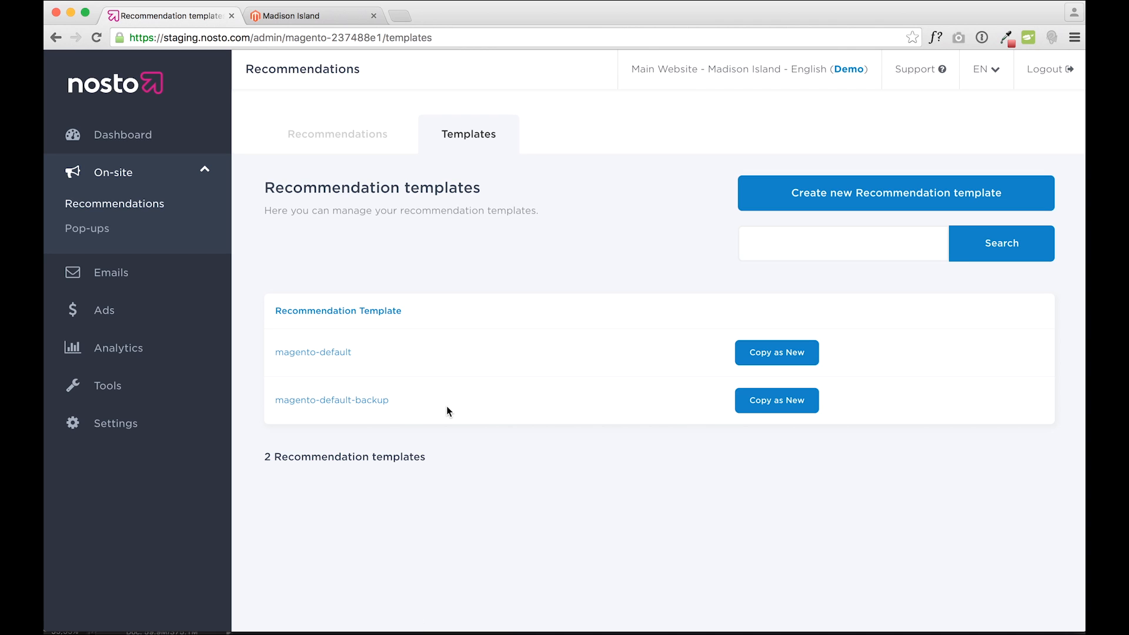
pyautogui.moveTo(577, 361)
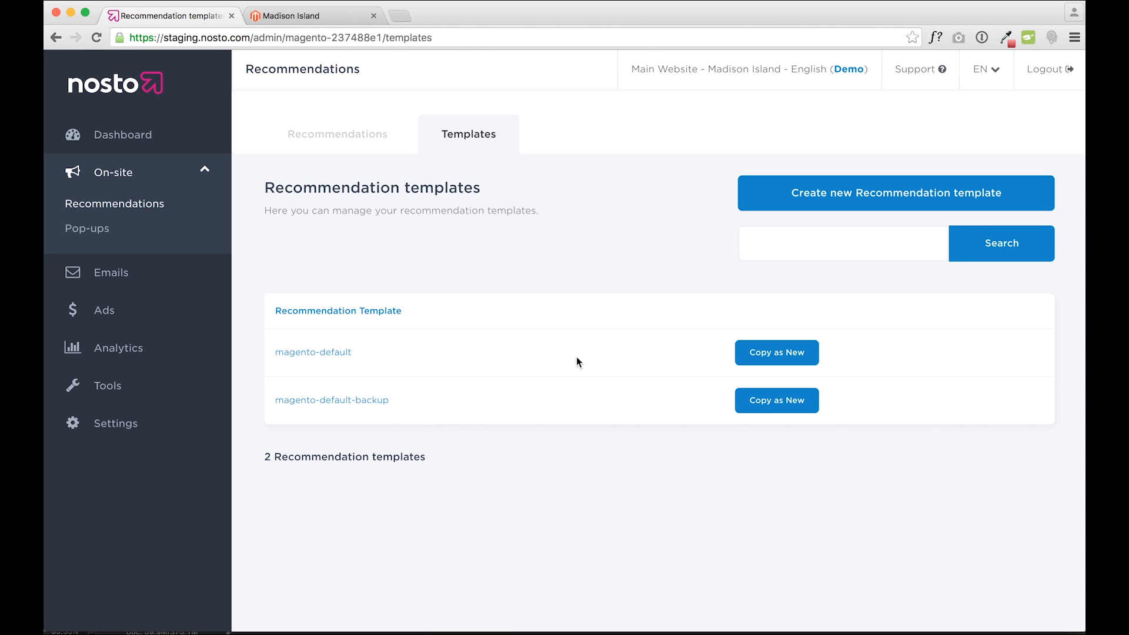
pyautogui.moveTo(644, 353)
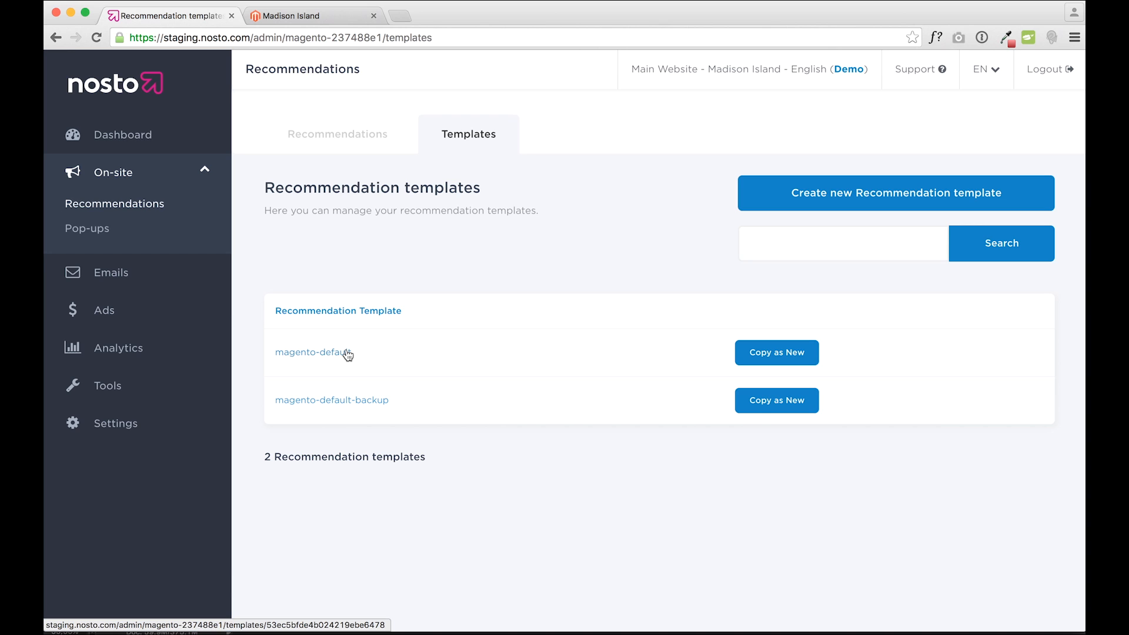
# - Open the magento-default template's settings and scroll into its layout and display properties
pyautogui.click(316, 353)
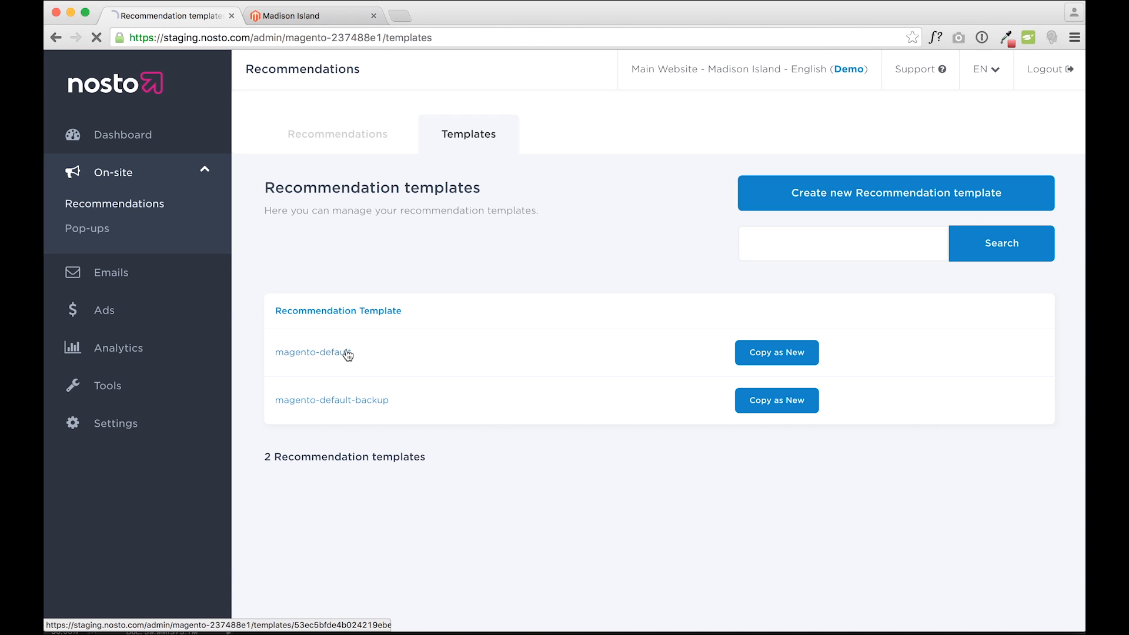
pyautogui.click(309, 351)
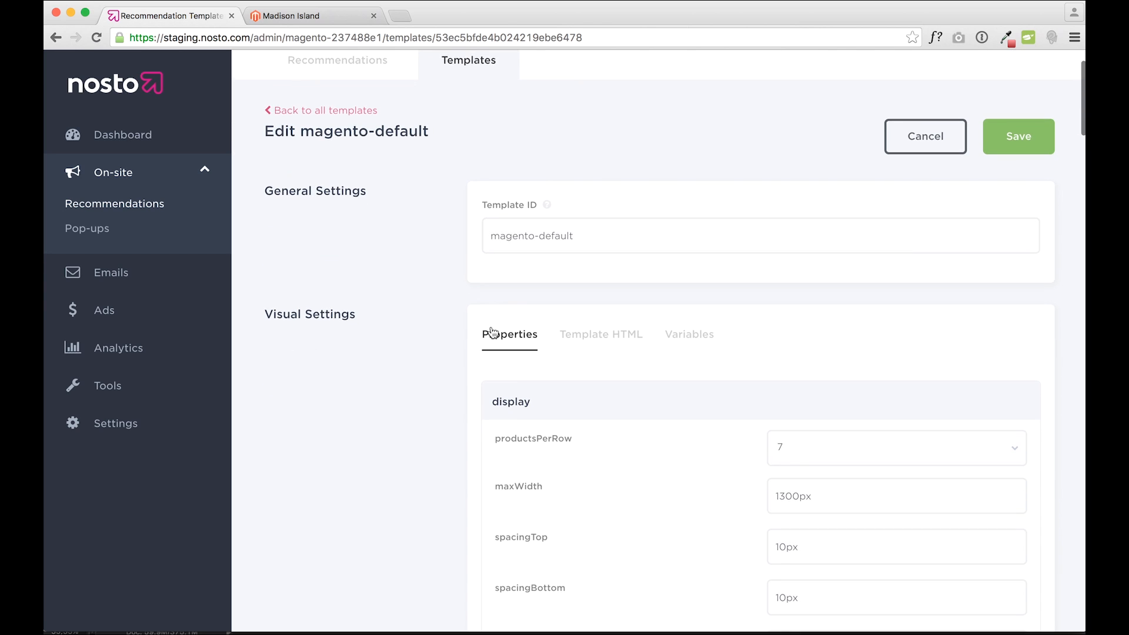
pyautogui.scroll(-3)
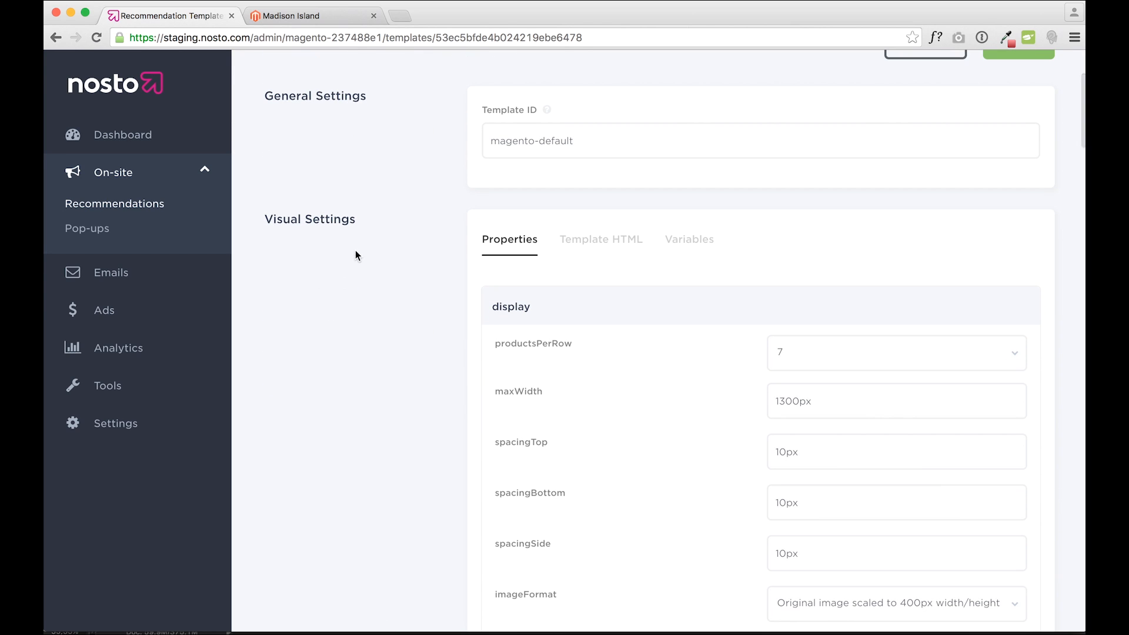
pyautogui.scroll(-3)
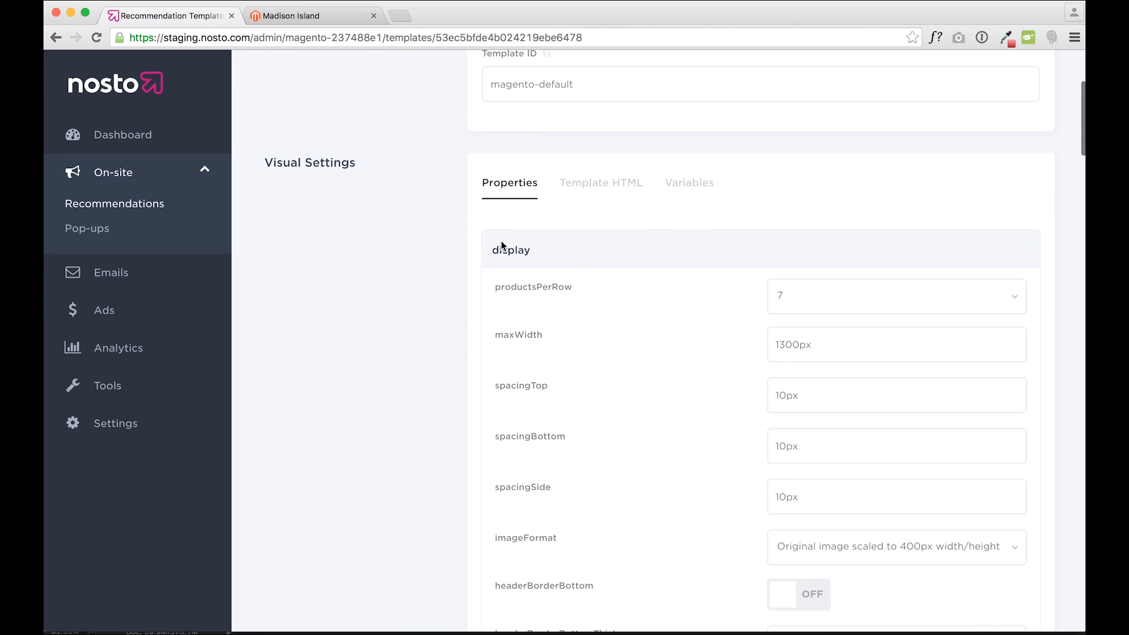
pyautogui.scroll(-3)
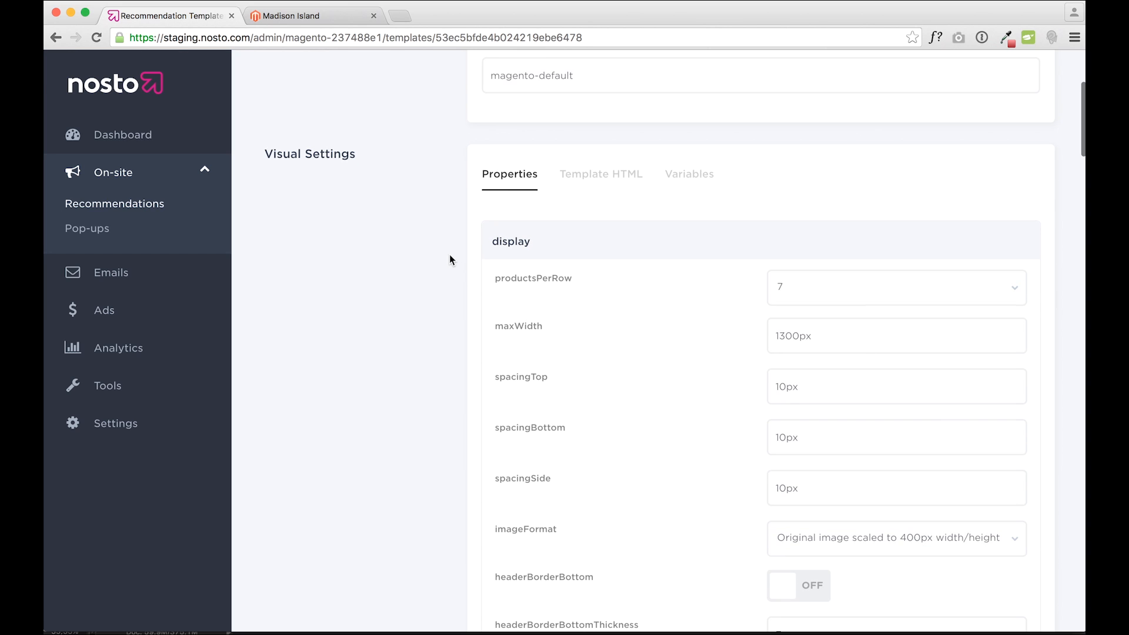
pyautogui.moveTo(454, 249)
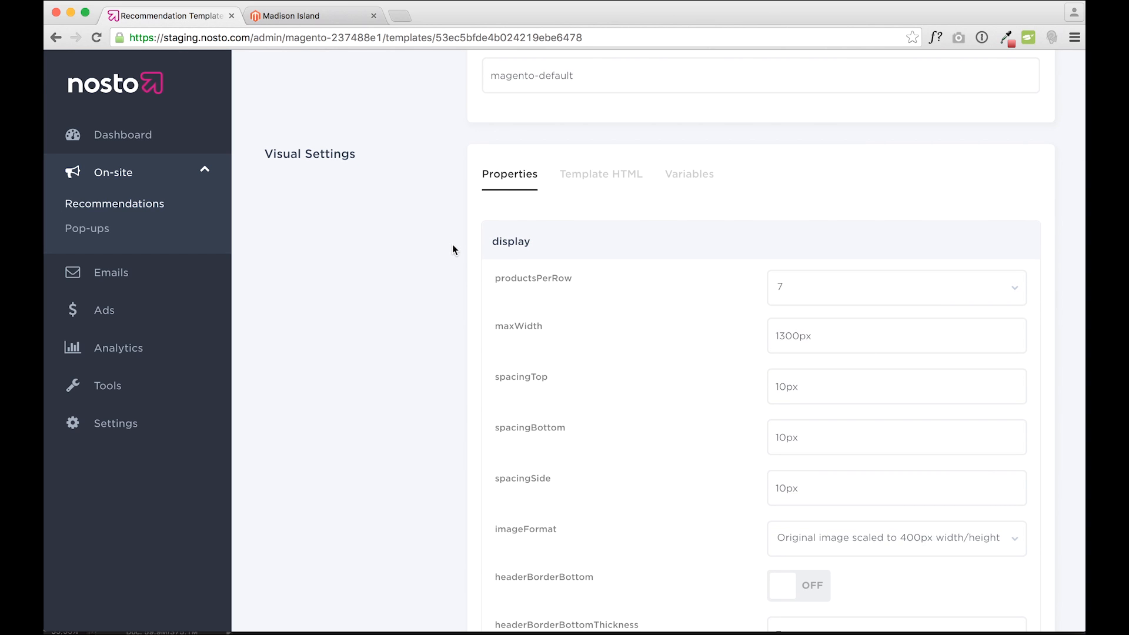
pyautogui.moveTo(548, 298)
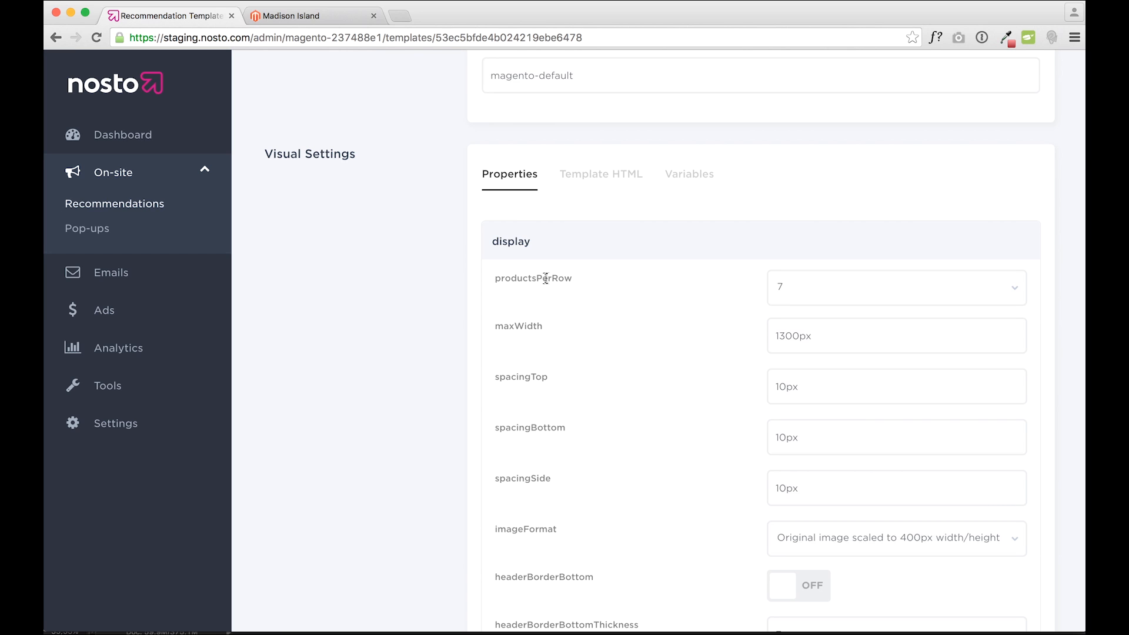
pyautogui.scroll(-3)
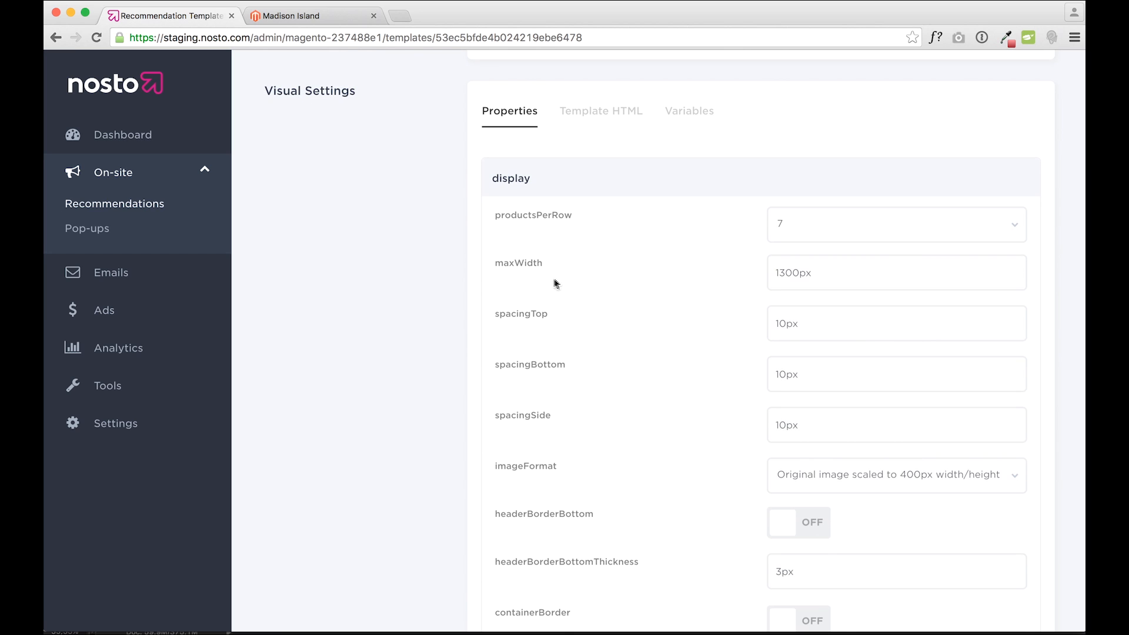
# - Review the template's colour properties such as productBrandColor further down the page
pyautogui.scroll(-3)
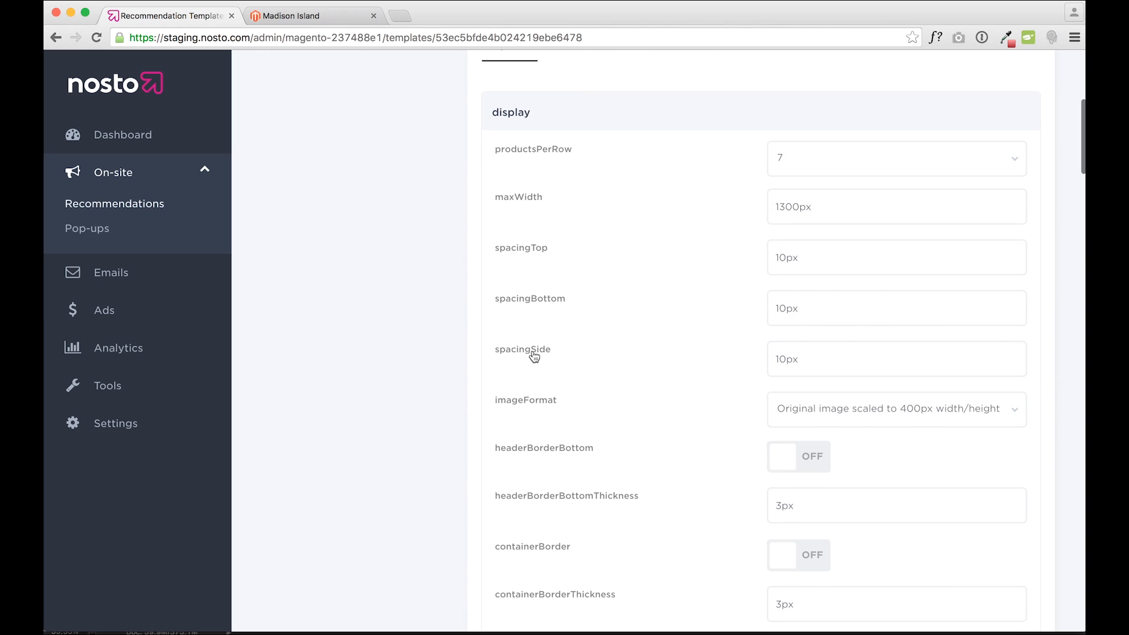
pyautogui.scroll(-3)
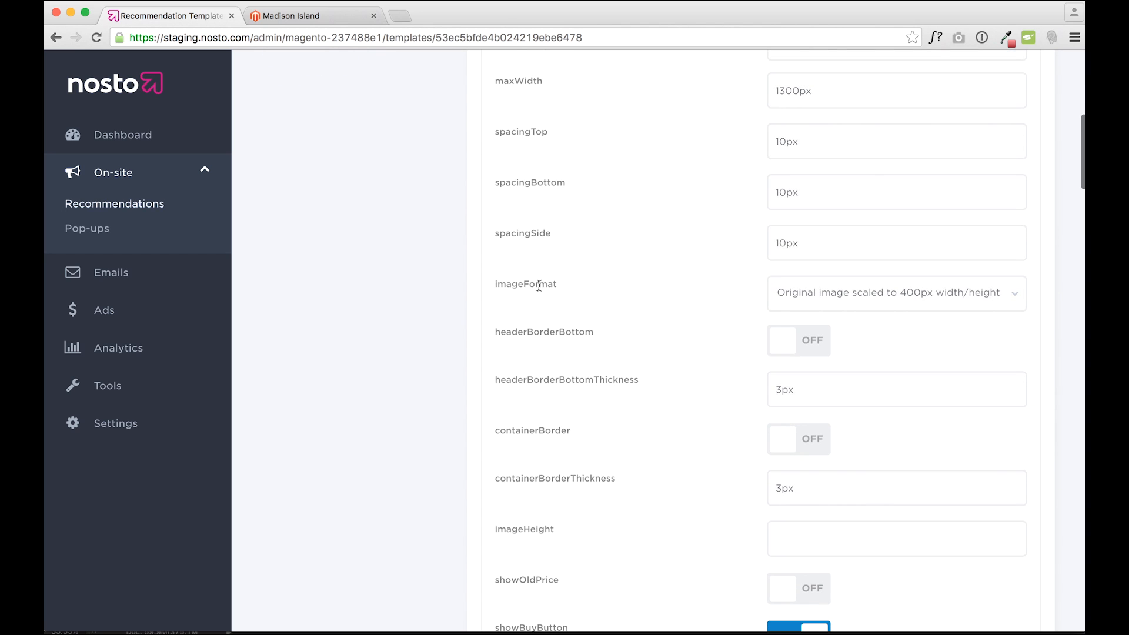
pyautogui.moveTo(609, 322)
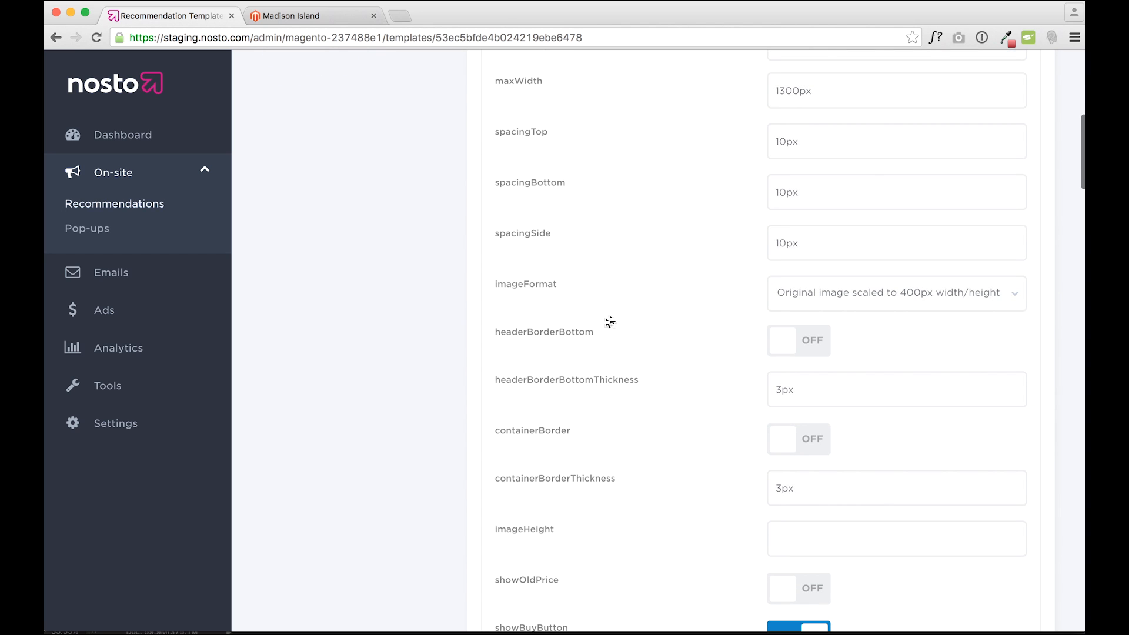
pyautogui.moveTo(544, 336)
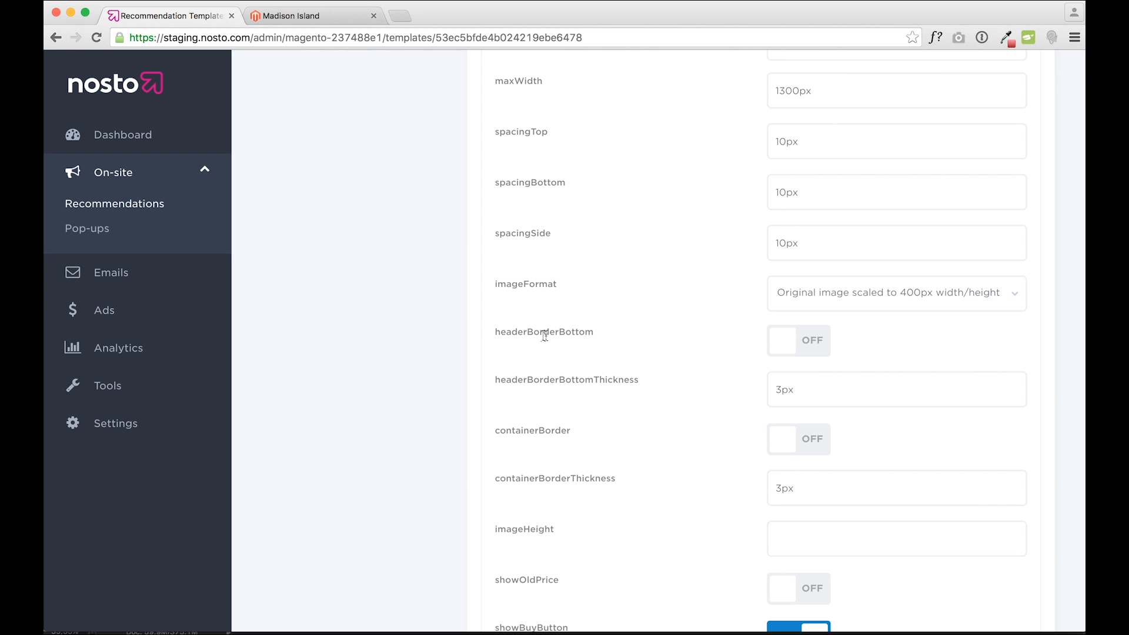
pyautogui.scroll(-3)
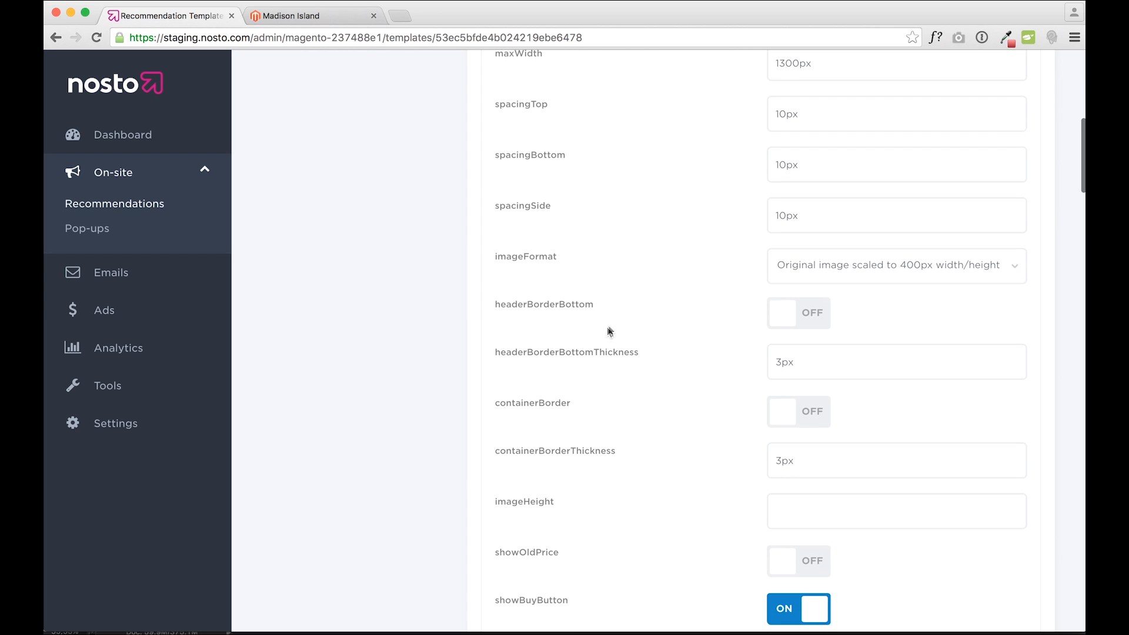
pyautogui.scroll(-3)
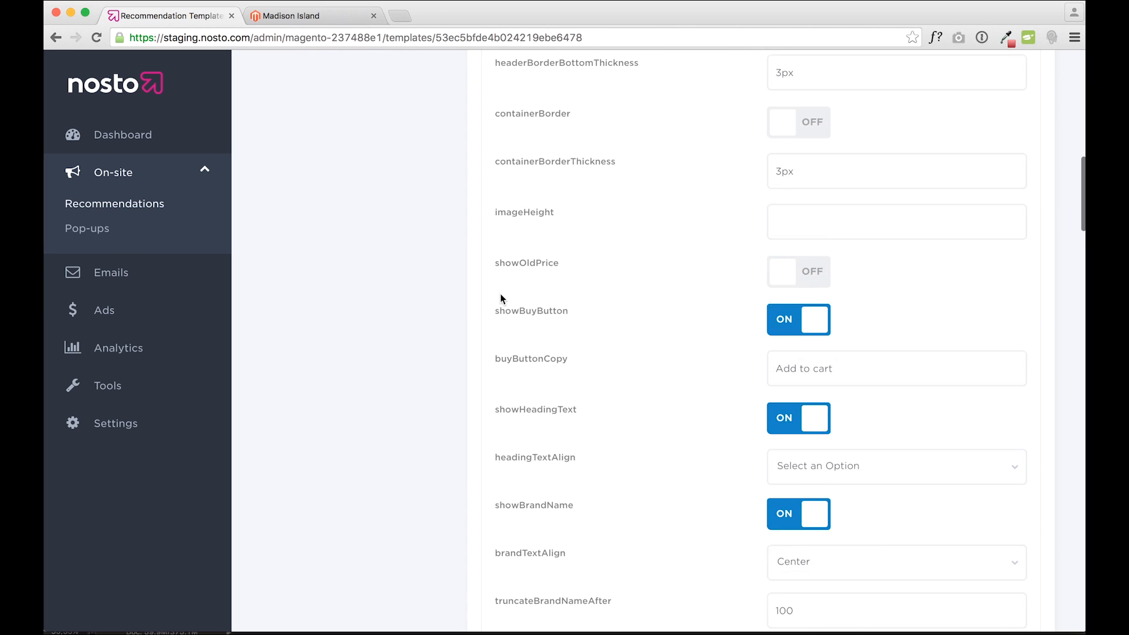
pyautogui.scroll(-3)
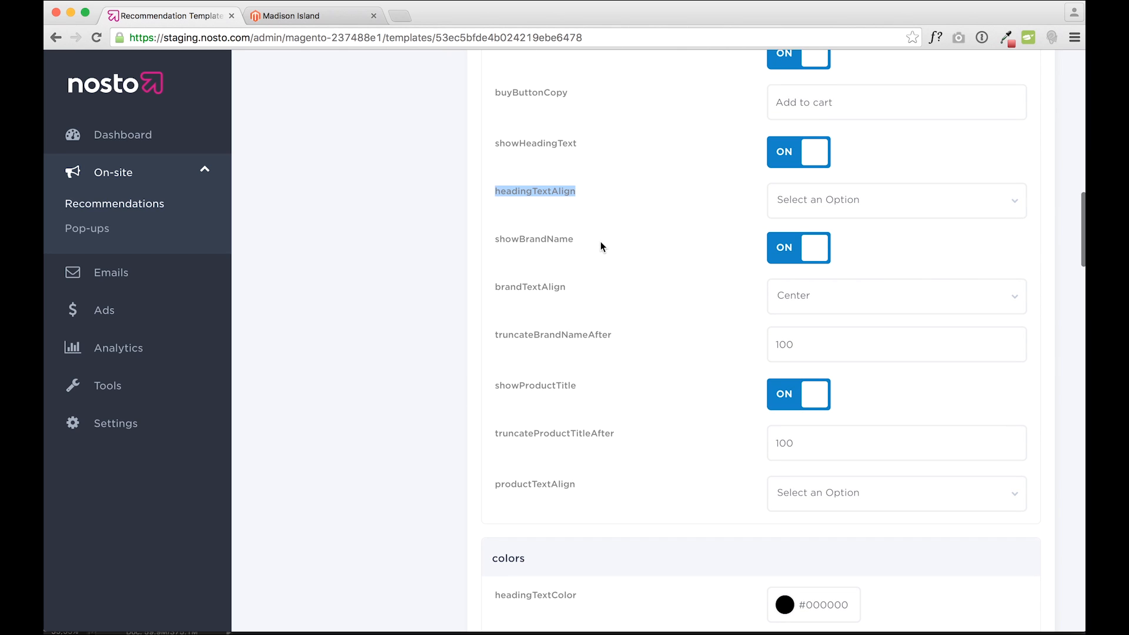
pyautogui.scroll(-3)
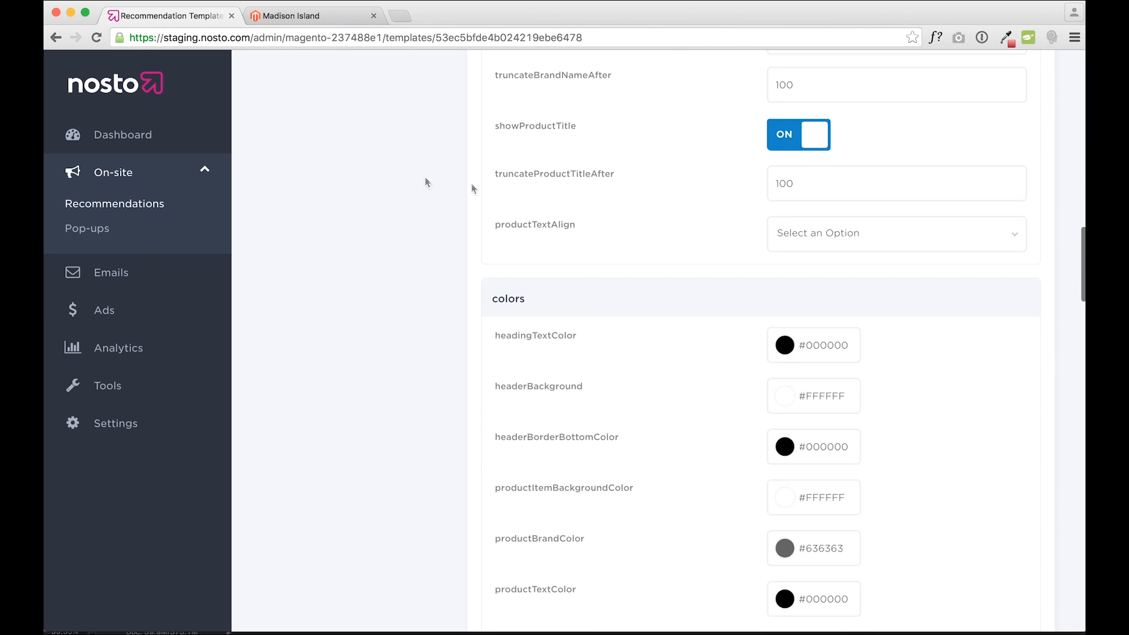
pyautogui.scroll(-3)
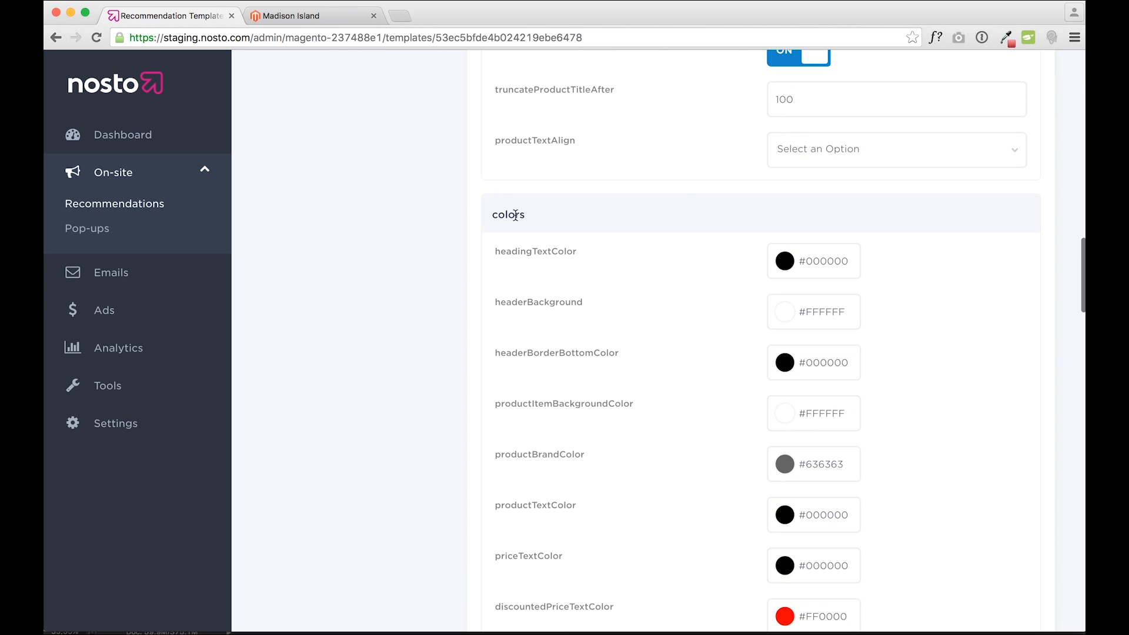
pyautogui.moveTo(471, 305)
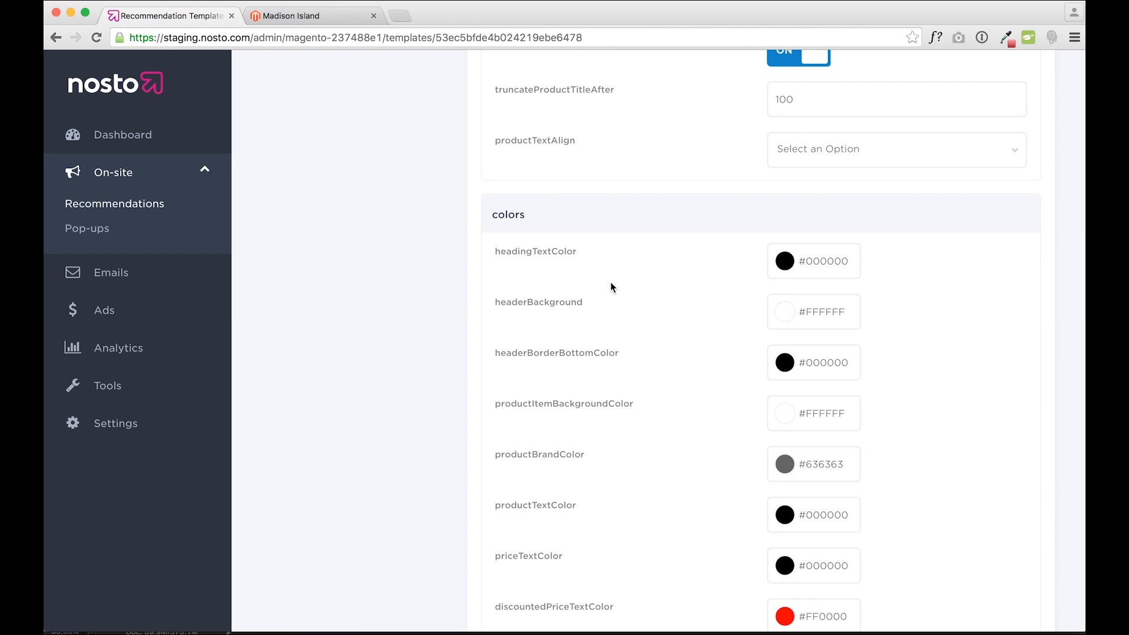
pyautogui.scroll(-3)
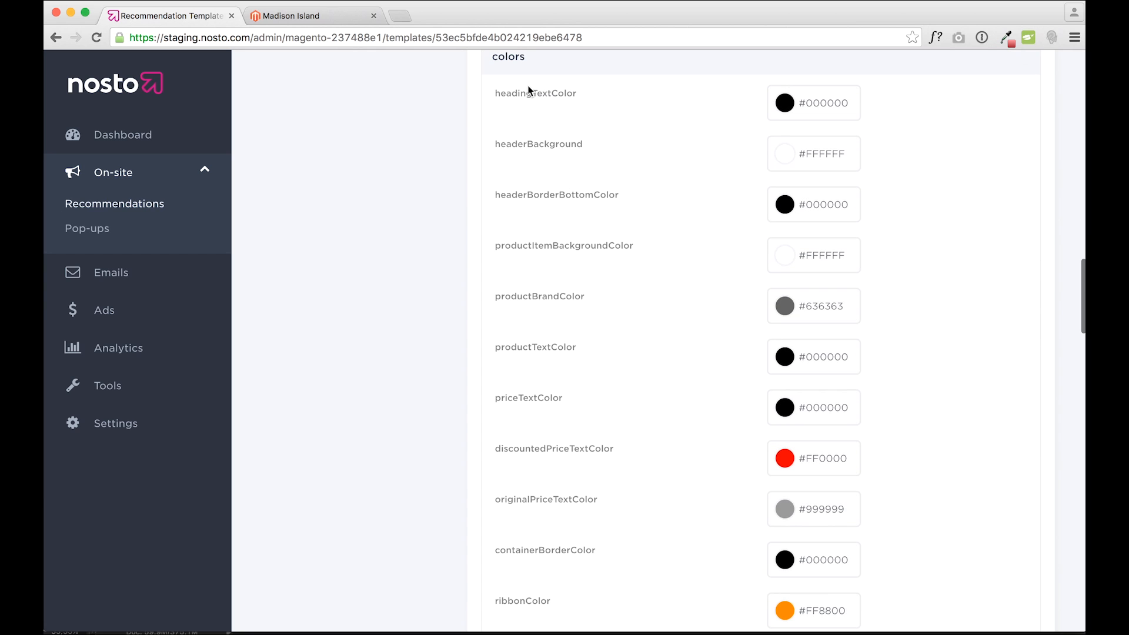
pyautogui.moveTo(581, 246)
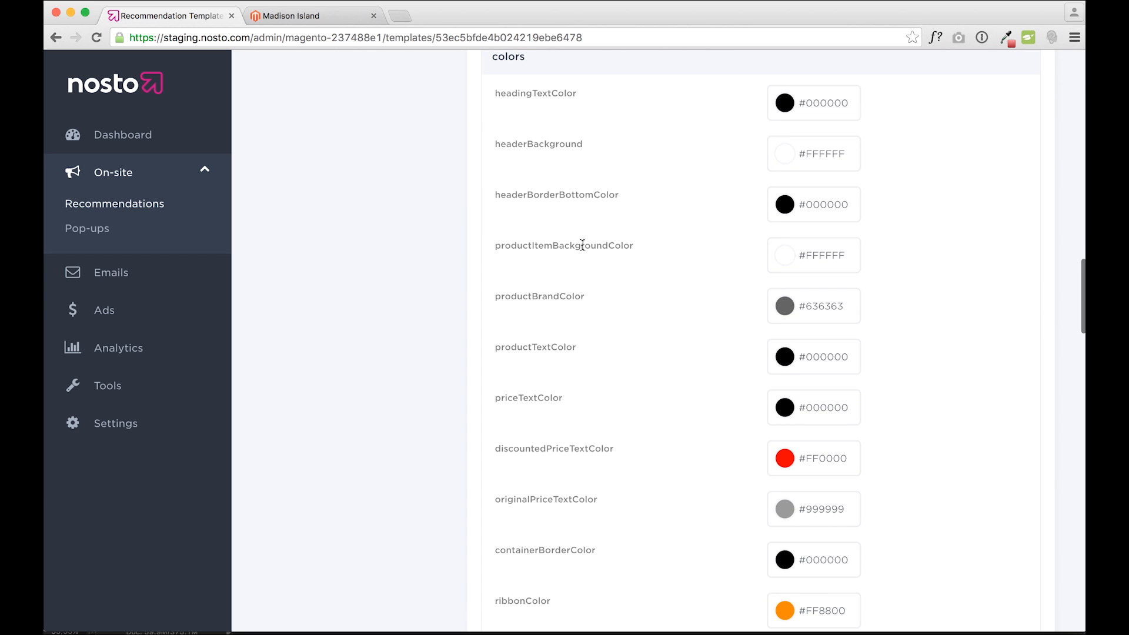
pyautogui.moveTo(596, 493)
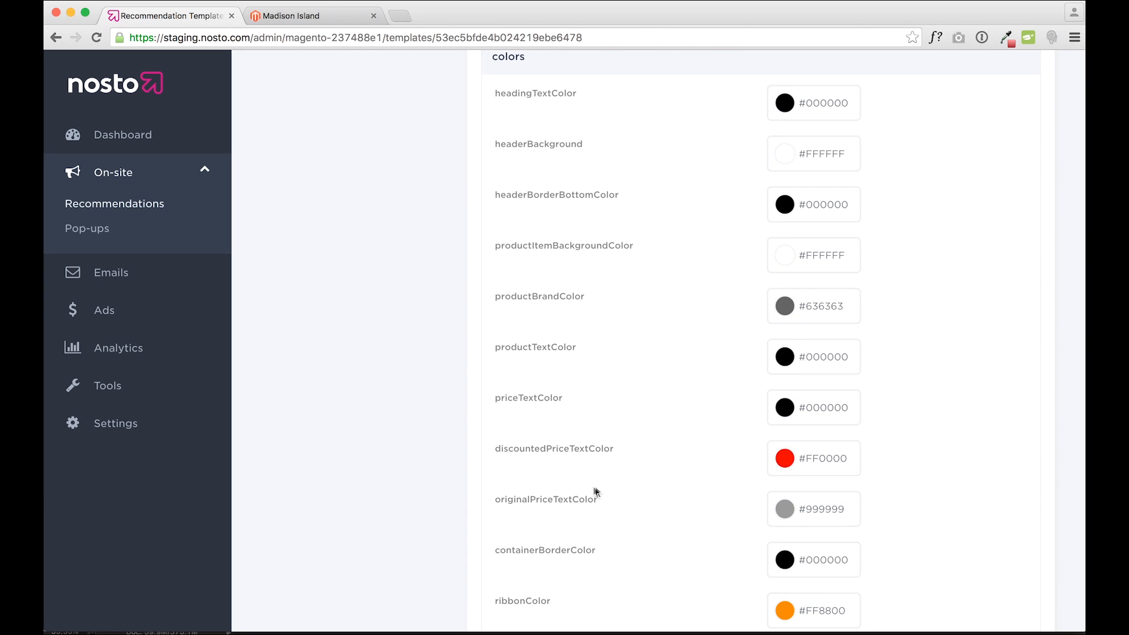
pyautogui.scroll(-3)
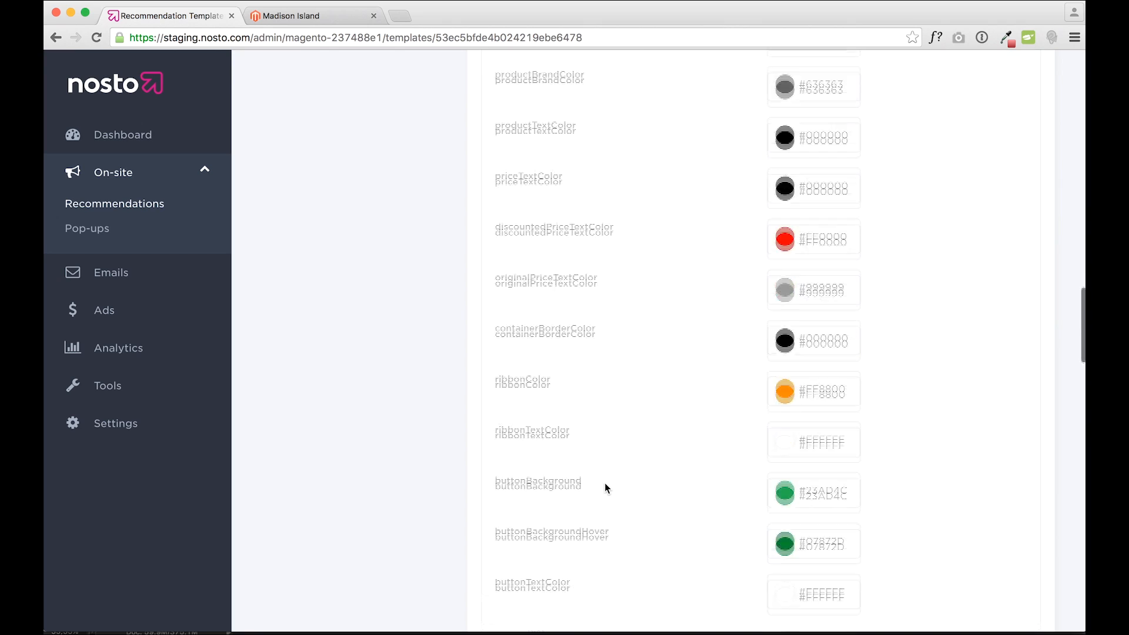
pyautogui.scroll(-3)
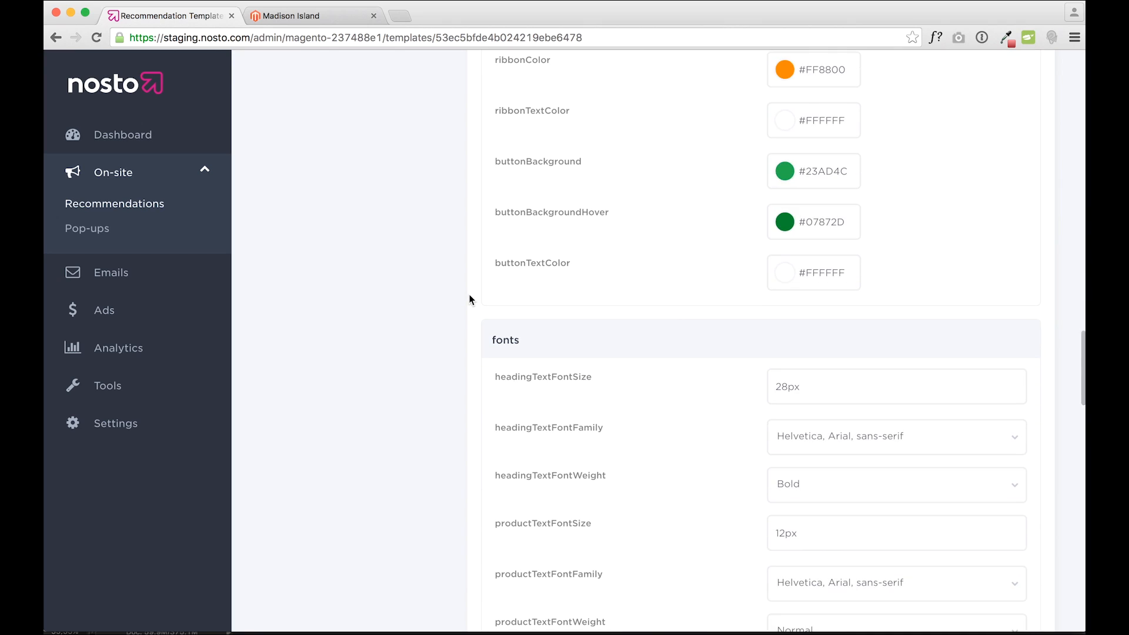
pyautogui.scroll(-3)
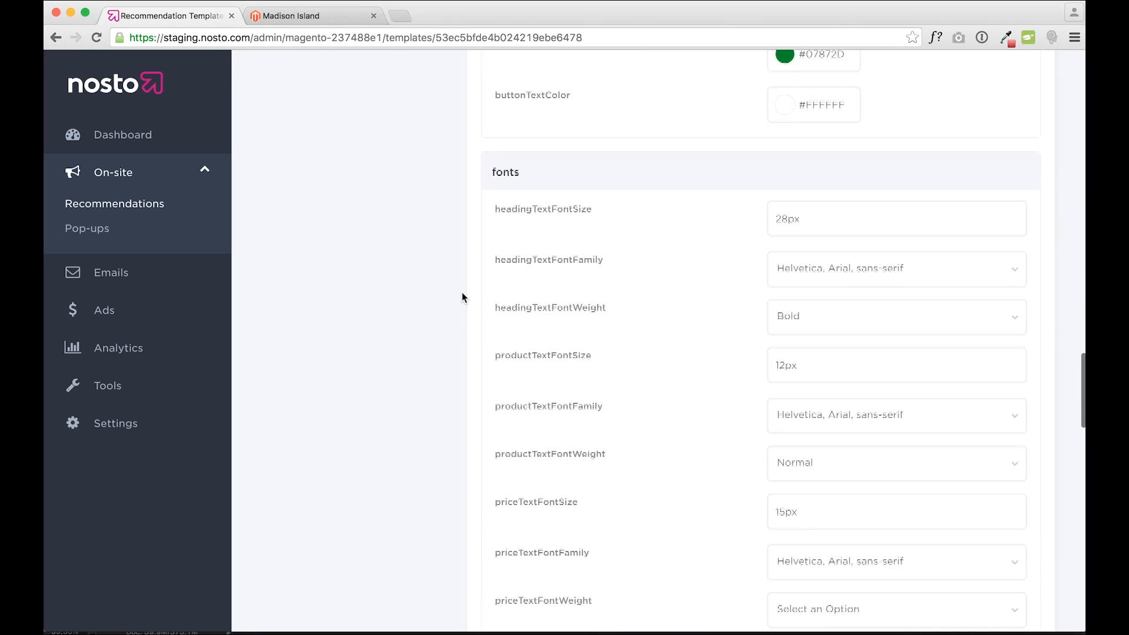
pyautogui.scroll(-3)
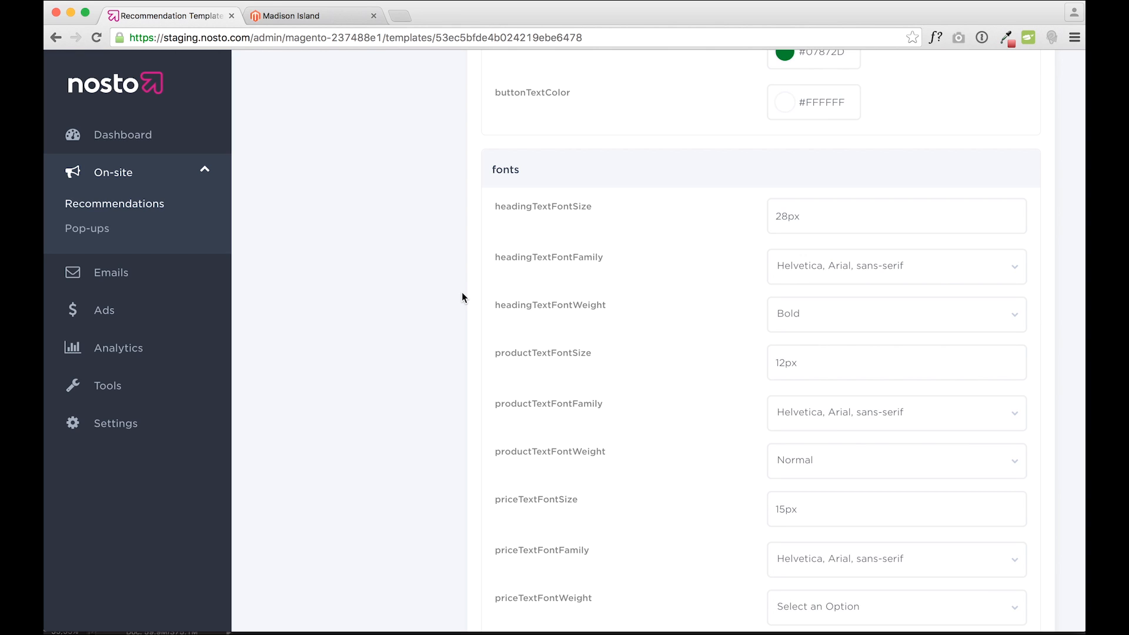
pyautogui.scroll(-3)
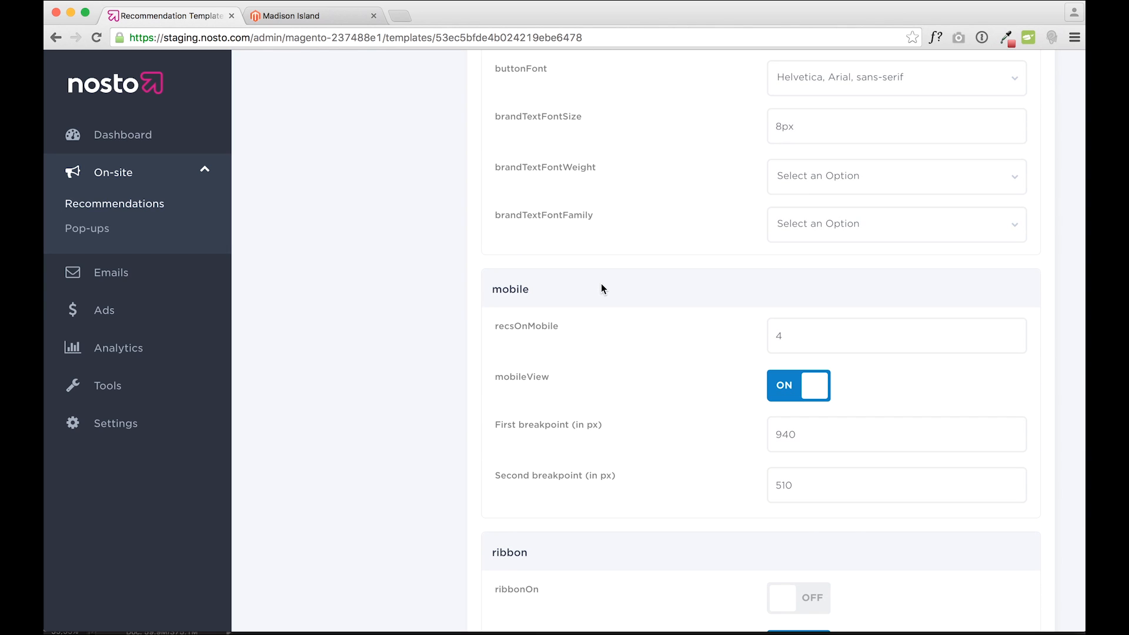
pyautogui.moveTo(873, 317)
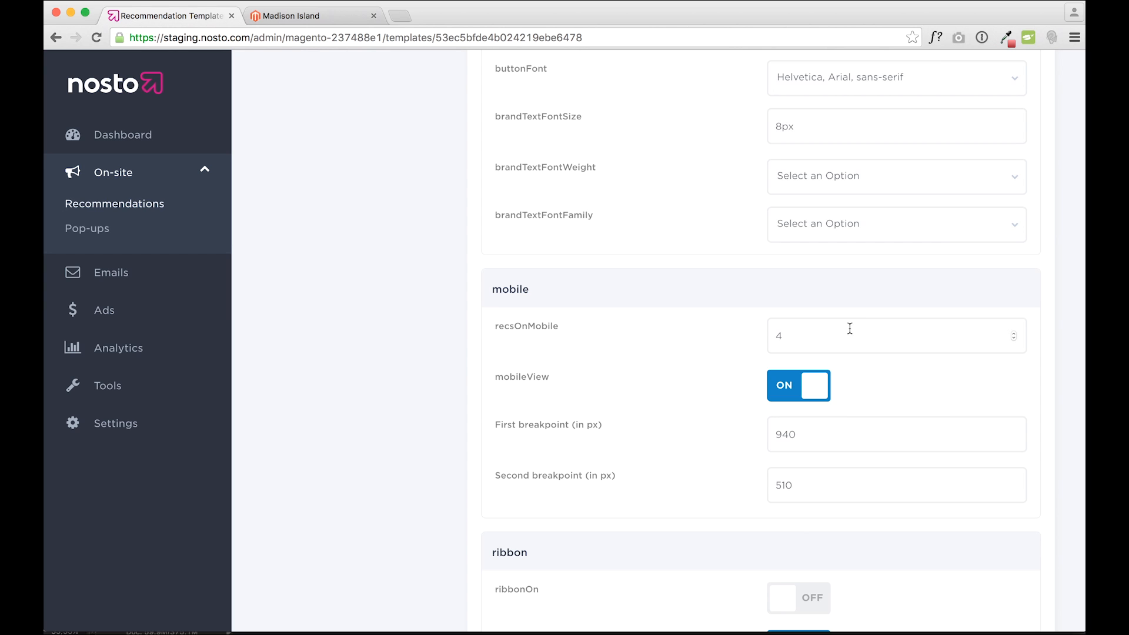
pyautogui.scroll(-3)
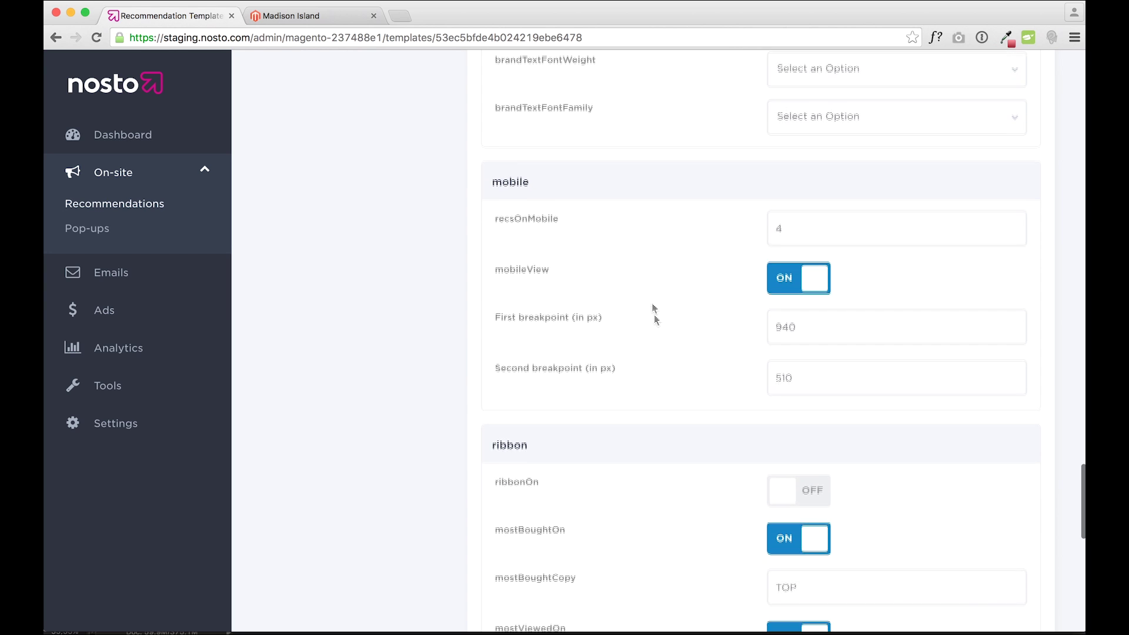
pyautogui.scroll(-3)
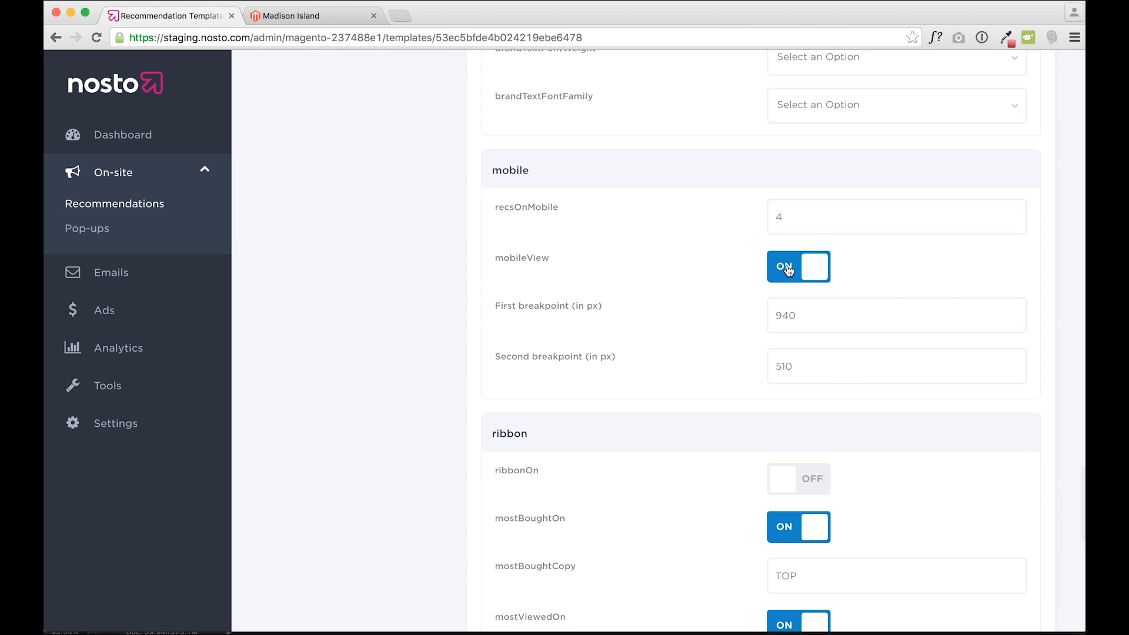
pyautogui.moveTo(489, 301)
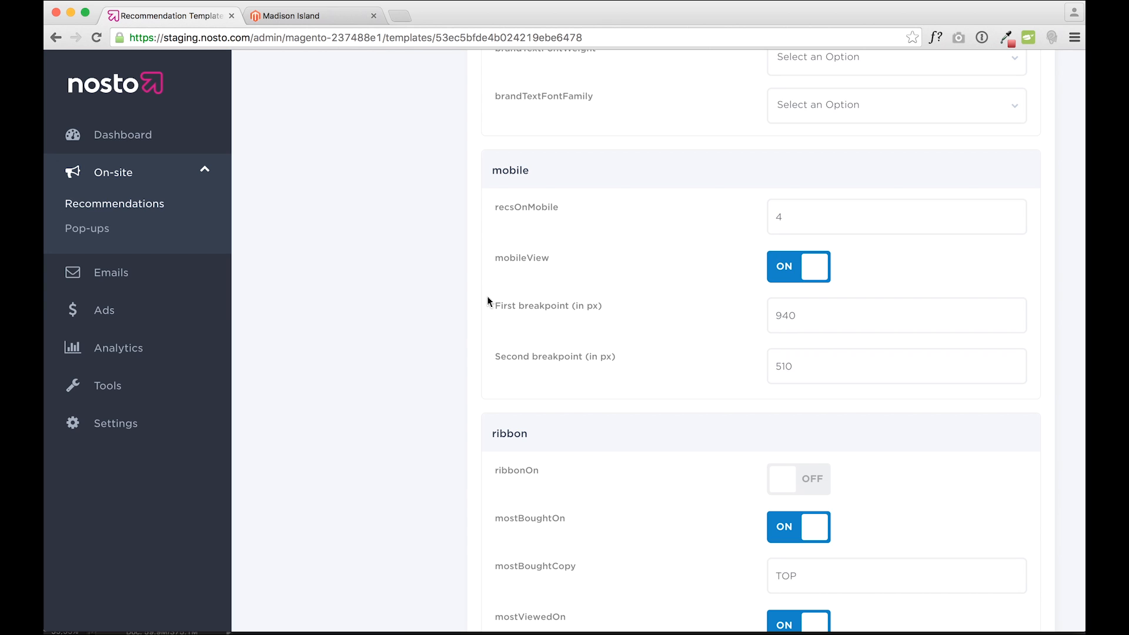
pyautogui.moveTo(560, 379)
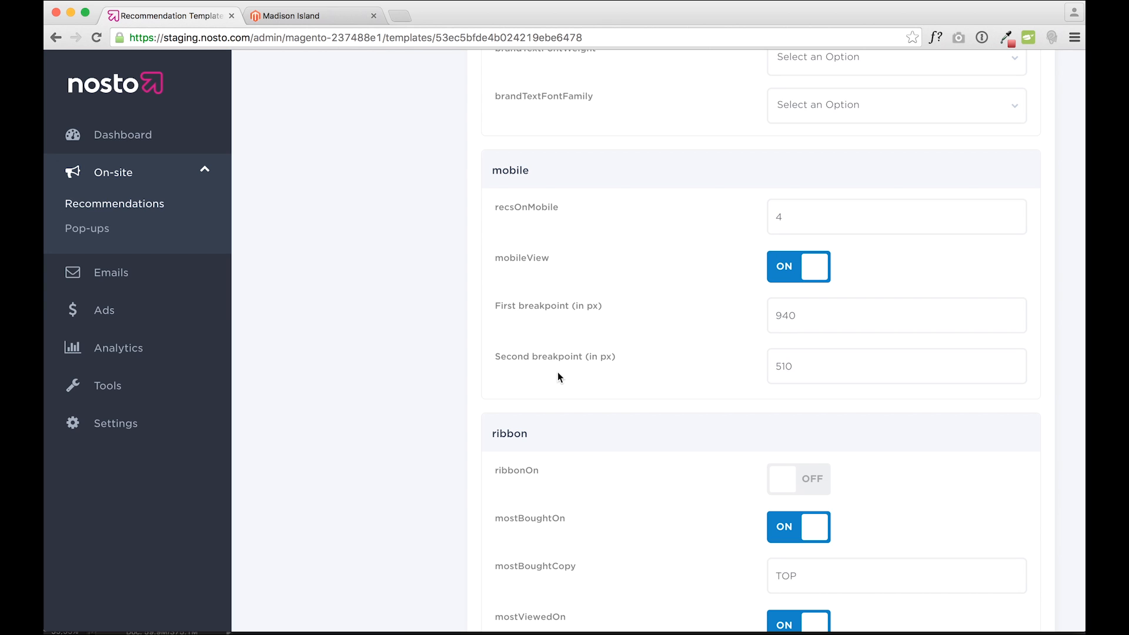
pyautogui.scroll(-3)
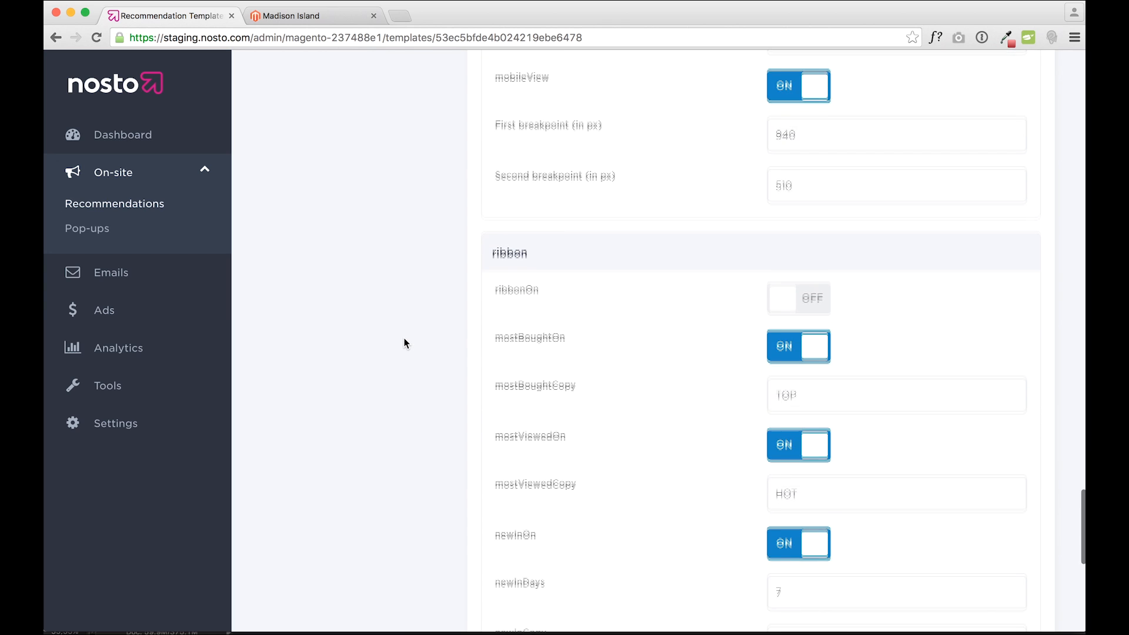
pyautogui.scroll(-3)
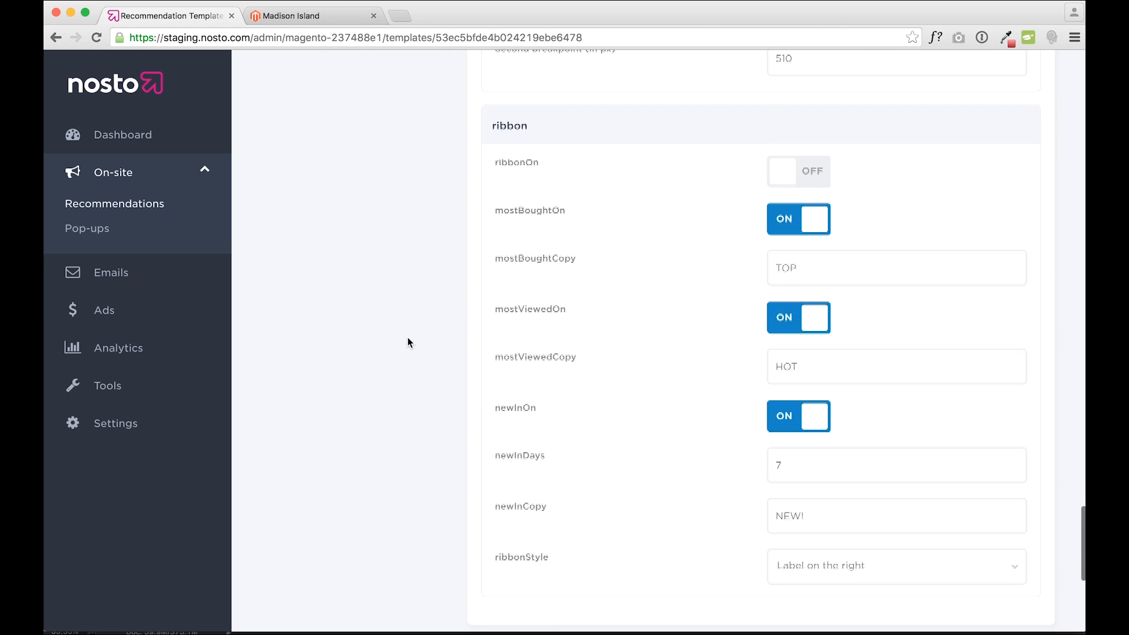
pyautogui.scroll(-3)
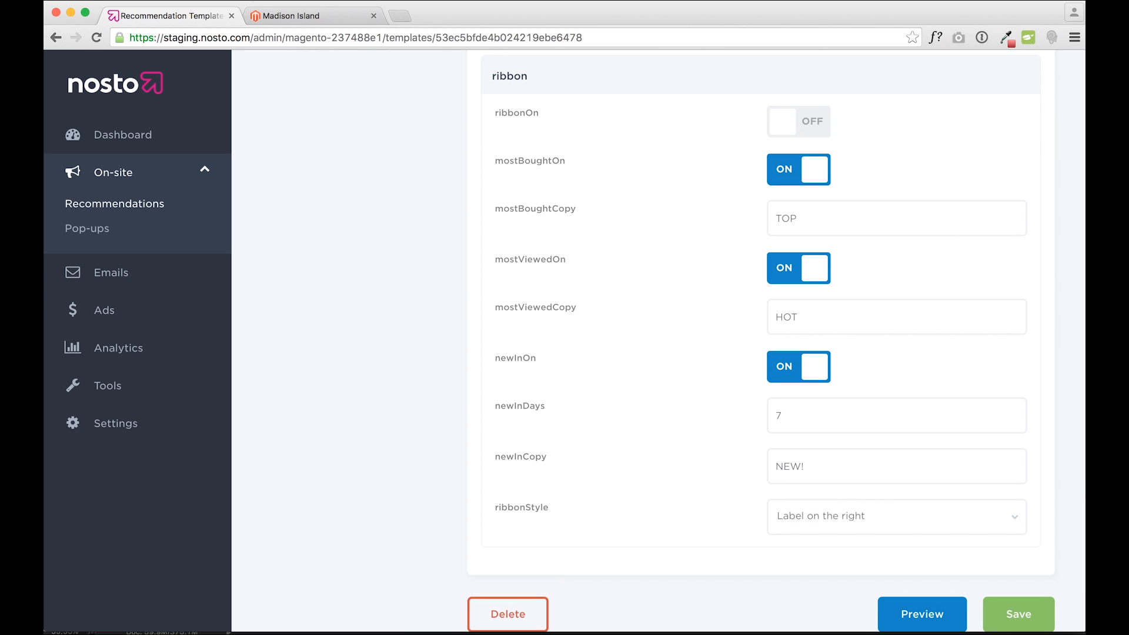
pyautogui.moveTo(264, 13)
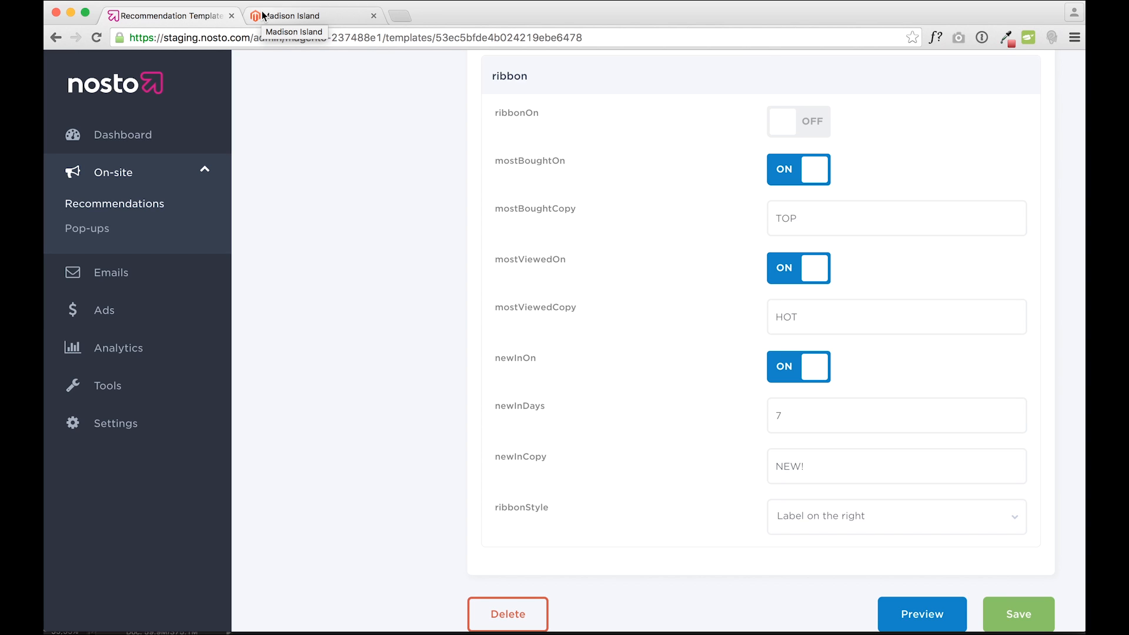
pyautogui.moveTo(680, 161)
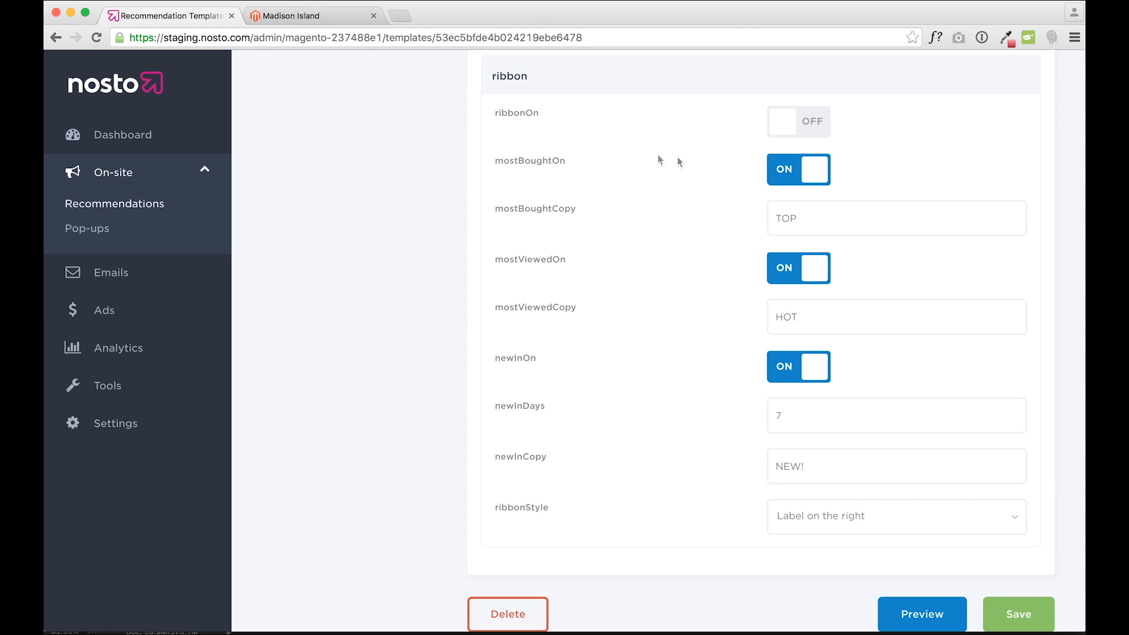
pyautogui.moveTo(803, 174)
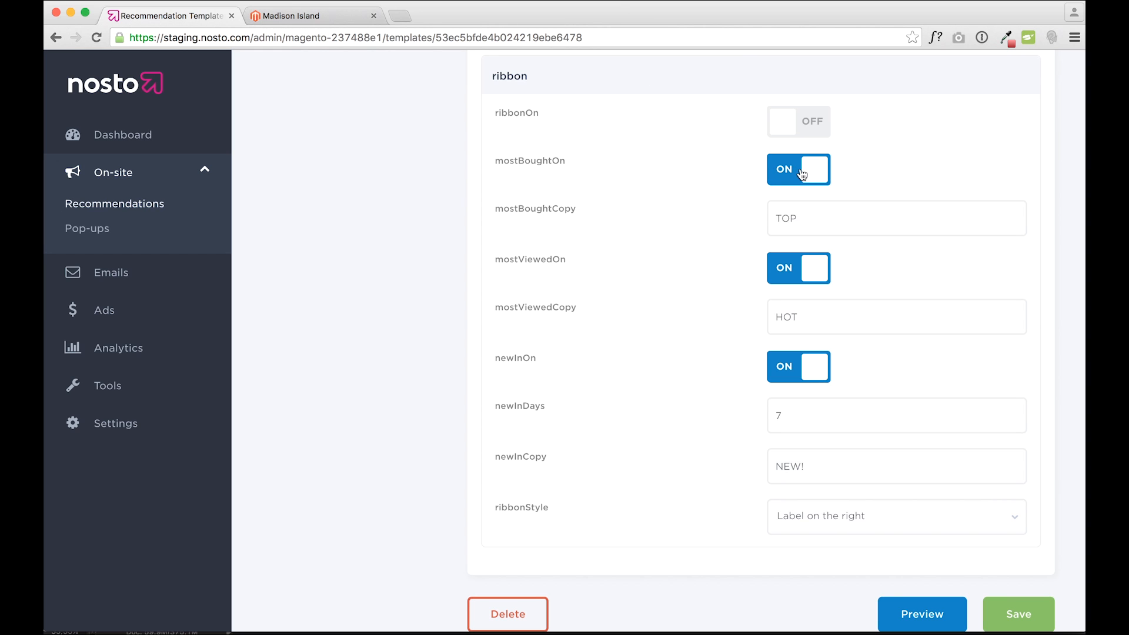
pyautogui.moveTo(736, 157)
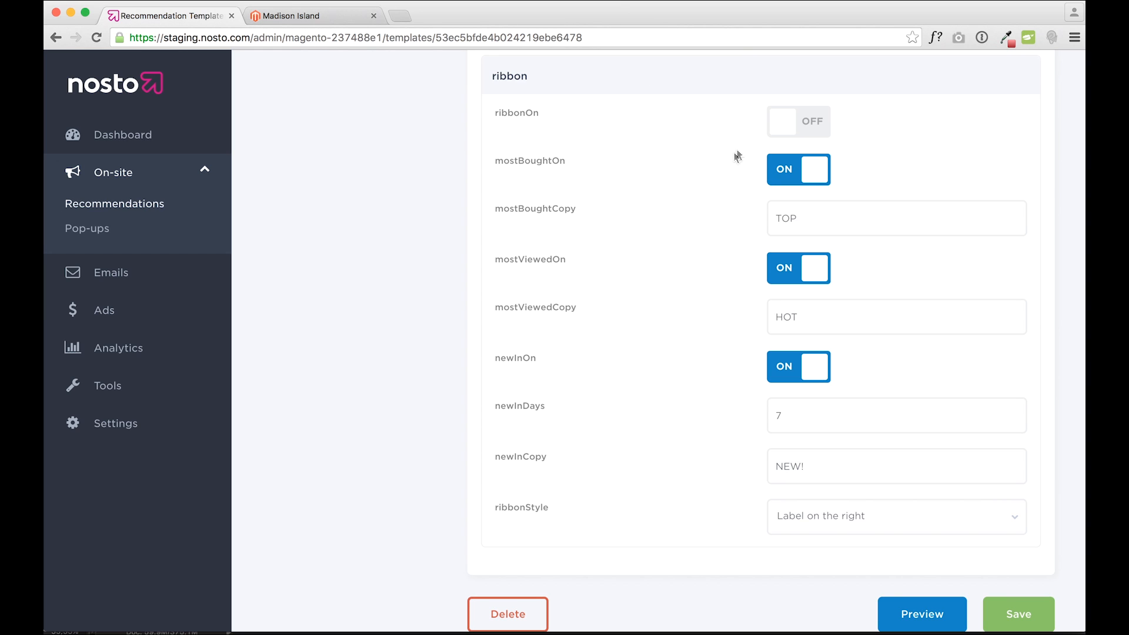
pyautogui.moveTo(820, 292)
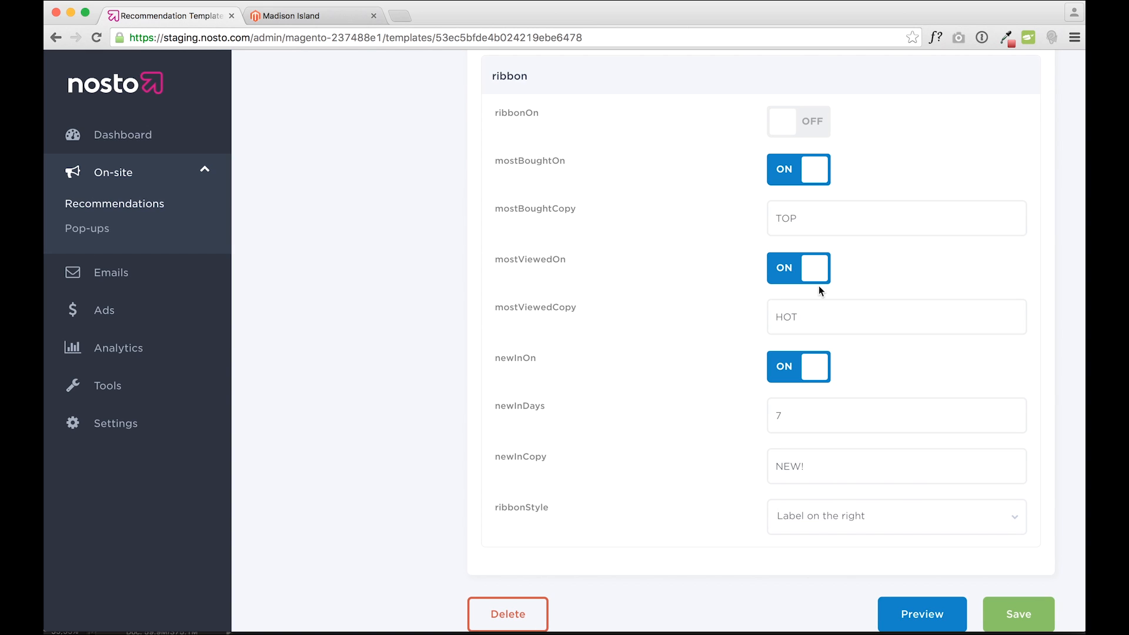
pyautogui.moveTo(718, 167)
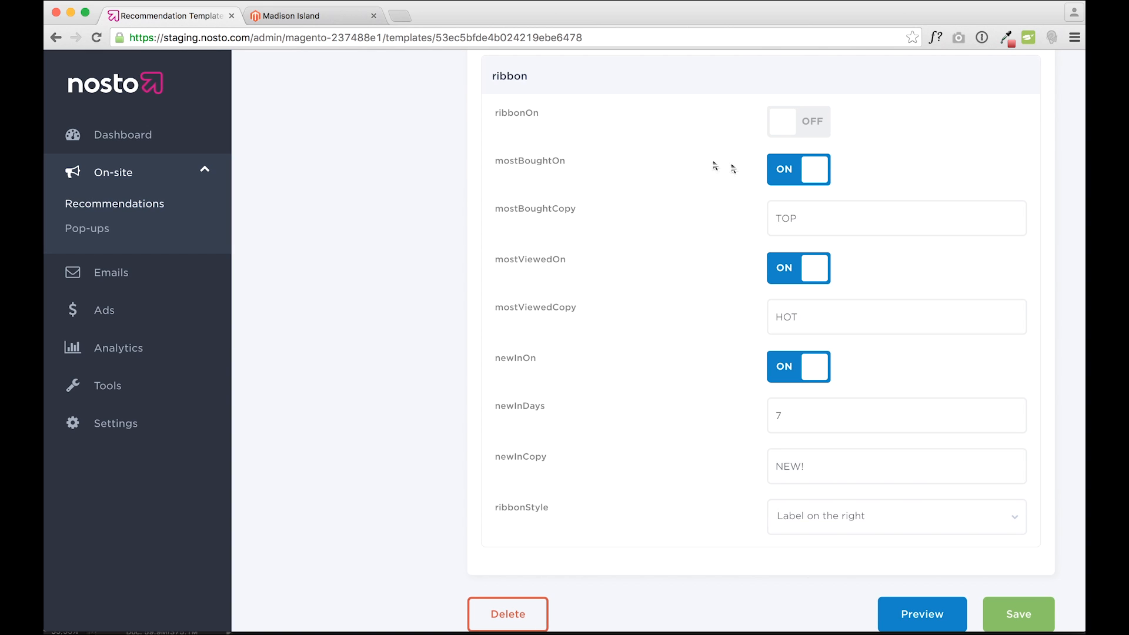
pyautogui.moveTo(748, 167)
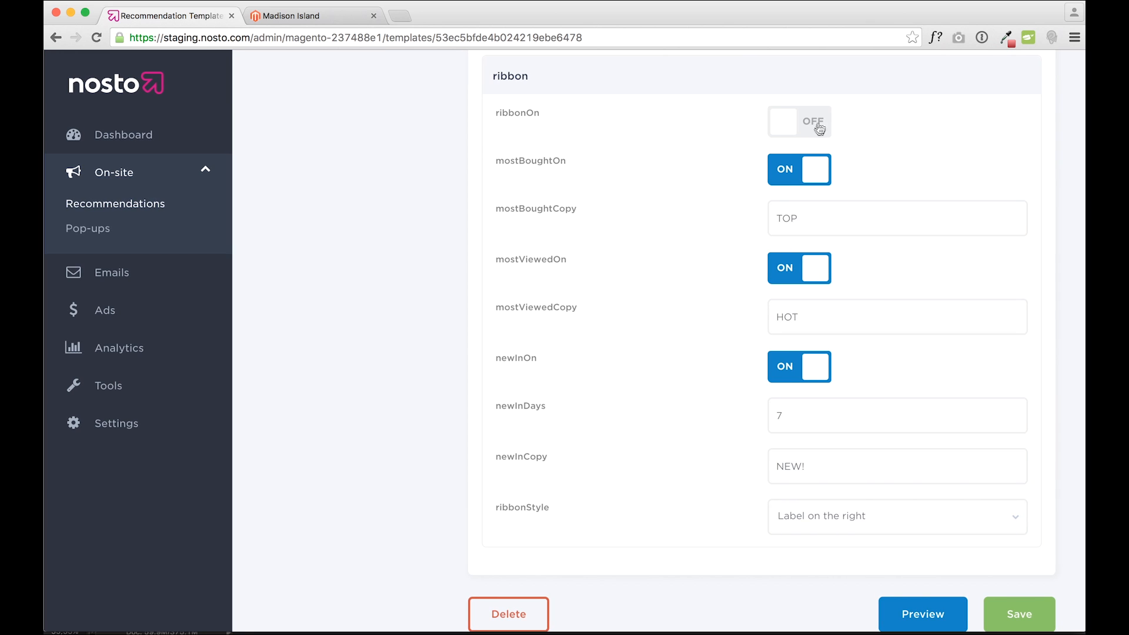
pyautogui.click(800, 122)
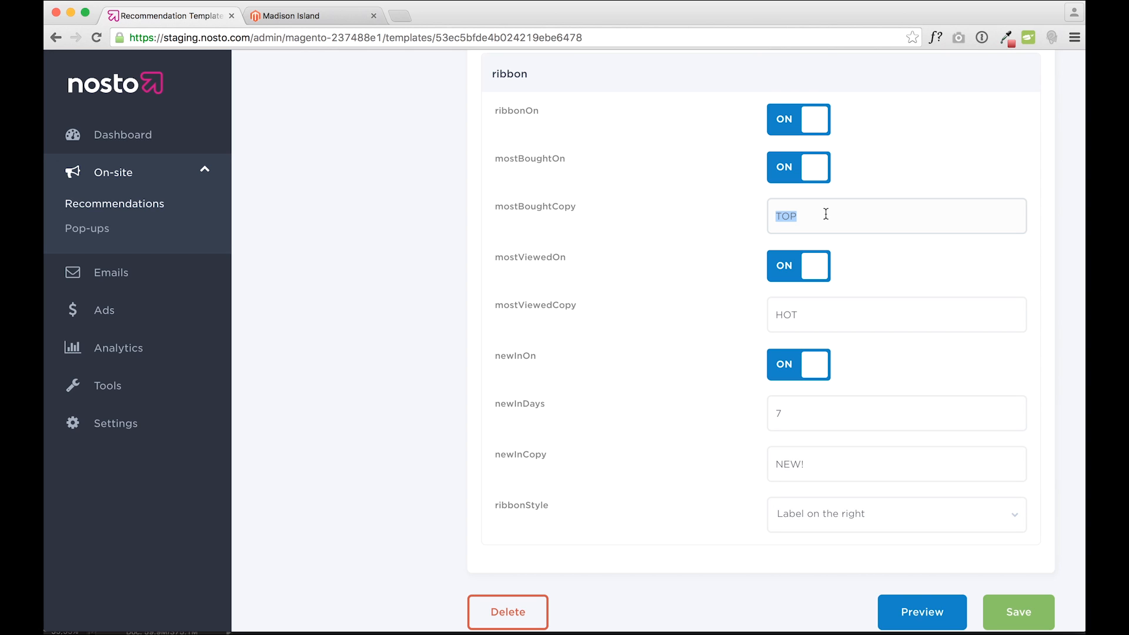
pyautogui.click(797, 266)
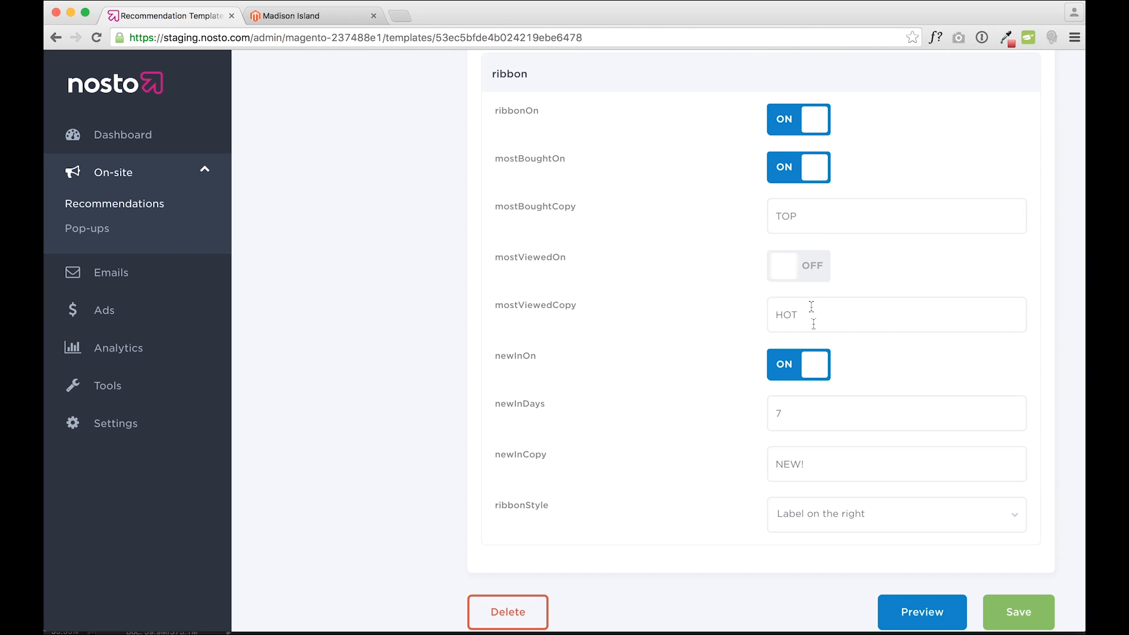
pyautogui.click(799, 365)
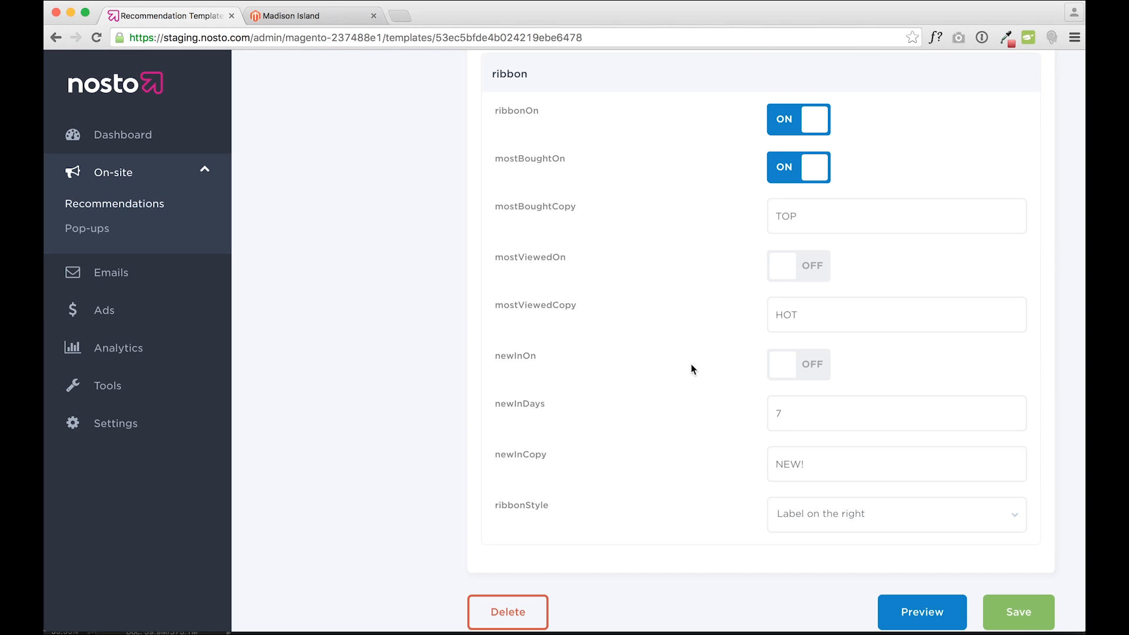
pyautogui.scroll(-3)
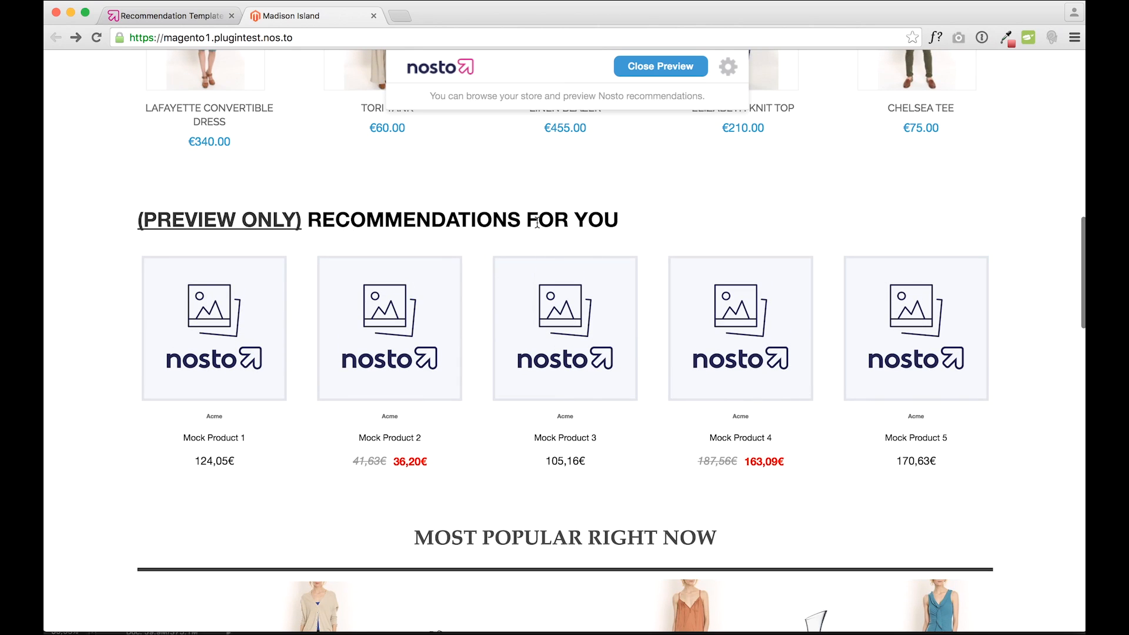
# - Scroll the storefront preview from the mock recommendations down to Most Popular Right Now
pyautogui.scroll(-3)
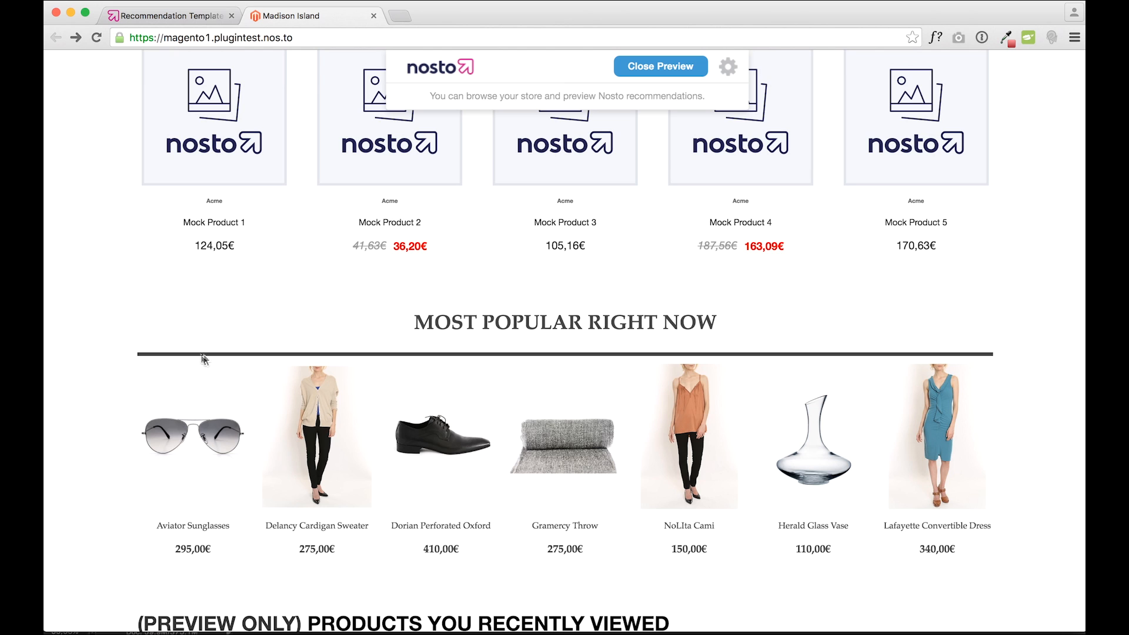
pyautogui.moveTo(1040, 544)
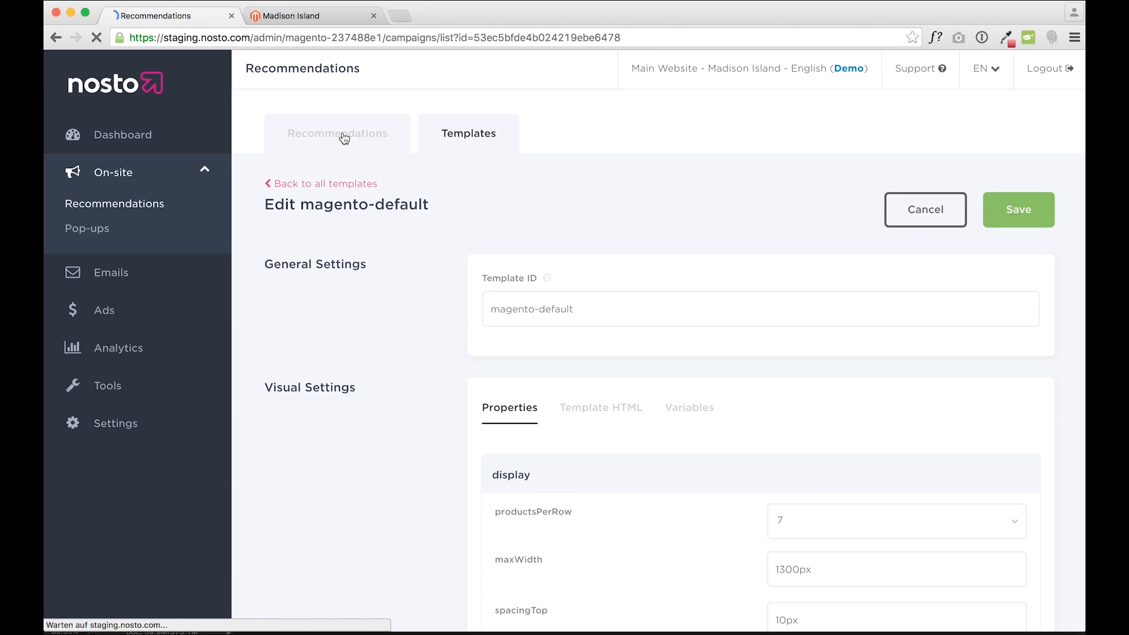
# - Open the Recommendations for you recommendation's Edit page from the recommendations list
pyautogui.click(342, 134)
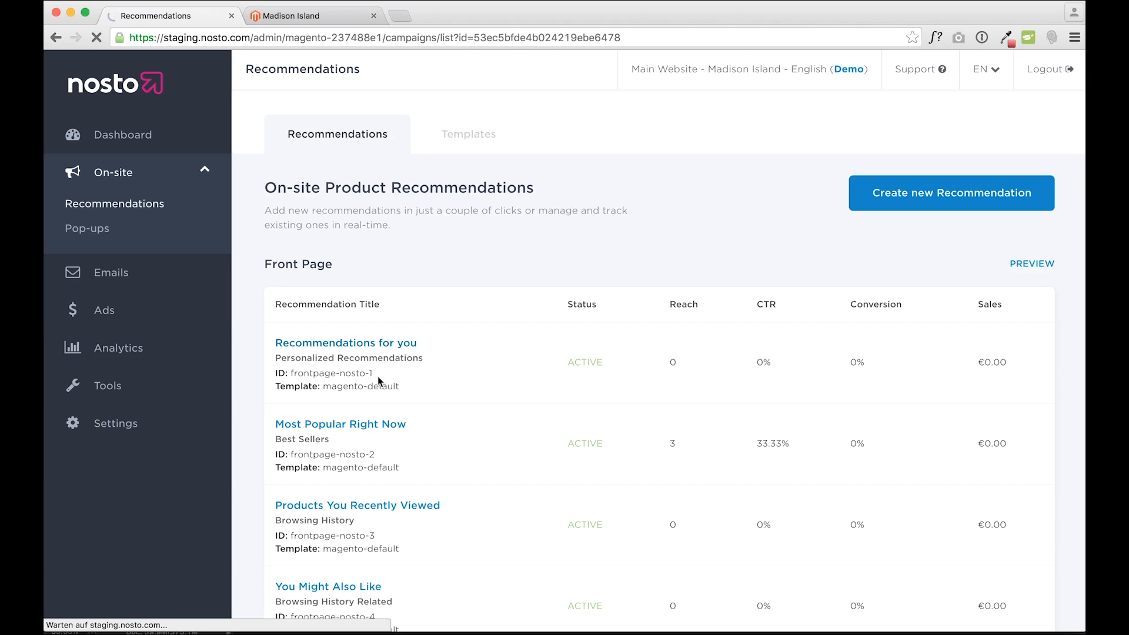
pyautogui.click(345, 343)
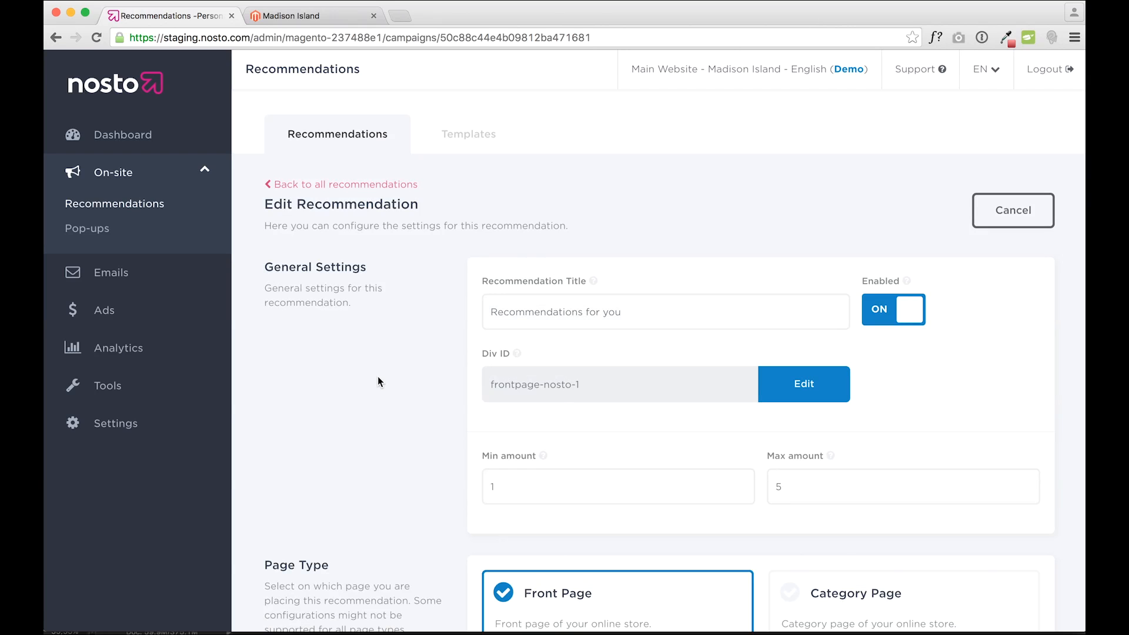
pyautogui.scroll(-3)
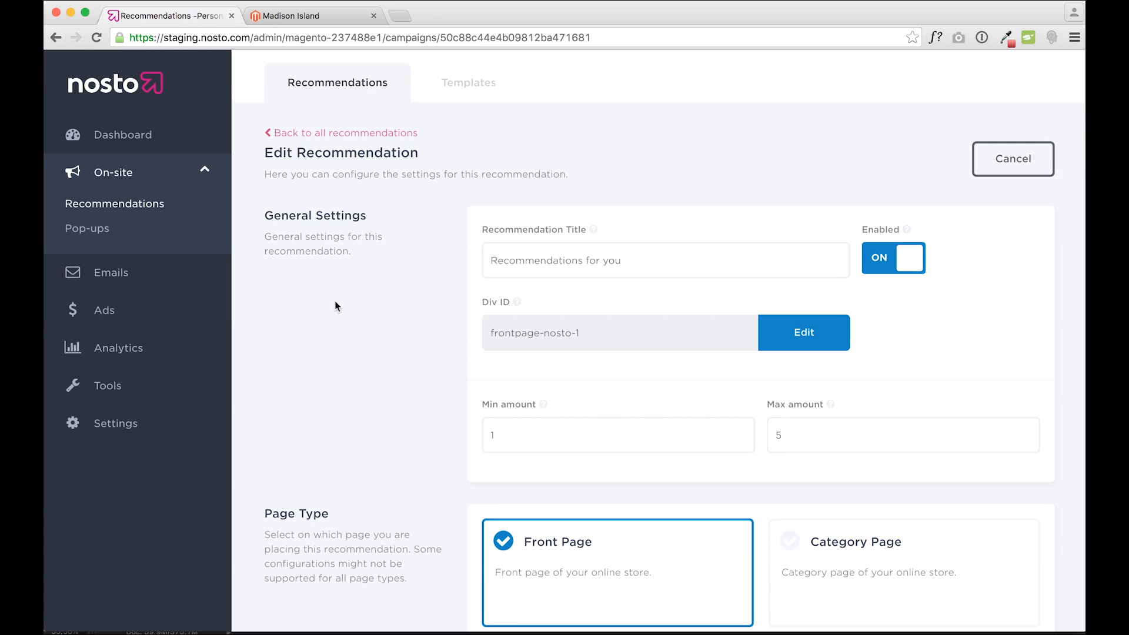
pyautogui.scroll(-3)
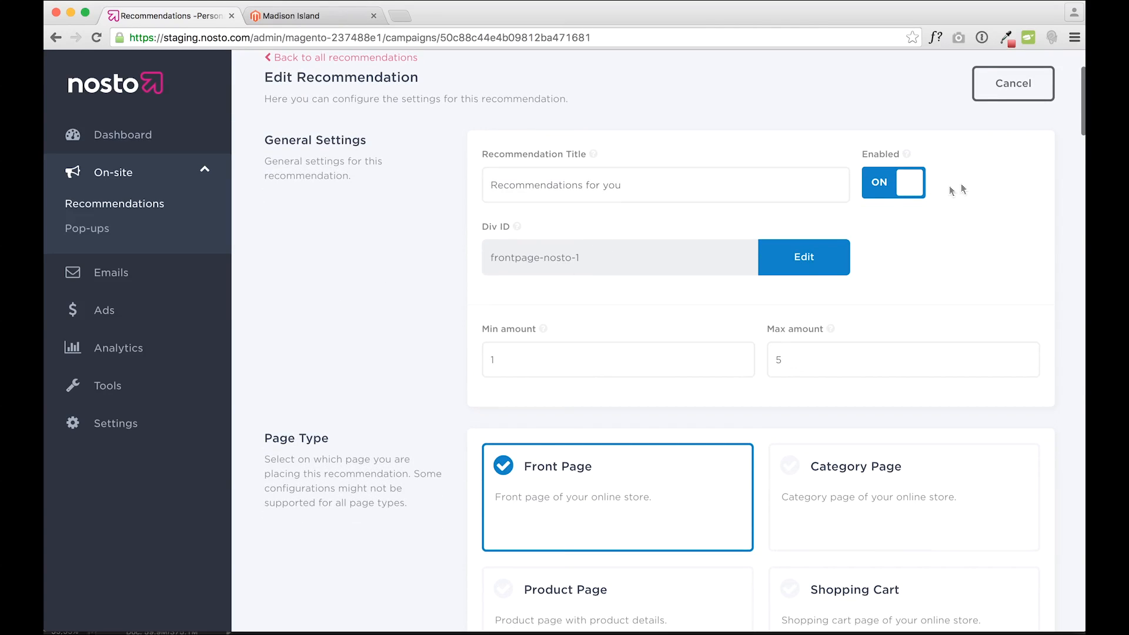
pyautogui.moveTo(593, 159)
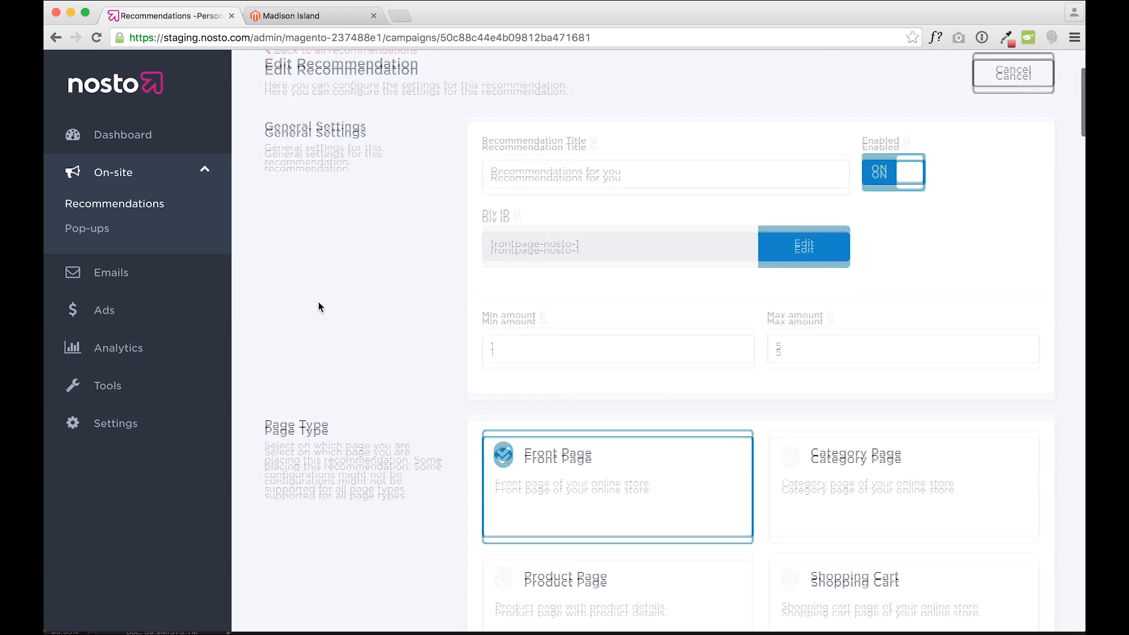
# - Scroll the Edit Recommendation page down to its Template Settings and display properties
pyautogui.scroll(-3)
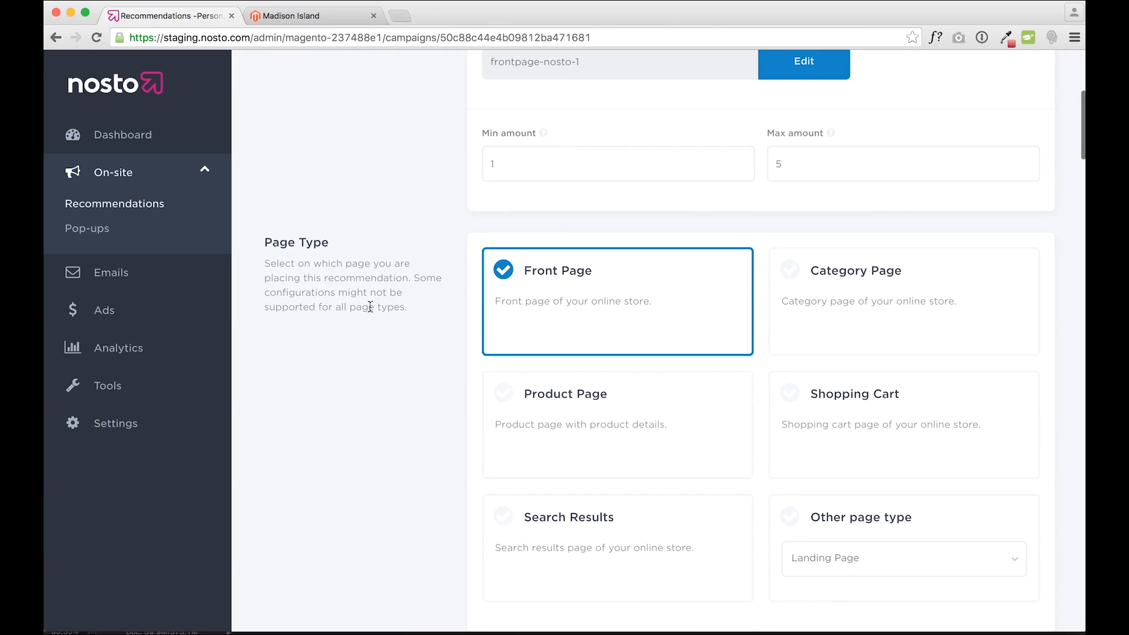
pyautogui.scroll(-3)
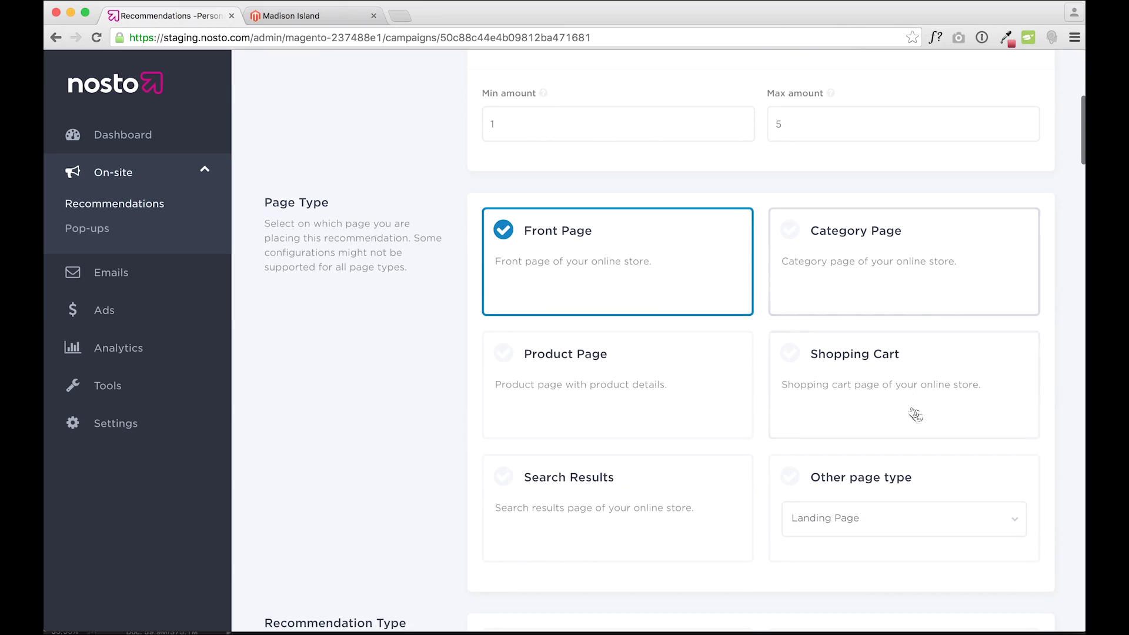
pyautogui.scroll(-3)
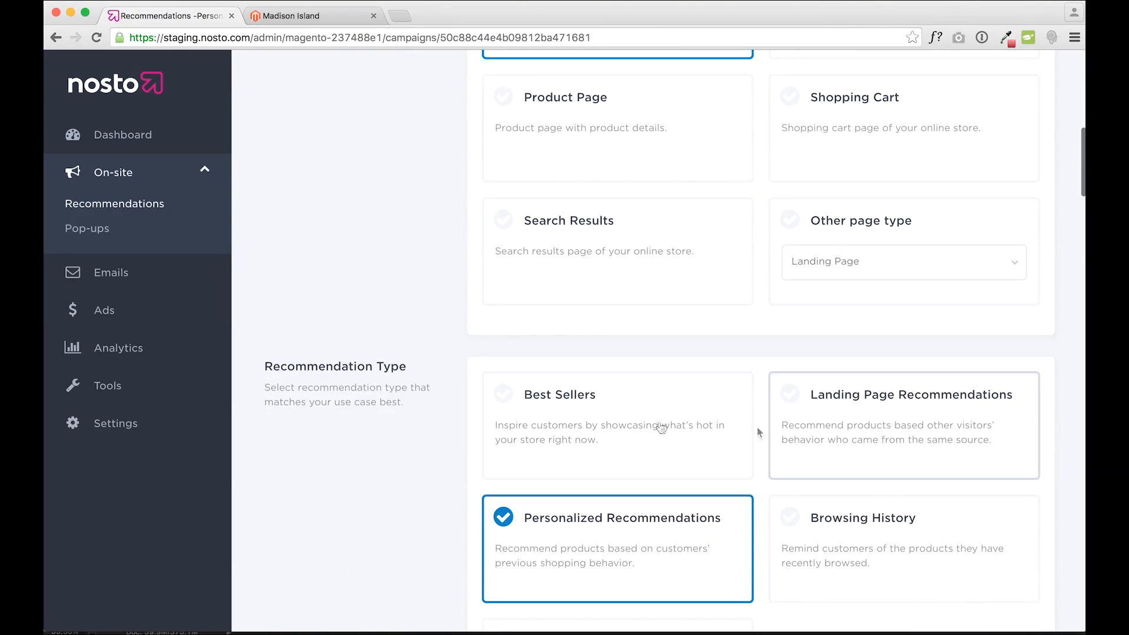
pyautogui.scroll(-3)
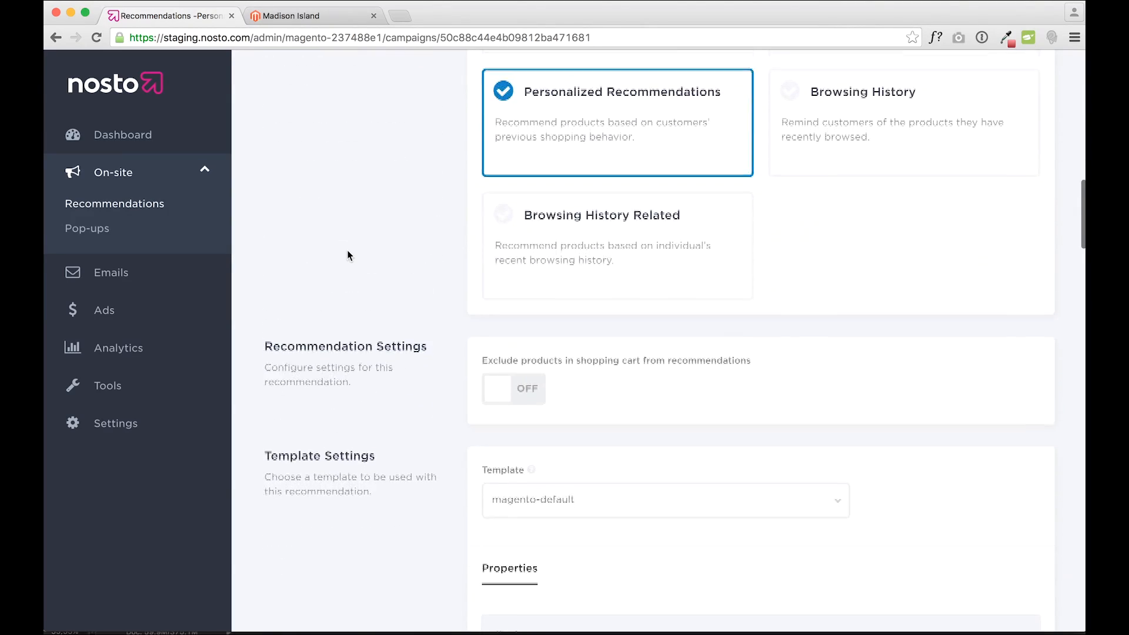
pyautogui.scroll(-3)
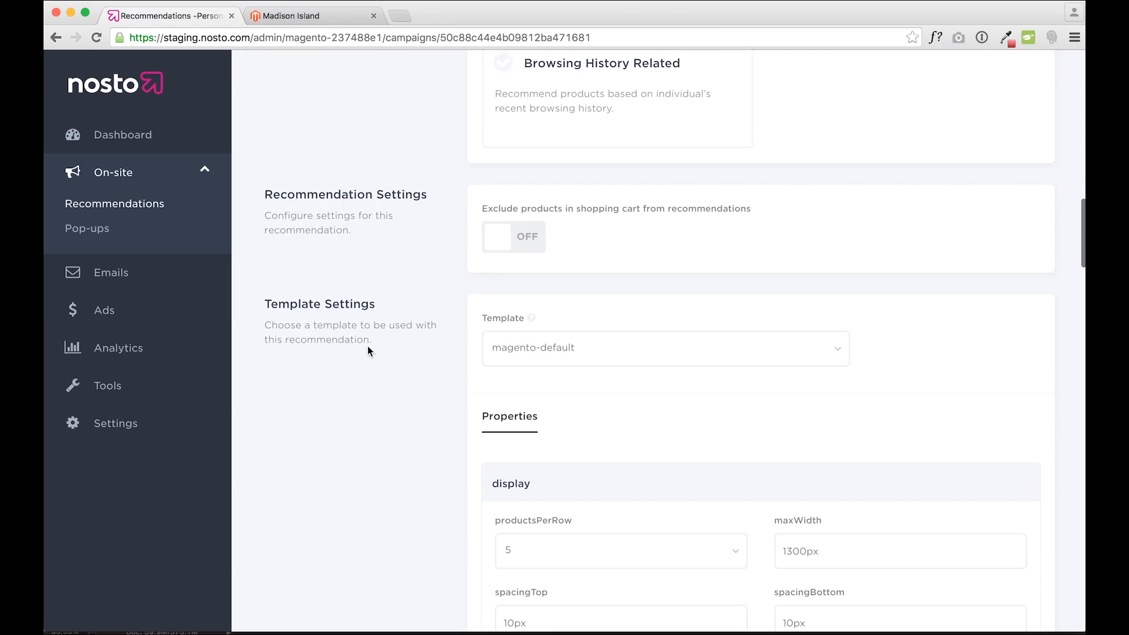
# - Use the magento-default template with productsPerRow 7 and Max amount 7 for frontpage-nosto-1
pyautogui.click(665, 347)
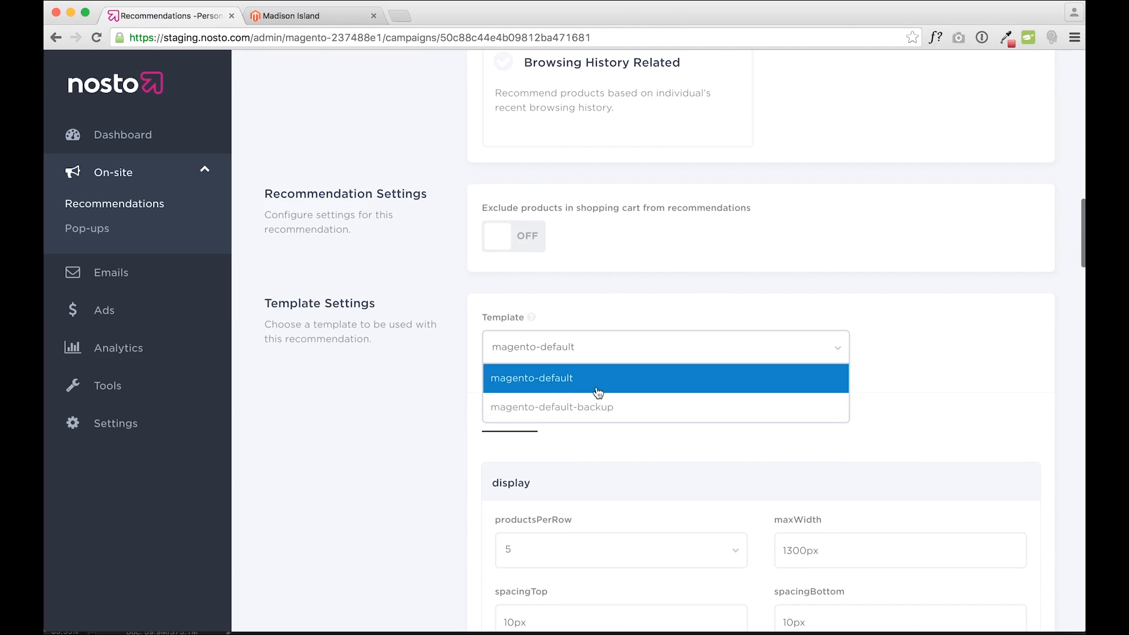
pyautogui.moveTo(580, 382)
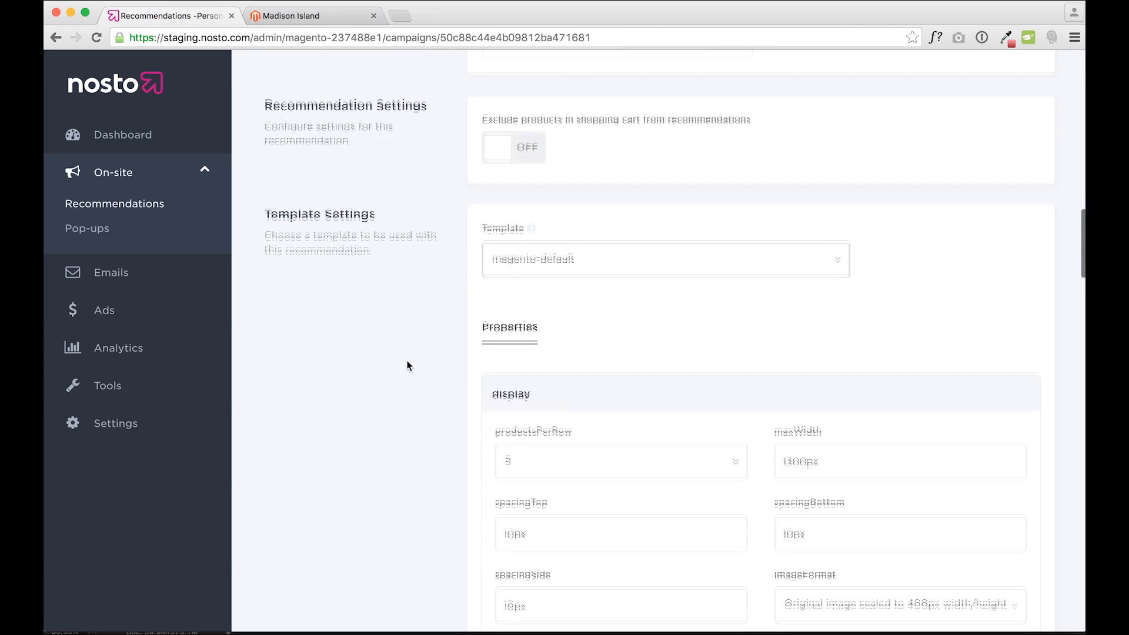
pyautogui.scroll(-3)
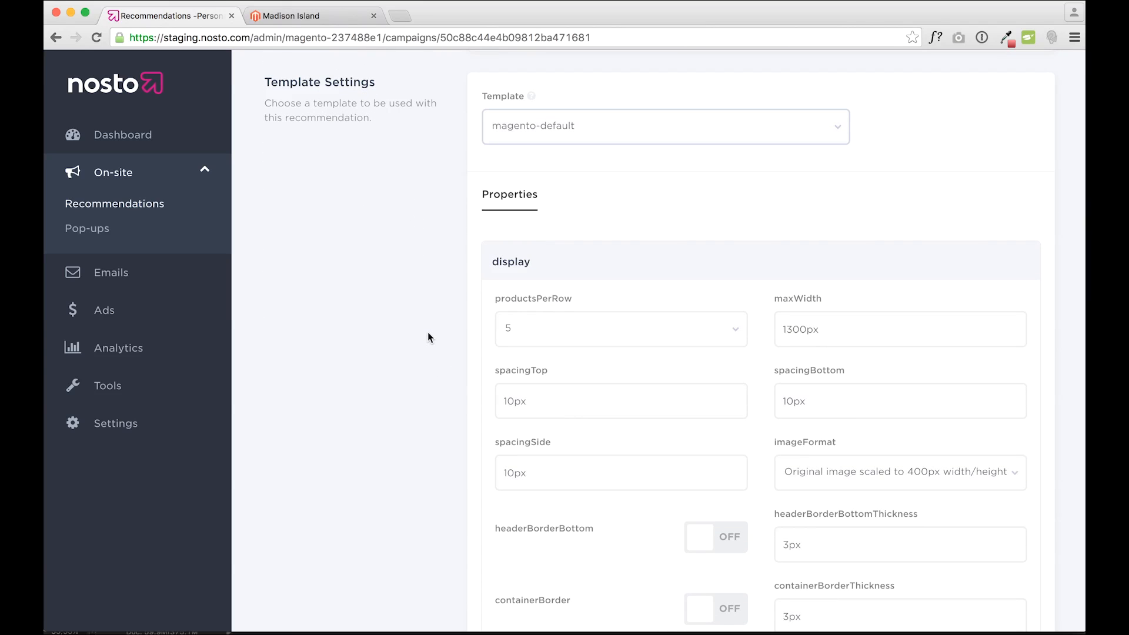
pyautogui.click(621, 329)
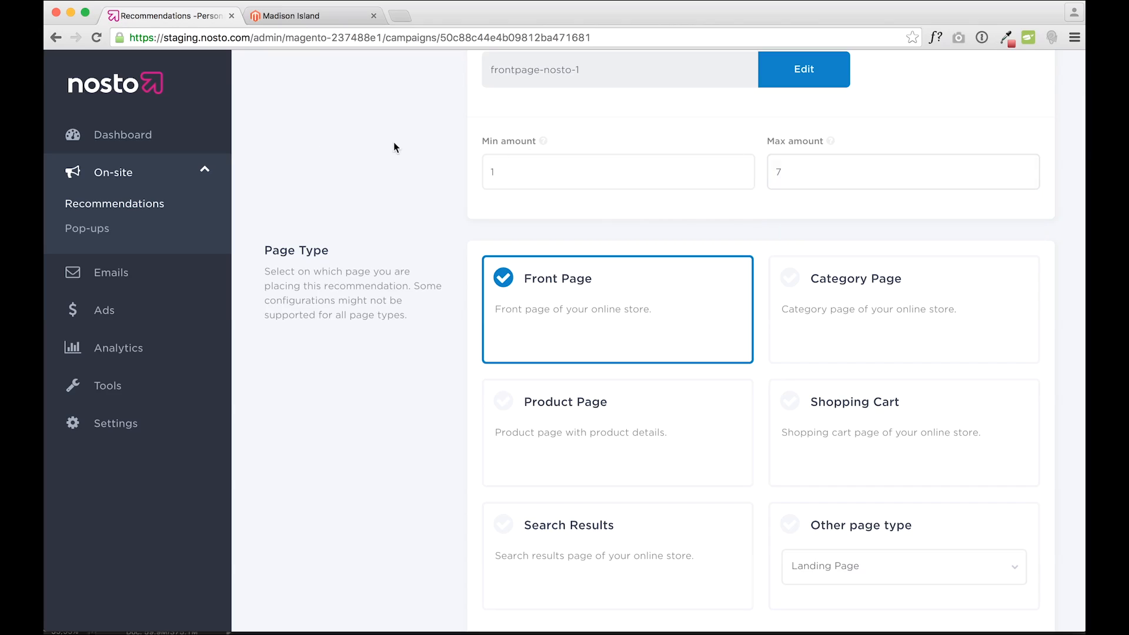
# - Enable a 5px headerBorderBottom, turn off showOldPrice and showBuyButton, centre the heading, colours #444444
pyautogui.scroll(-3)
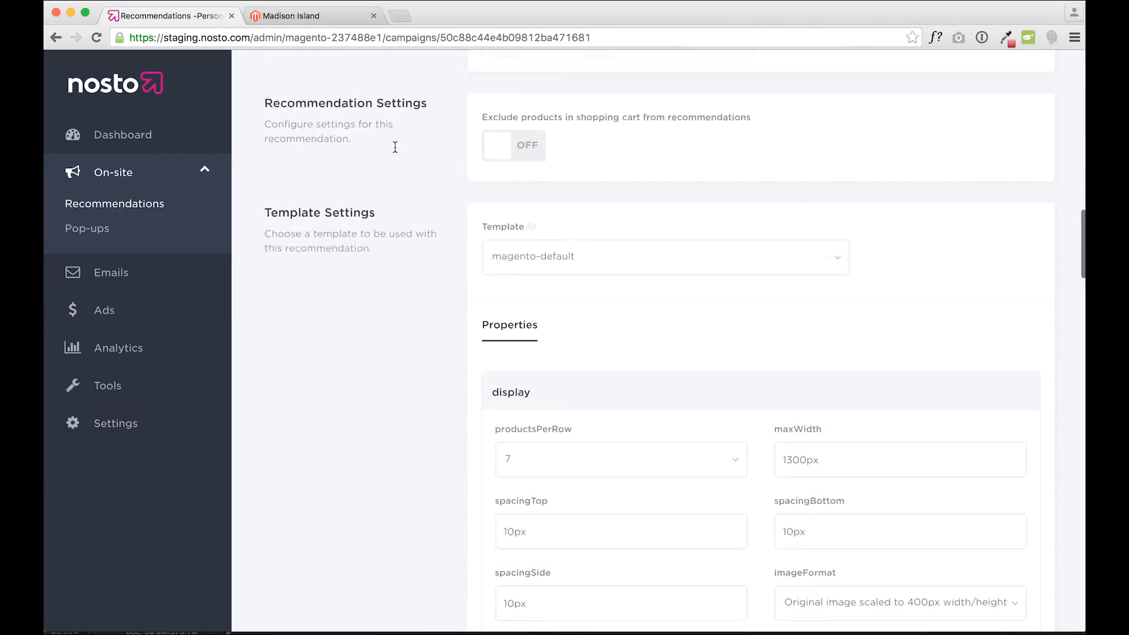
pyautogui.scroll(-3)
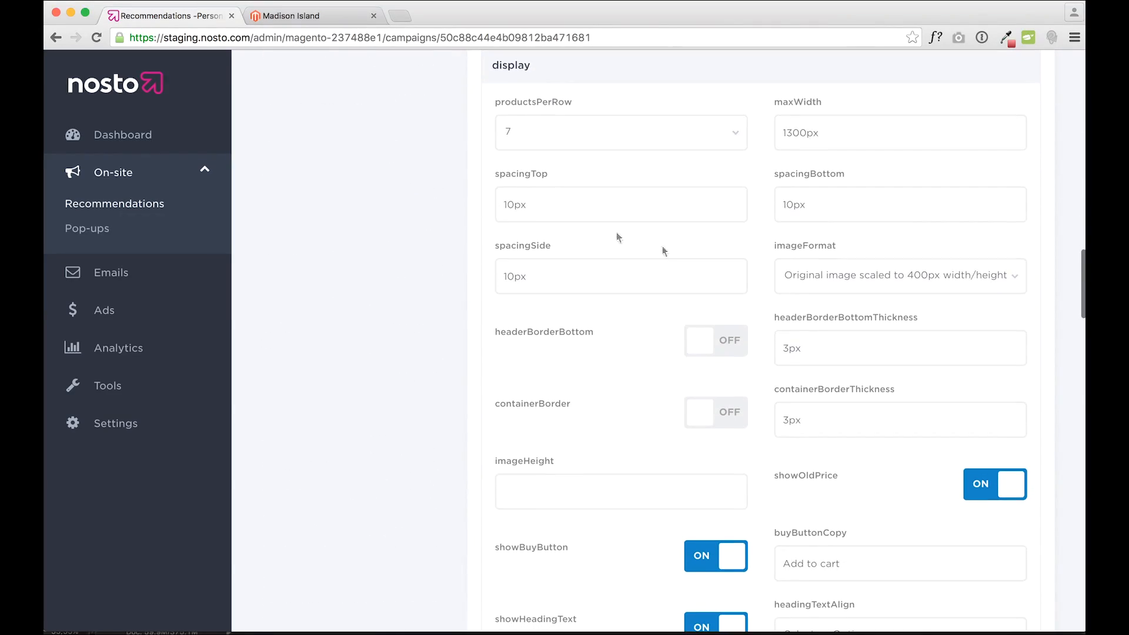
pyautogui.click(715, 341)
pyautogui.write('5')
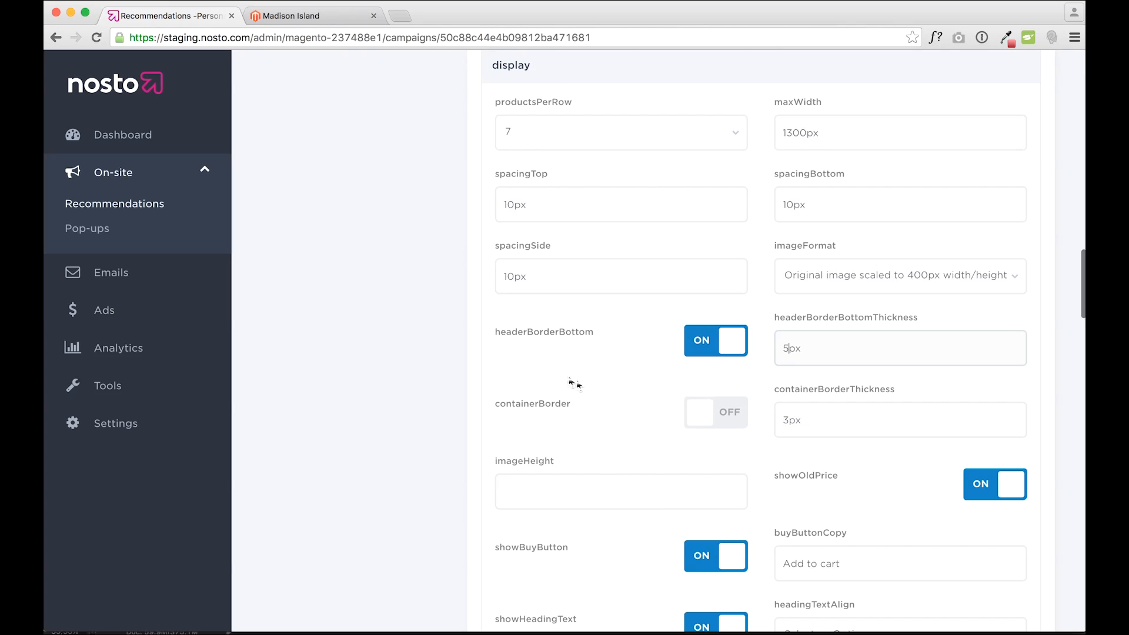
pyautogui.scroll(-3)
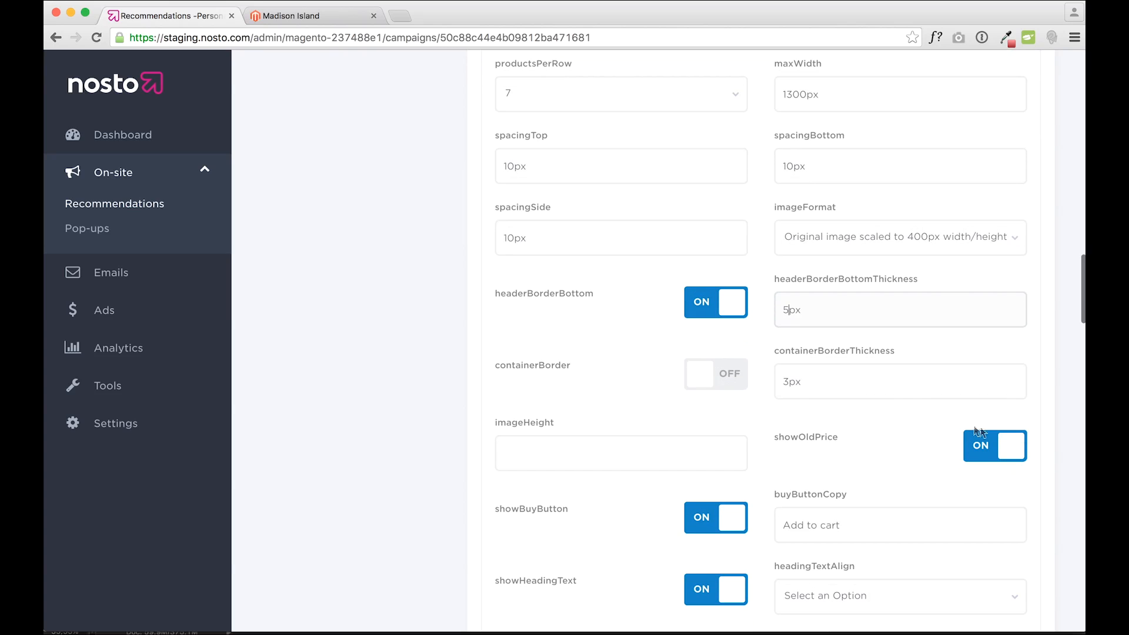
pyautogui.click(995, 446)
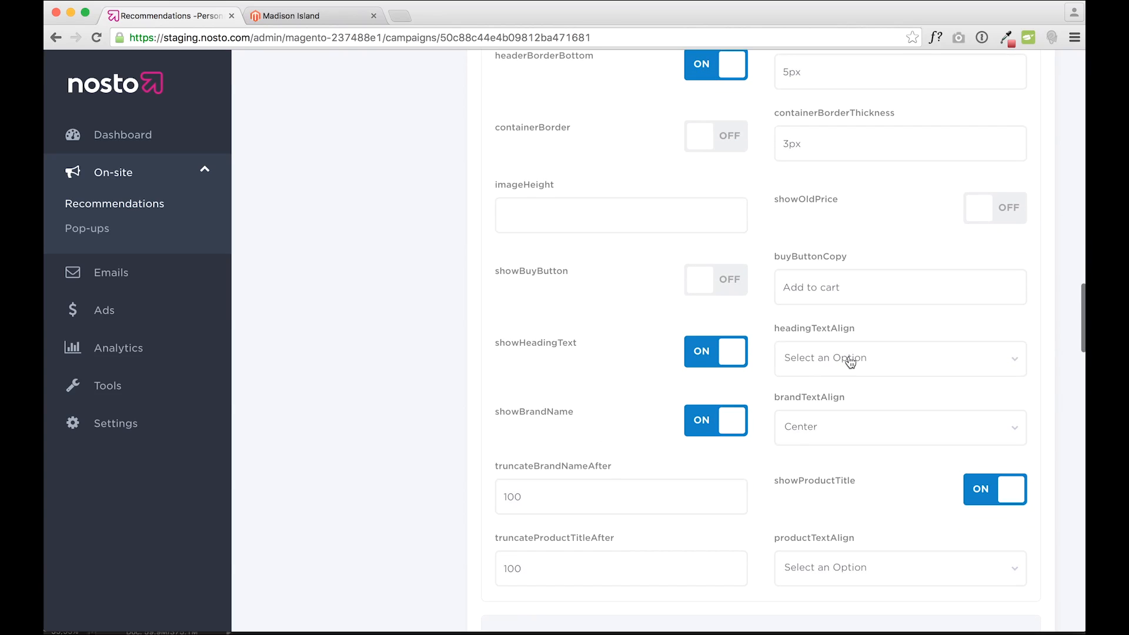
pyautogui.scroll(-3)
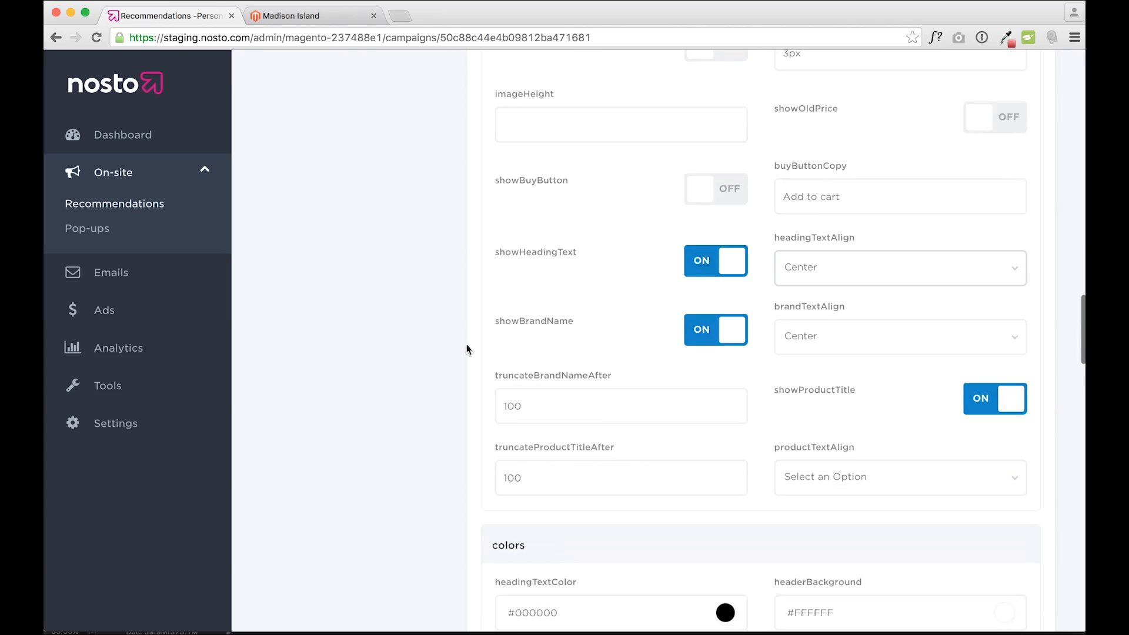
pyautogui.scroll(-3)
pyautogui.write('#44444')
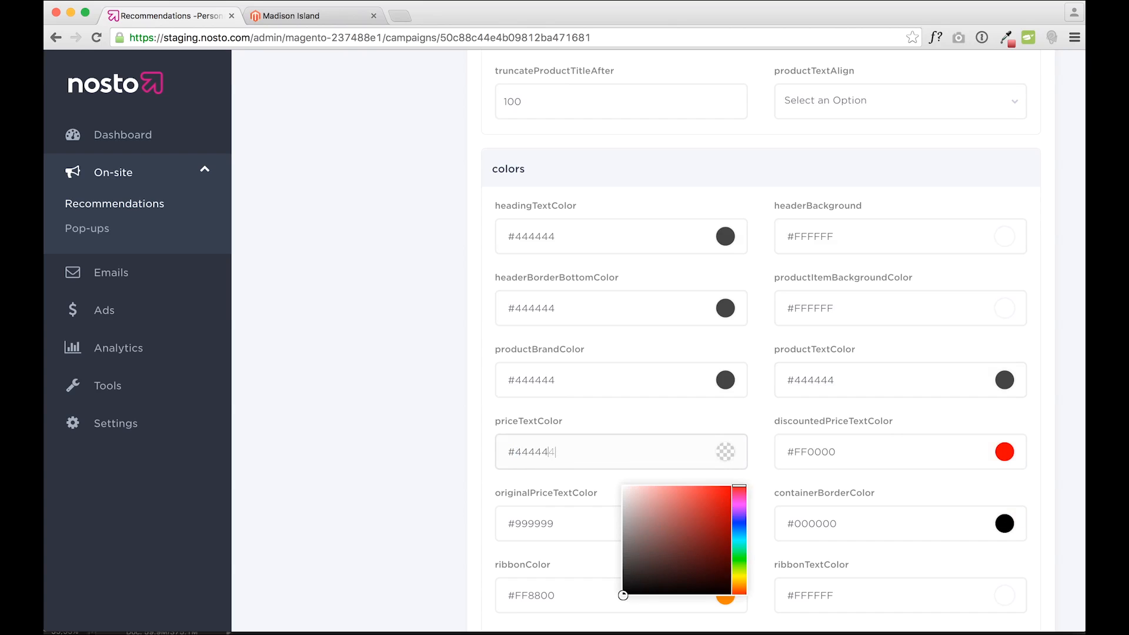
# - Set headingTextFontFamily, productTextFontFamily and priceTextFontFamily to Palatino, priceTextFontWeight Bold
pyautogui.scroll(-3)
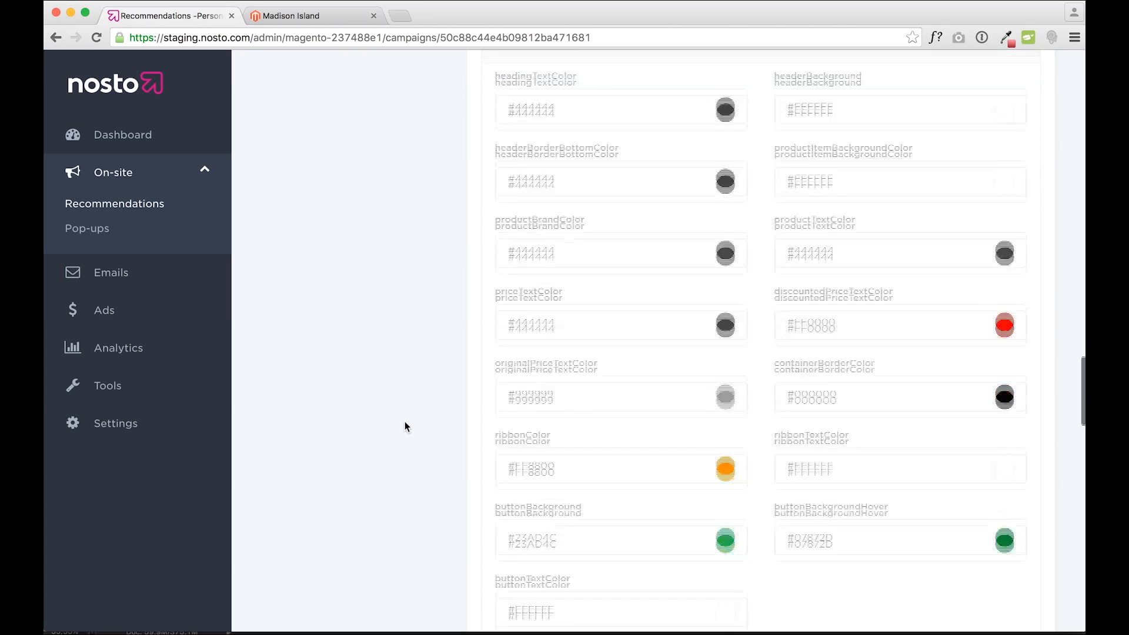
pyautogui.scroll(-3)
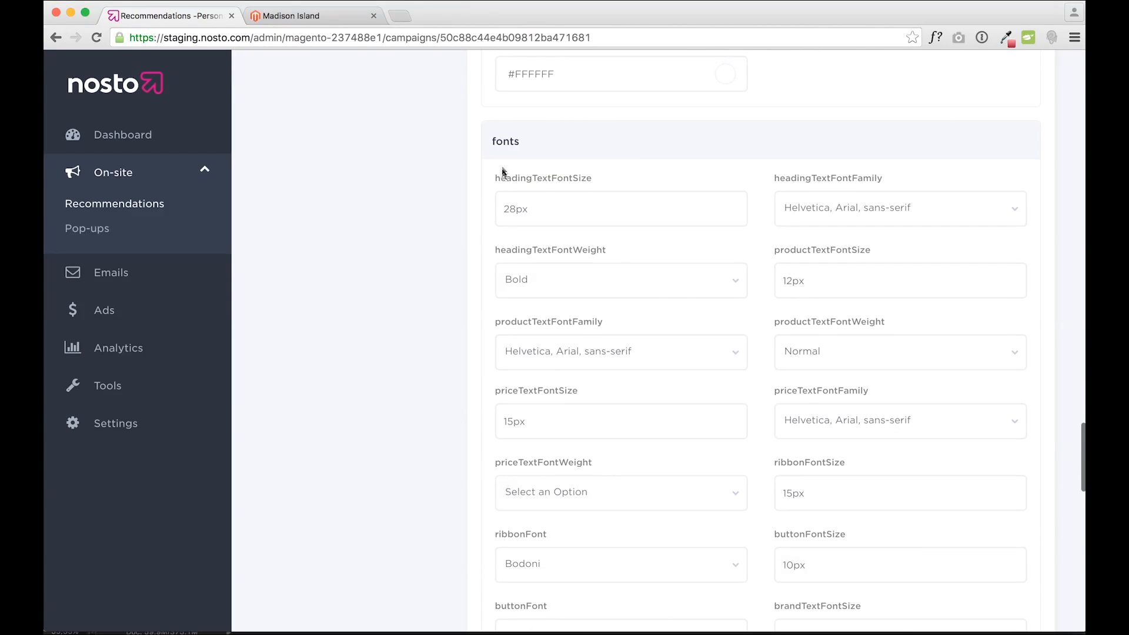
pyautogui.write('pala')
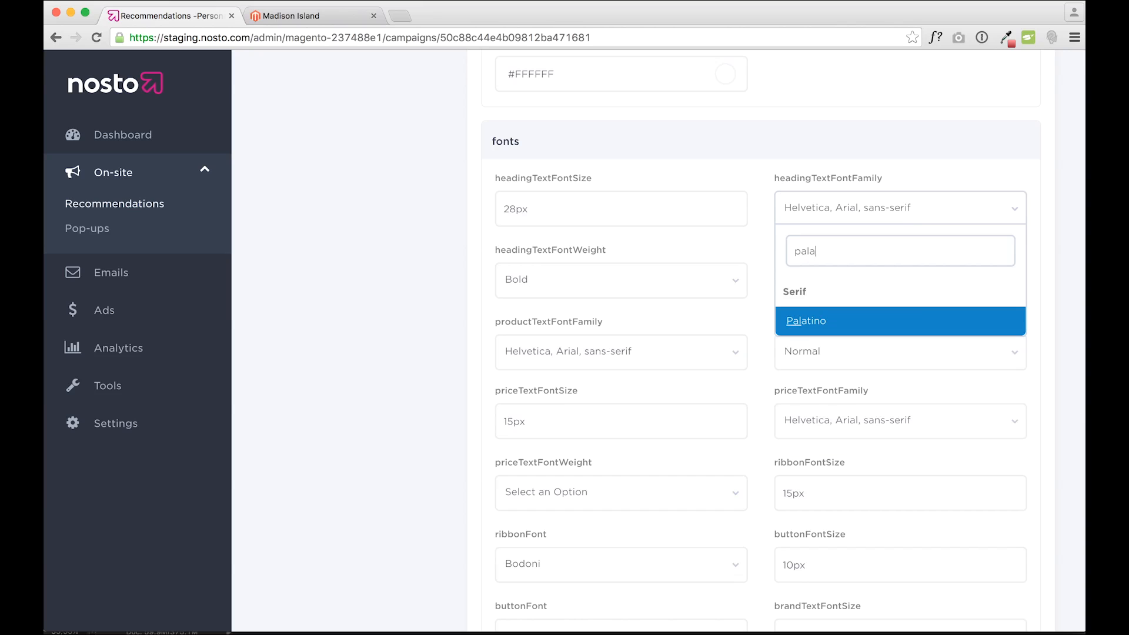
pyautogui.click(806, 320)
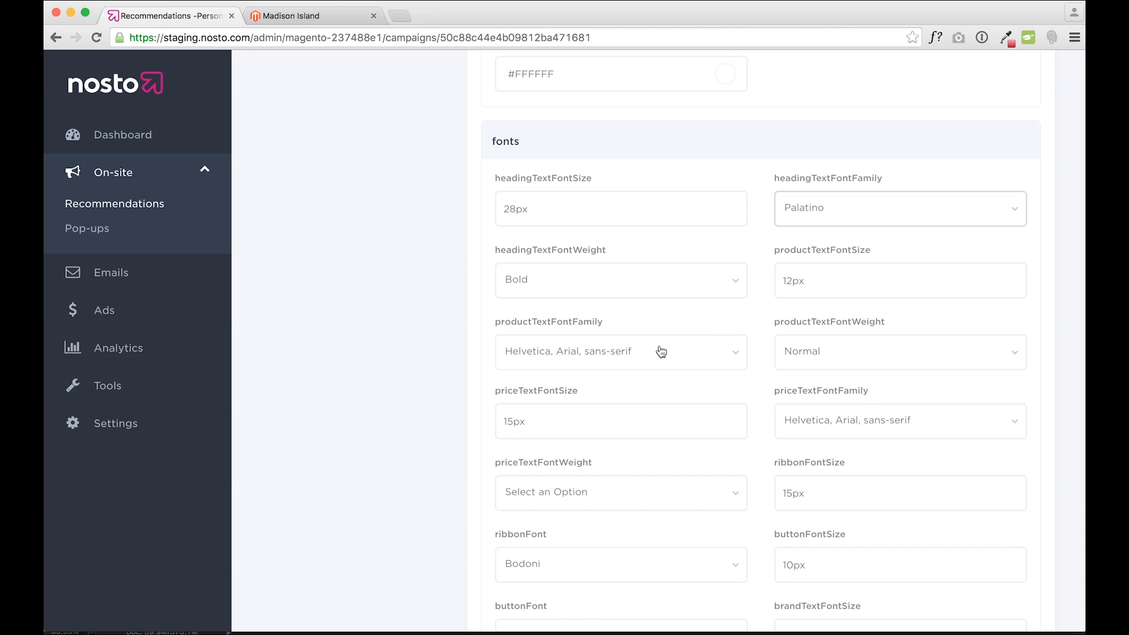
pyautogui.click(621, 352)
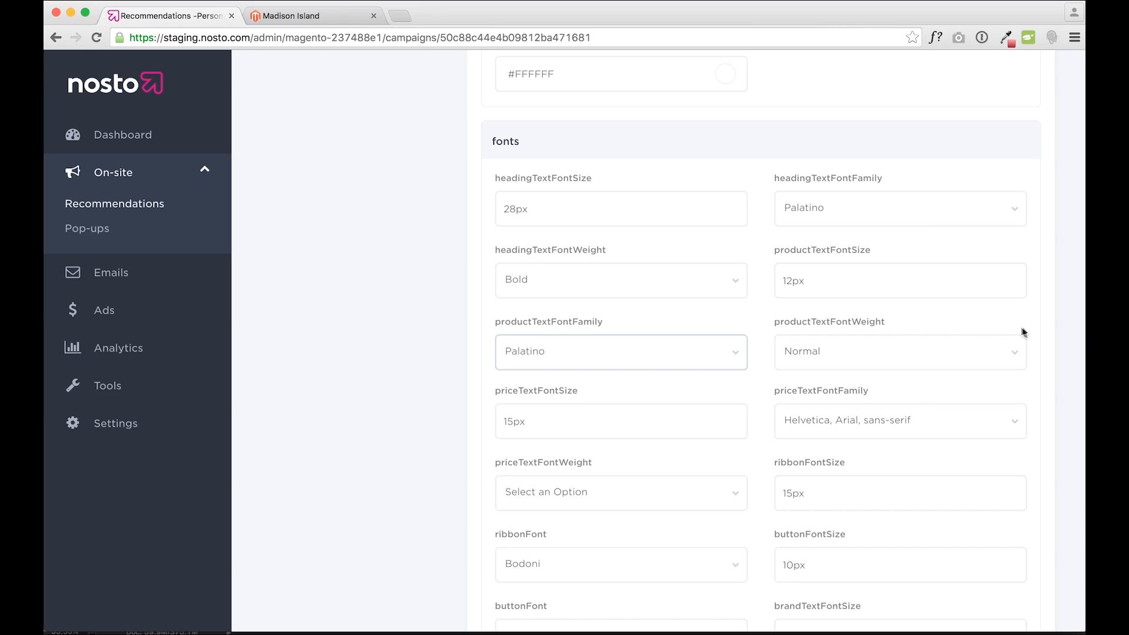
pyautogui.write('palatino')
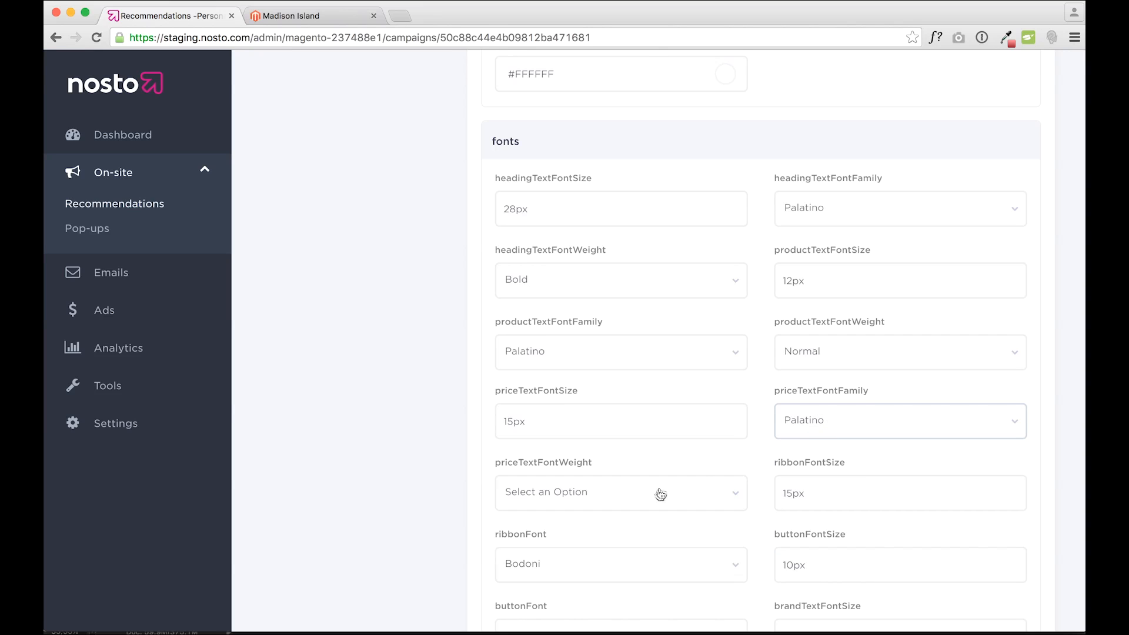
pyautogui.click(621, 492)
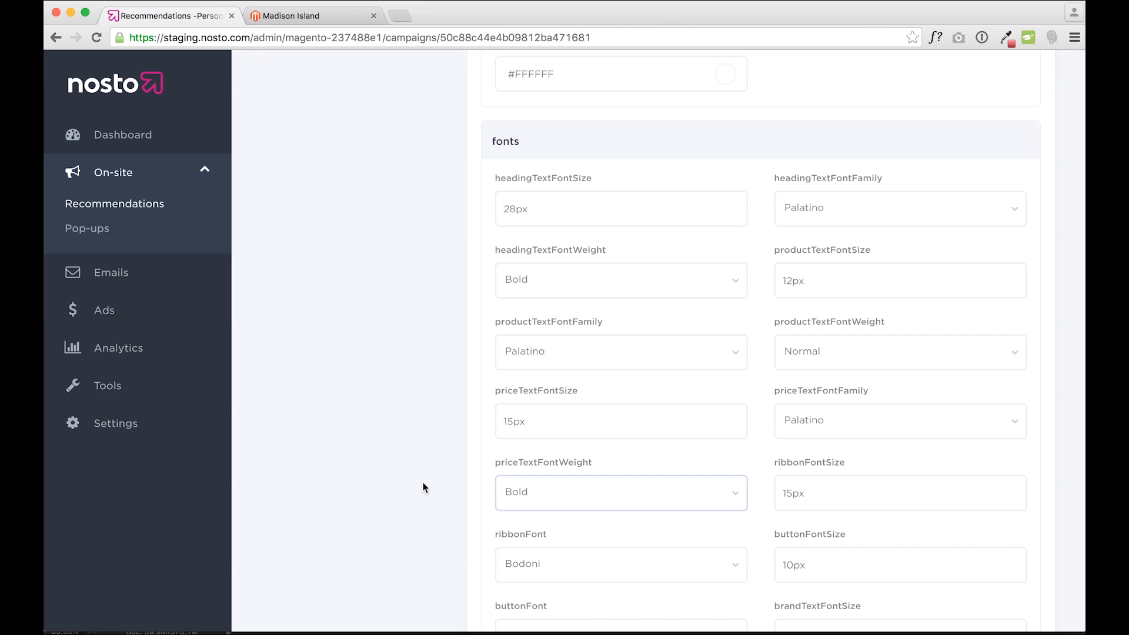
pyautogui.scroll(-3)
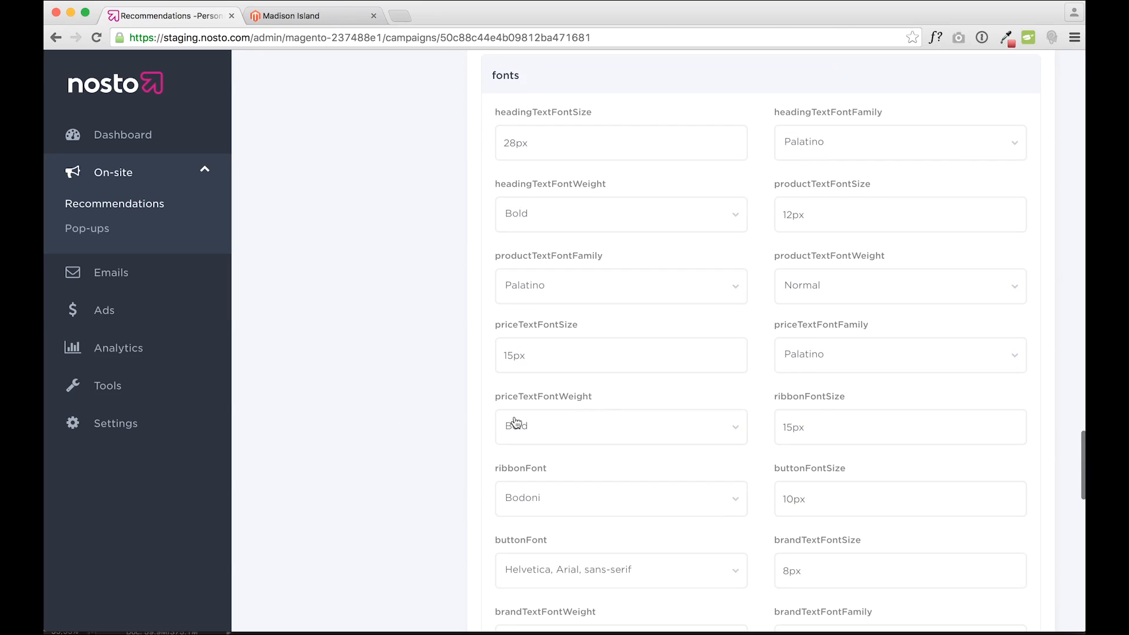
pyautogui.moveTo(593, 426)
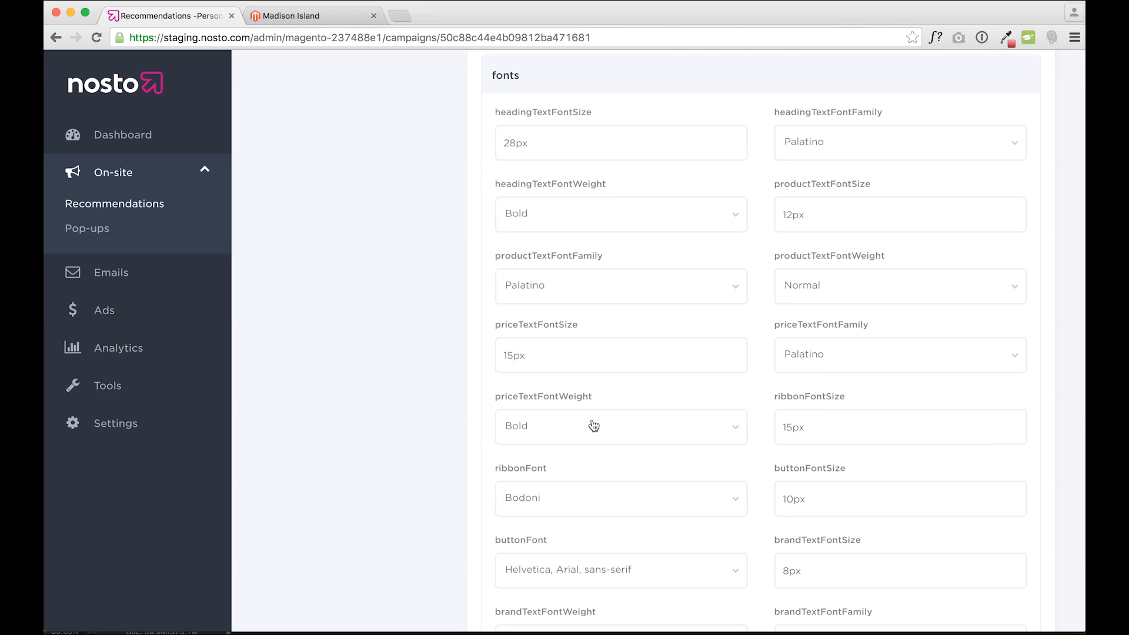
pyautogui.moveTo(376, 433)
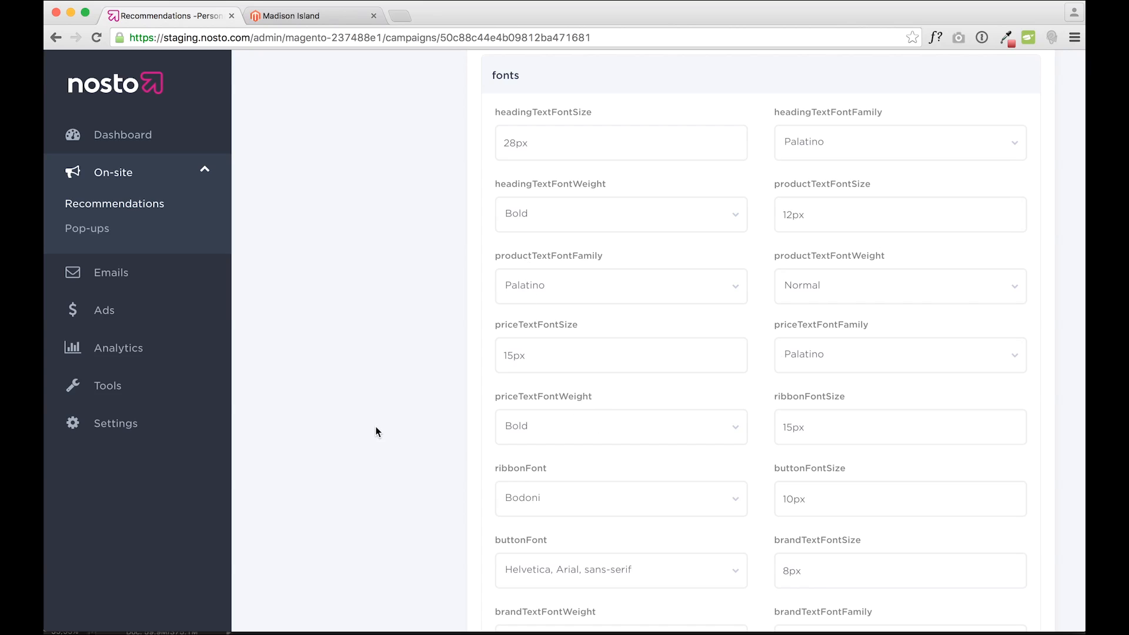
pyautogui.scroll(-3)
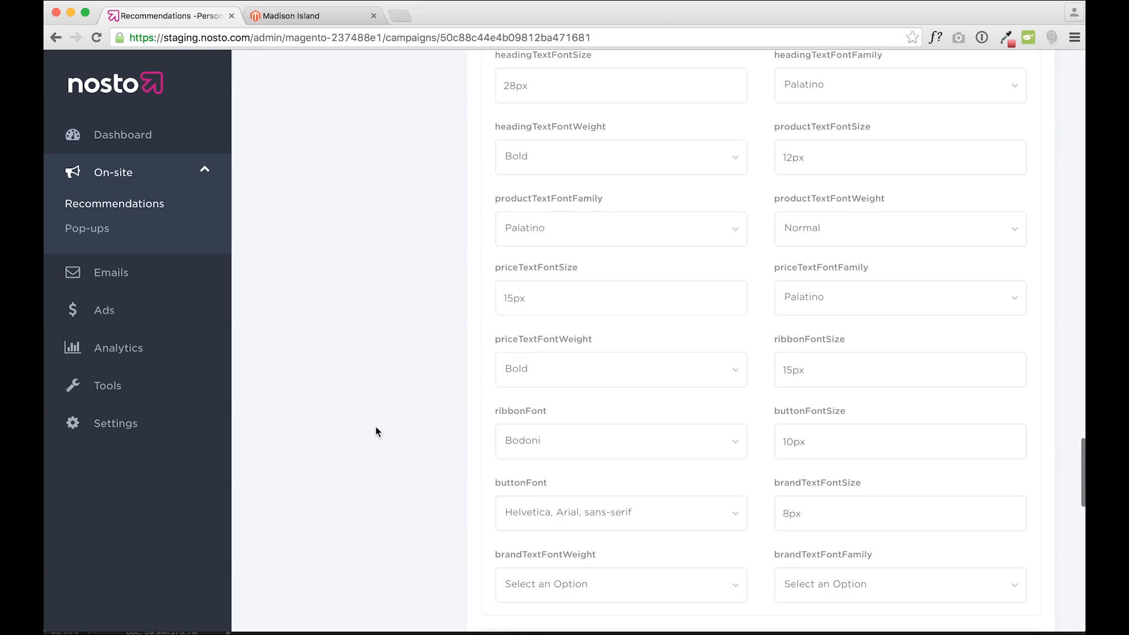
pyautogui.scroll(-3)
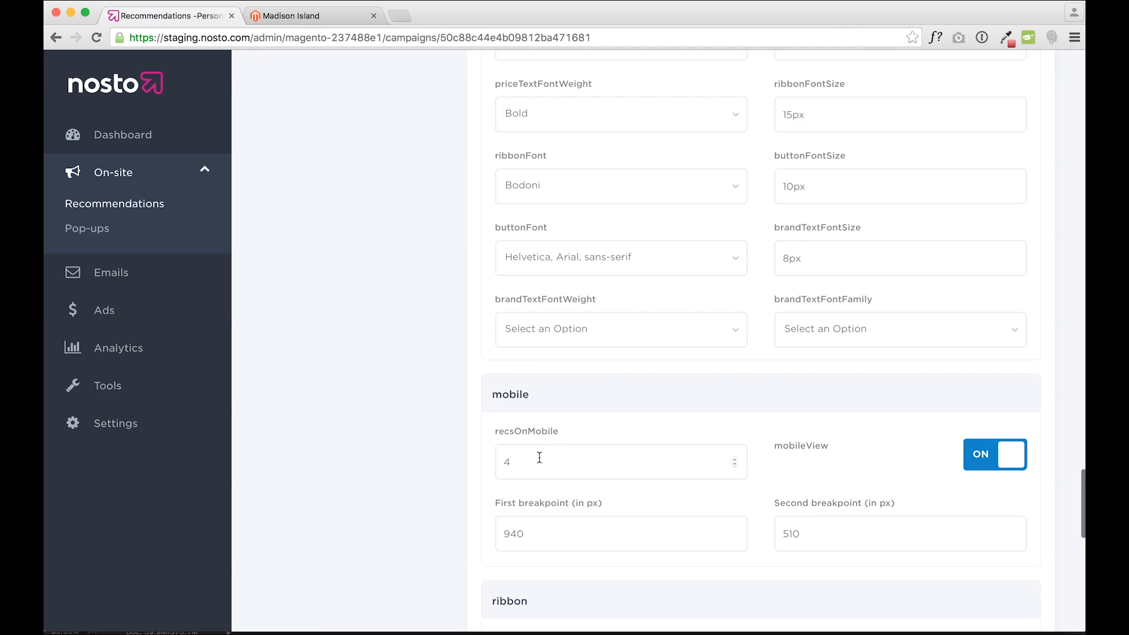
pyautogui.moveTo(906, 461)
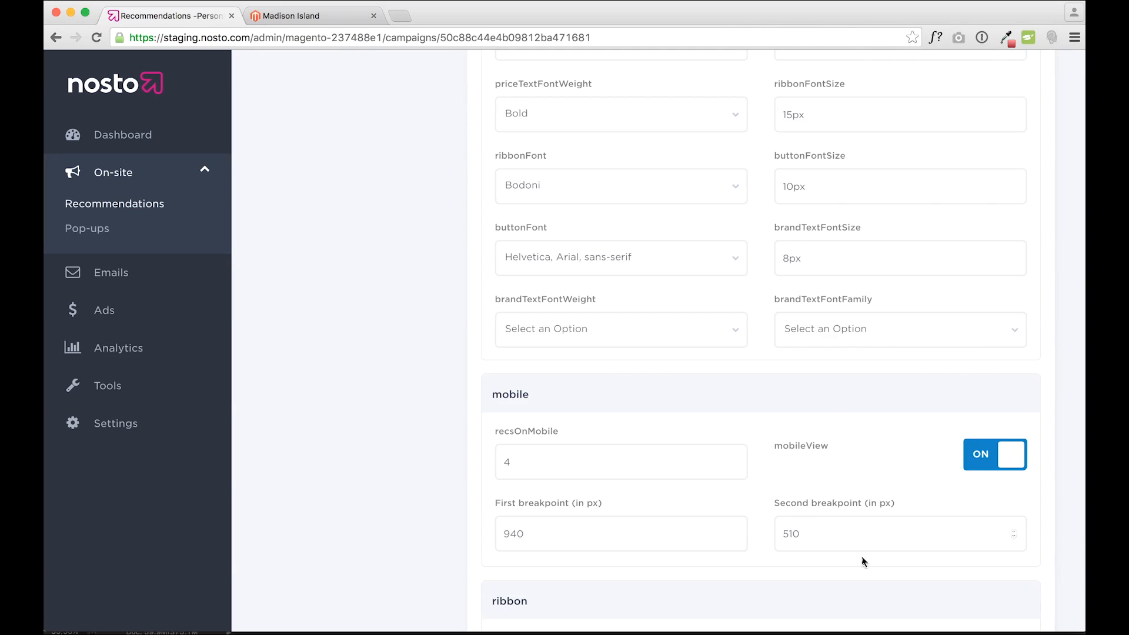
# - Scroll past the mobile and ribbon options and save the front-page recommendation settings
pyautogui.scroll(-3)
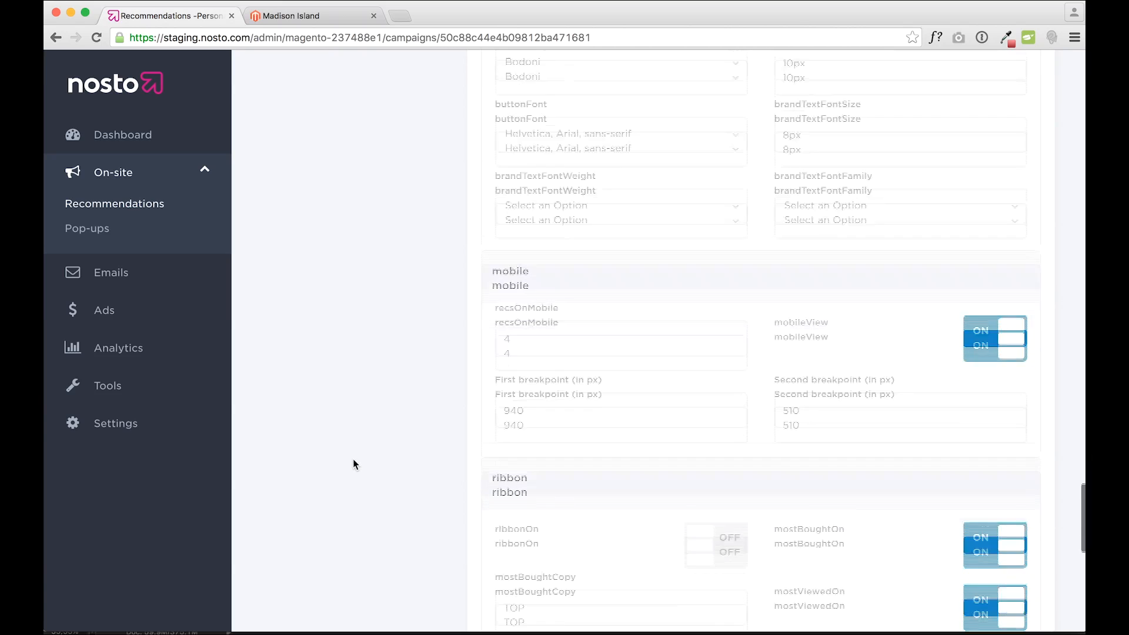
pyautogui.scroll(-3)
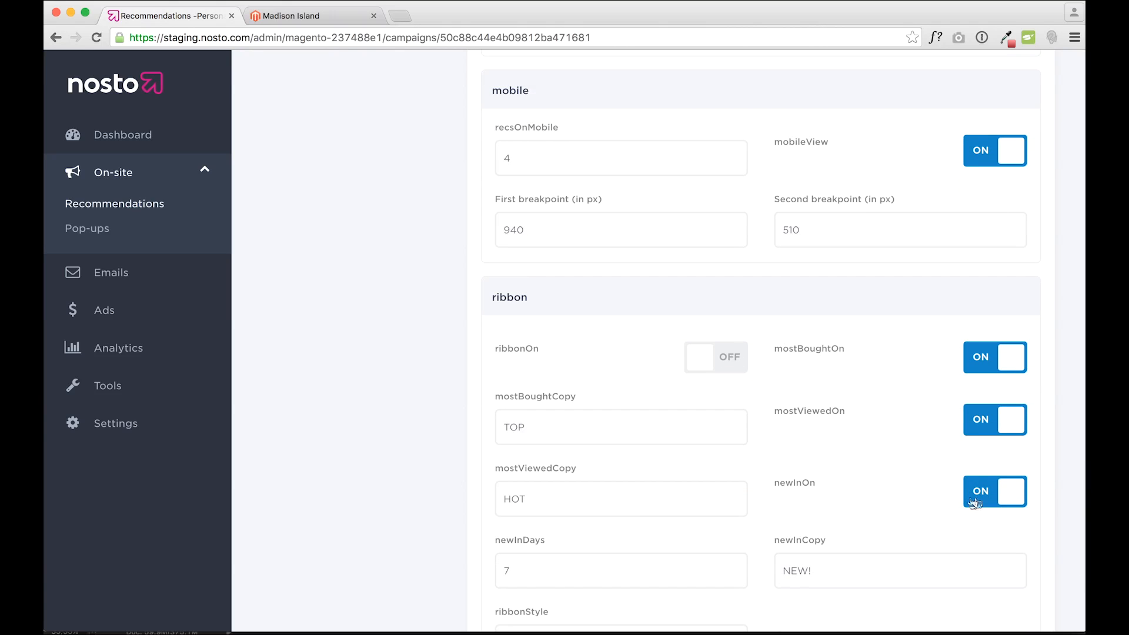
pyautogui.scroll(-3)
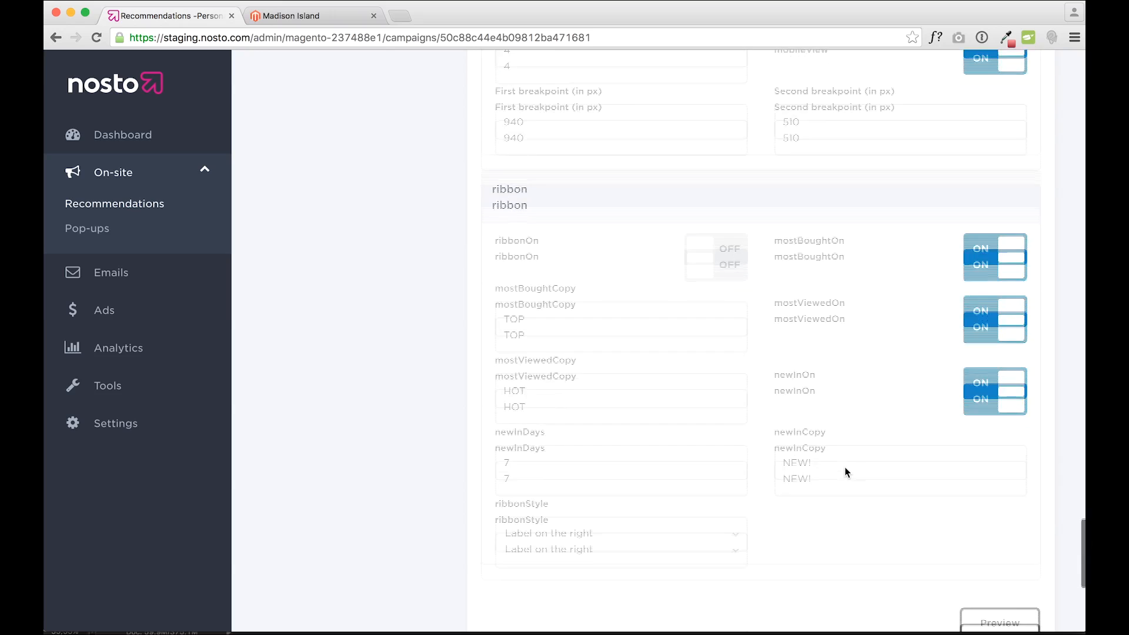
pyautogui.scroll(-3)
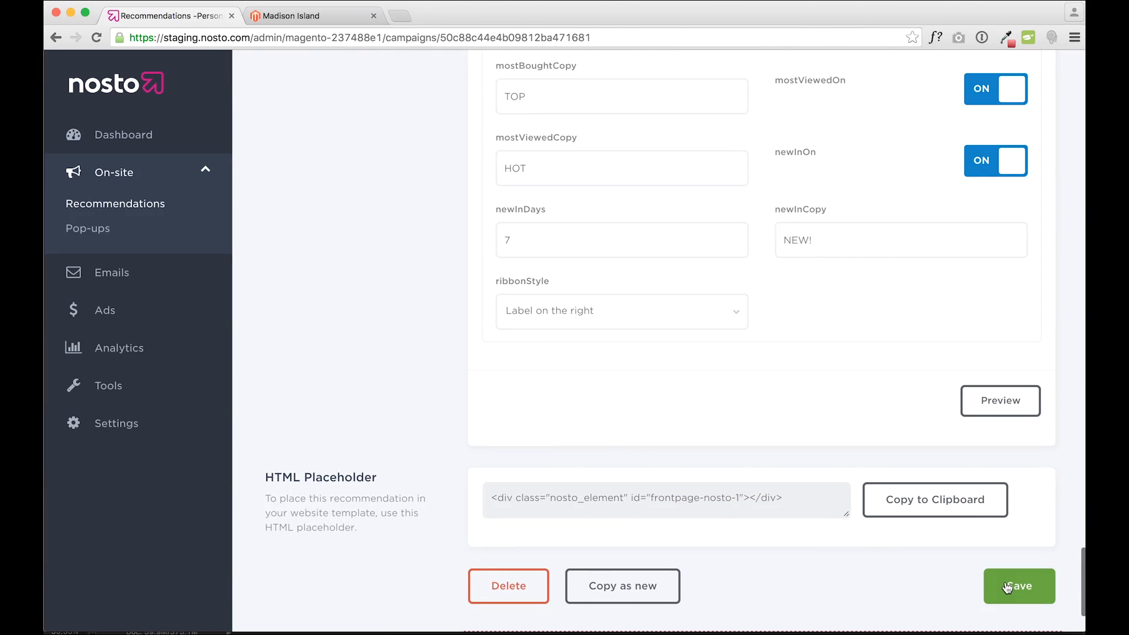
pyautogui.click(1010, 586)
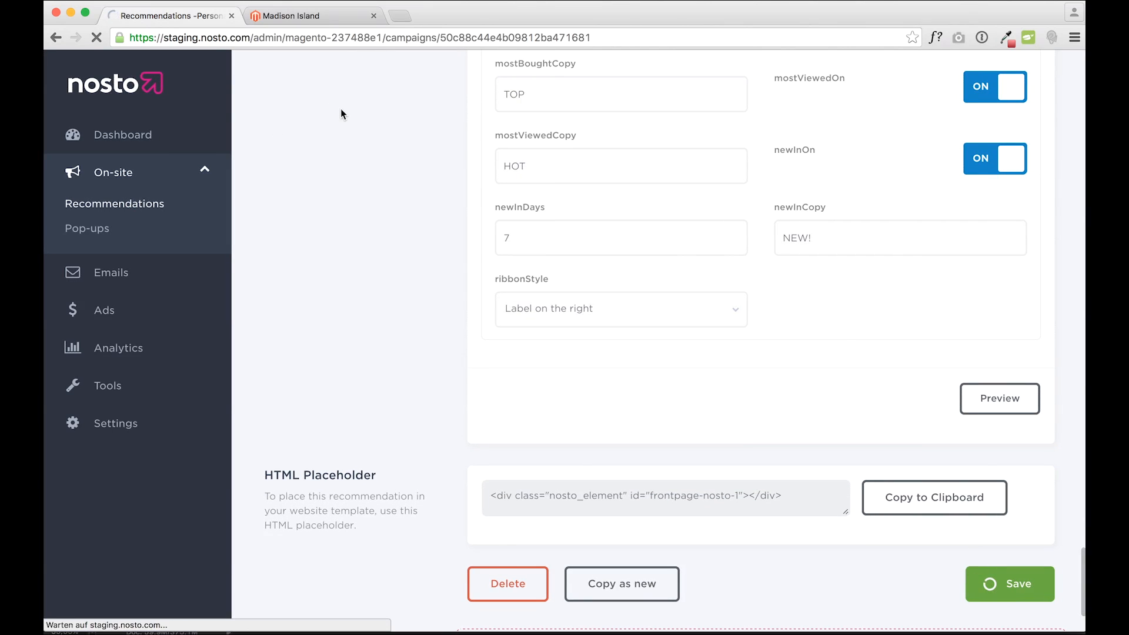
# - Reload the Madison Island storefront and compare Recommendations for you against Most popular right now
pyautogui.click(1015, 584)
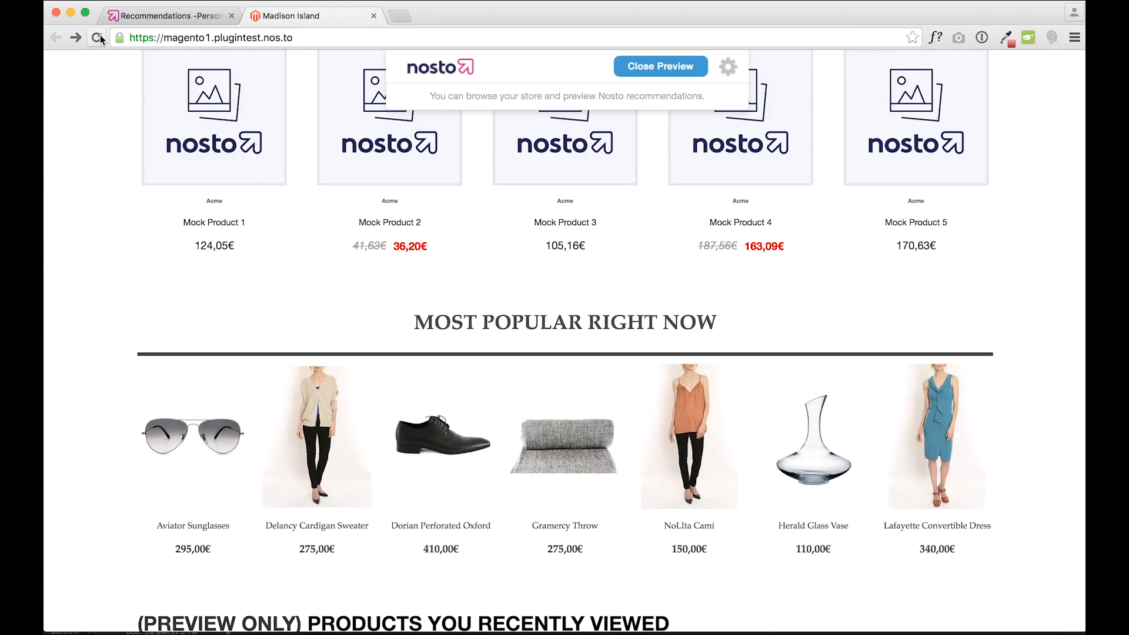
pyautogui.click(94, 36)
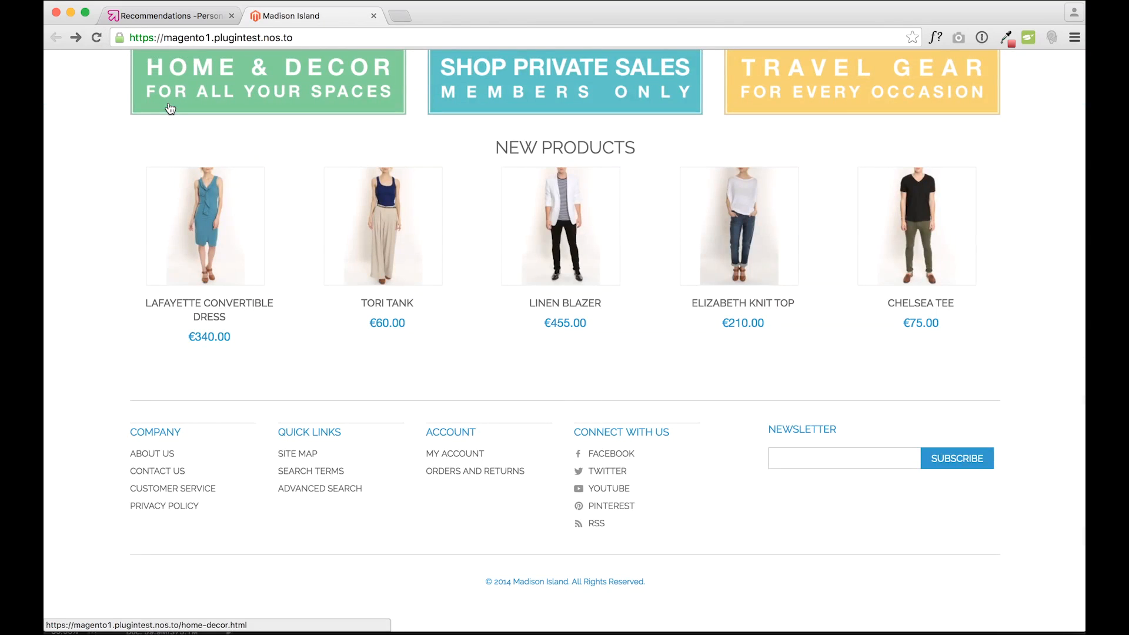
pyautogui.scroll(-3)
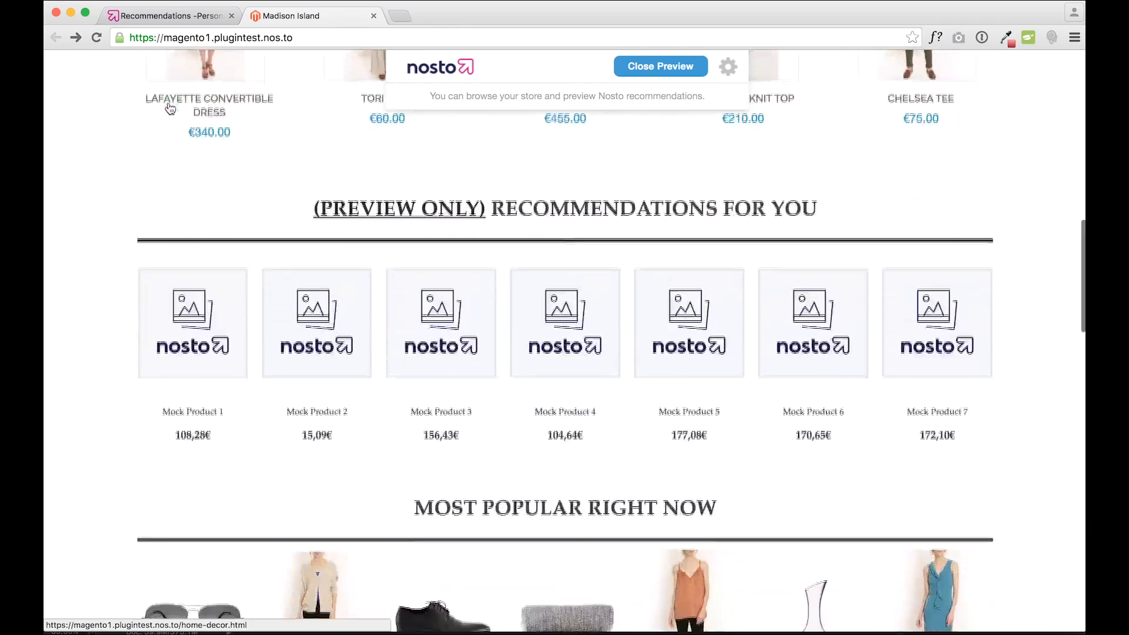
pyautogui.scroll(-3)
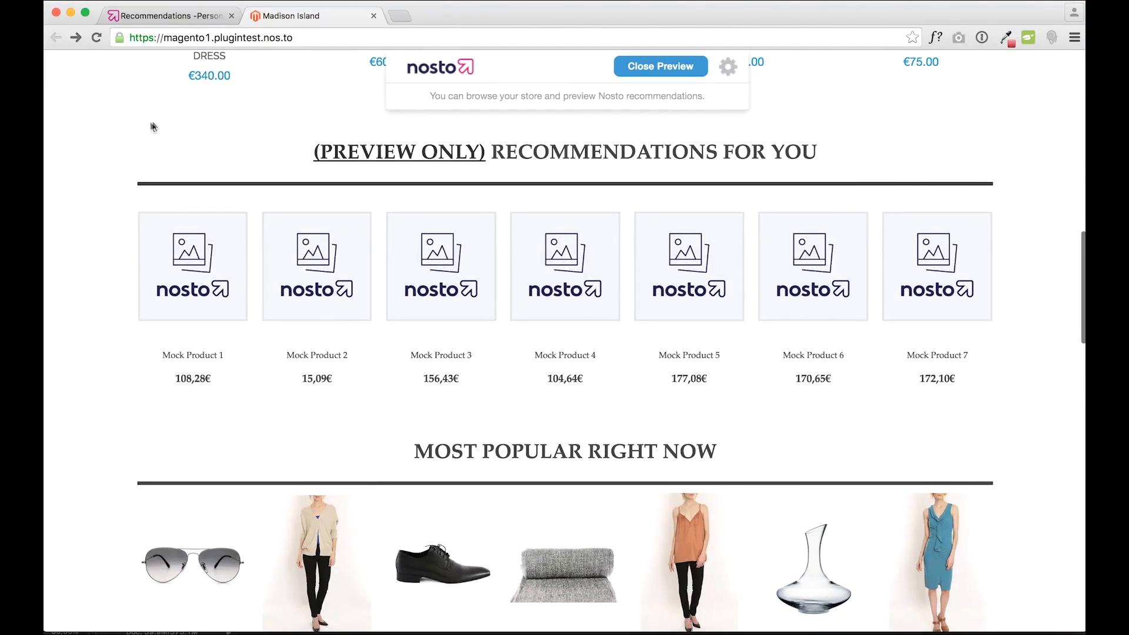
pyautogui.scroll(-3)
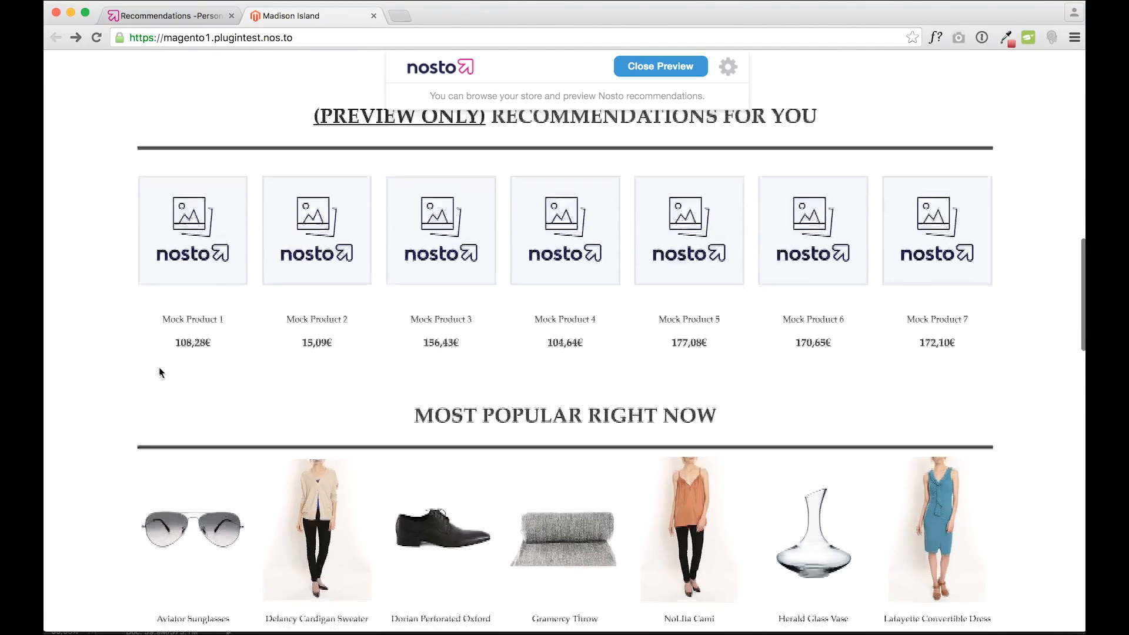
pyautogui.scroll(-3)
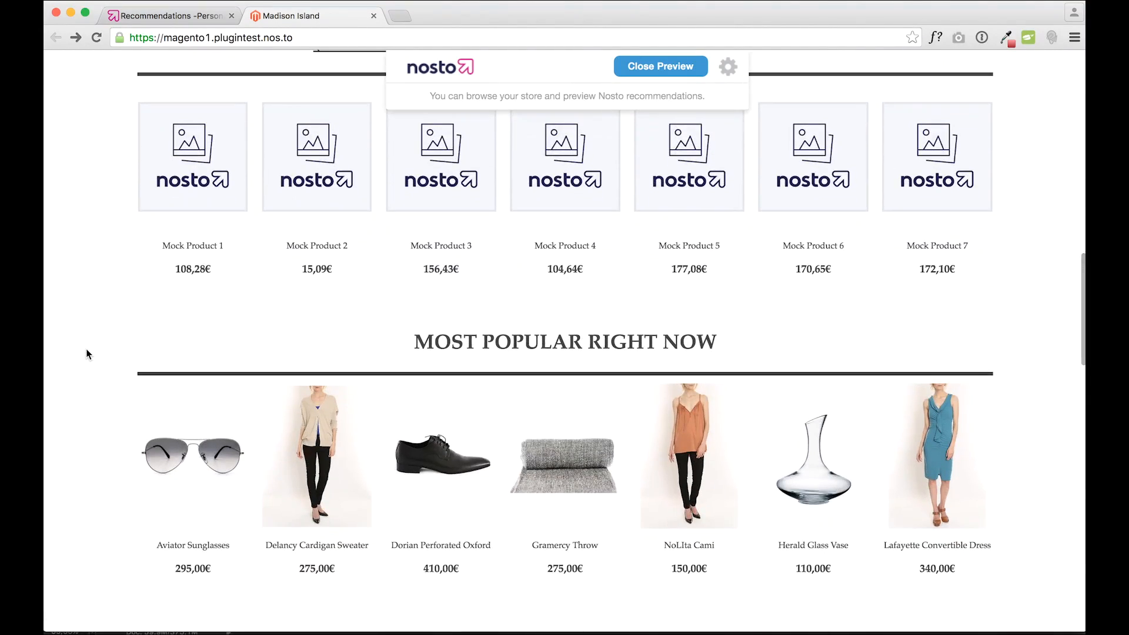
pyautogui.scroll(3)
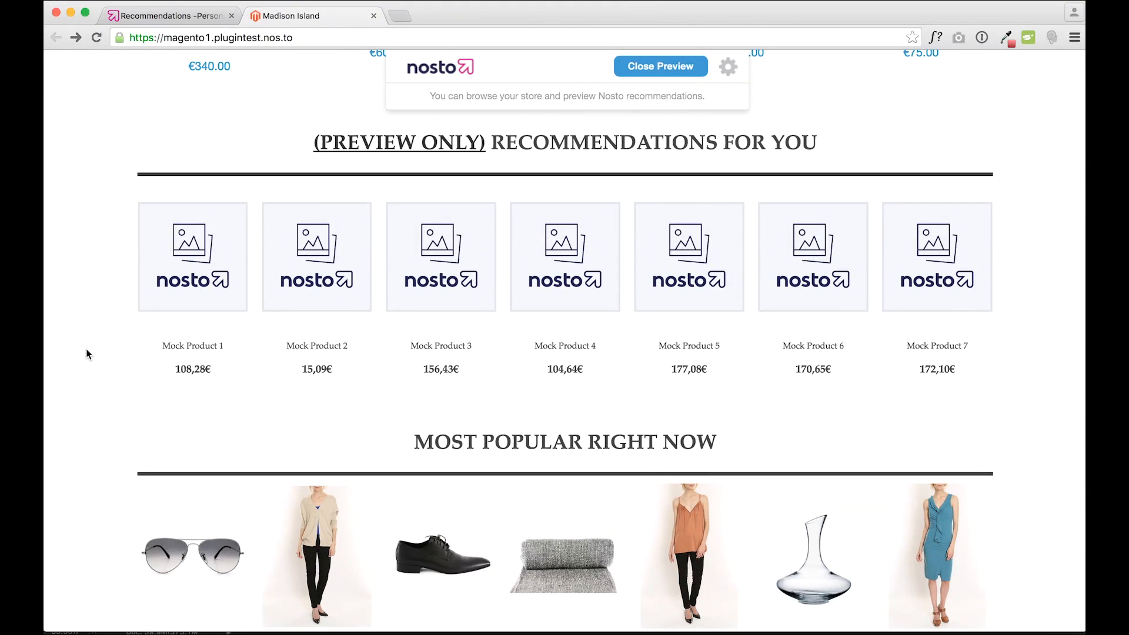